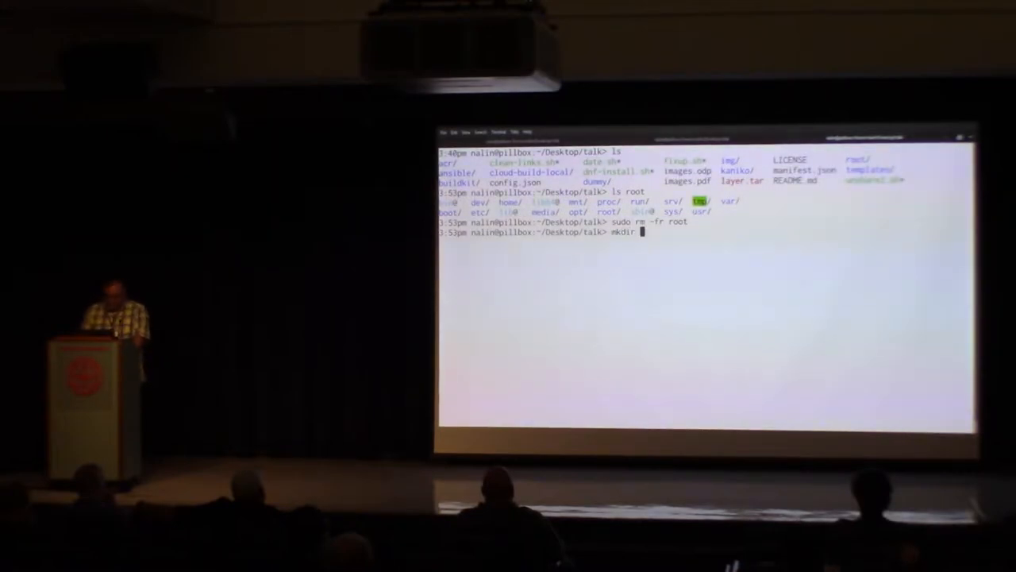
# Create root and root/bin, and copy /usr/bin/find into root/bin.
pyautogui.press('Return')
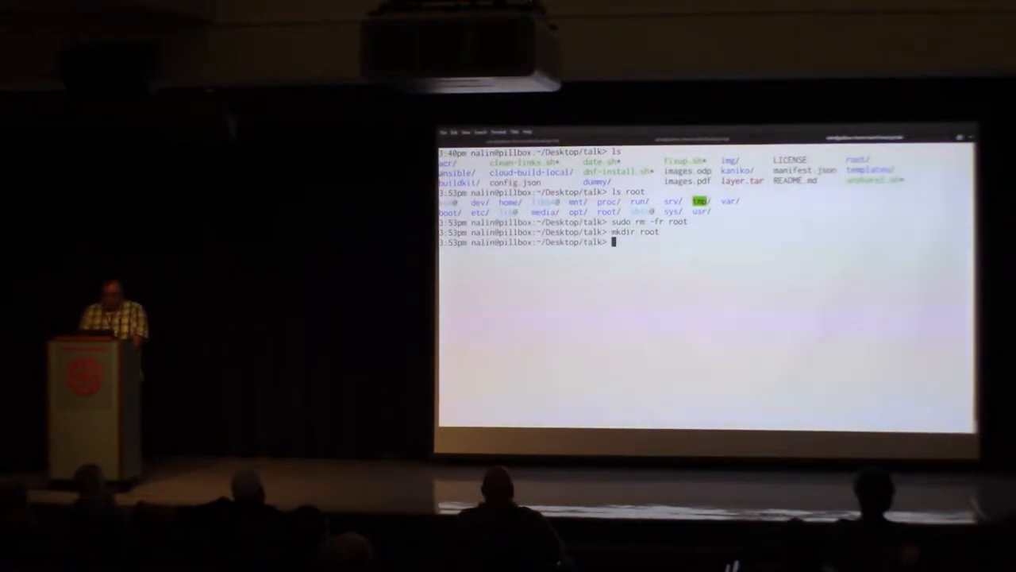
pyautogui.write('mkdir root/bin')
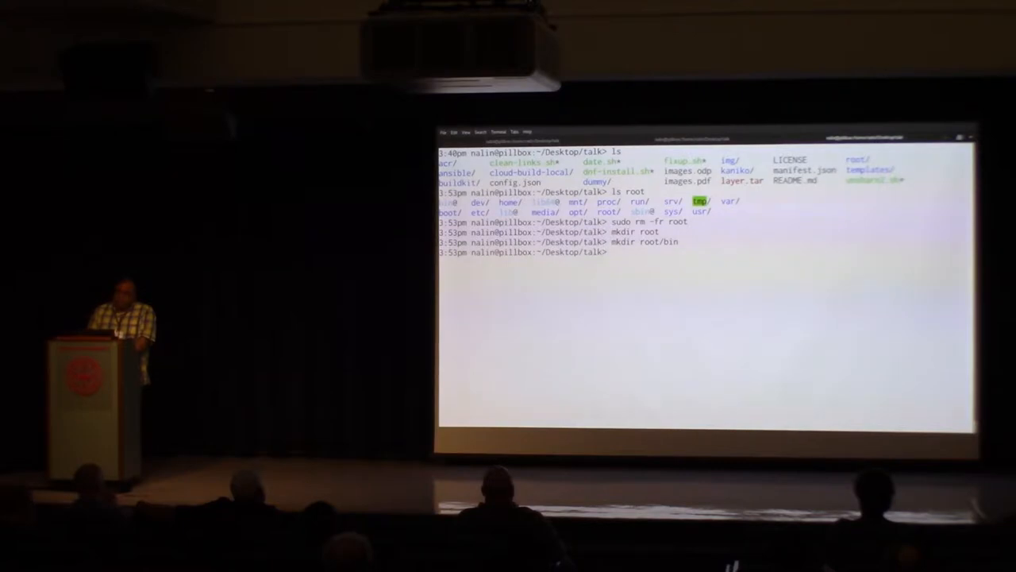
pyautogui.write('cp')
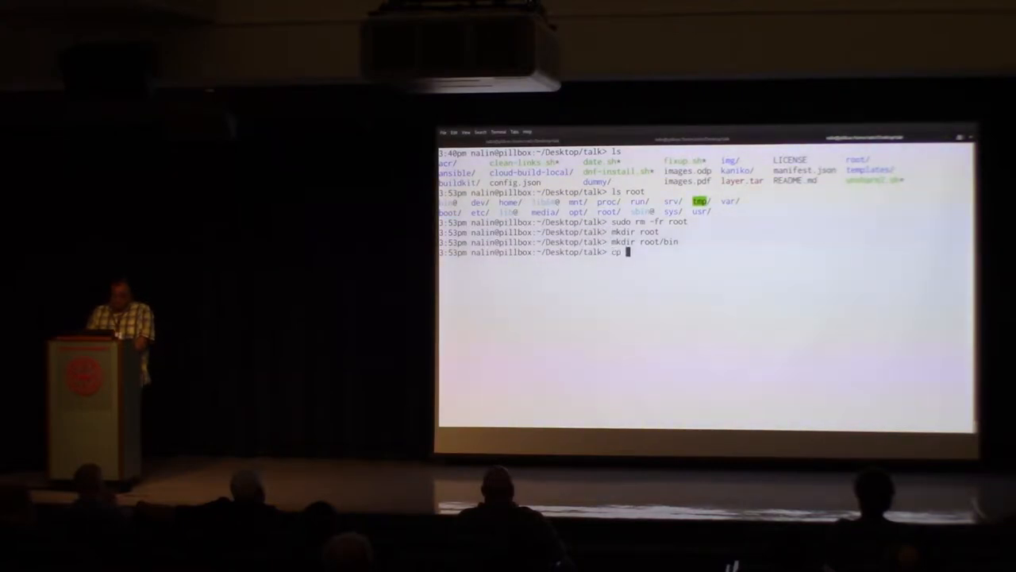
pyautogui.write('/usr/bin/fil')
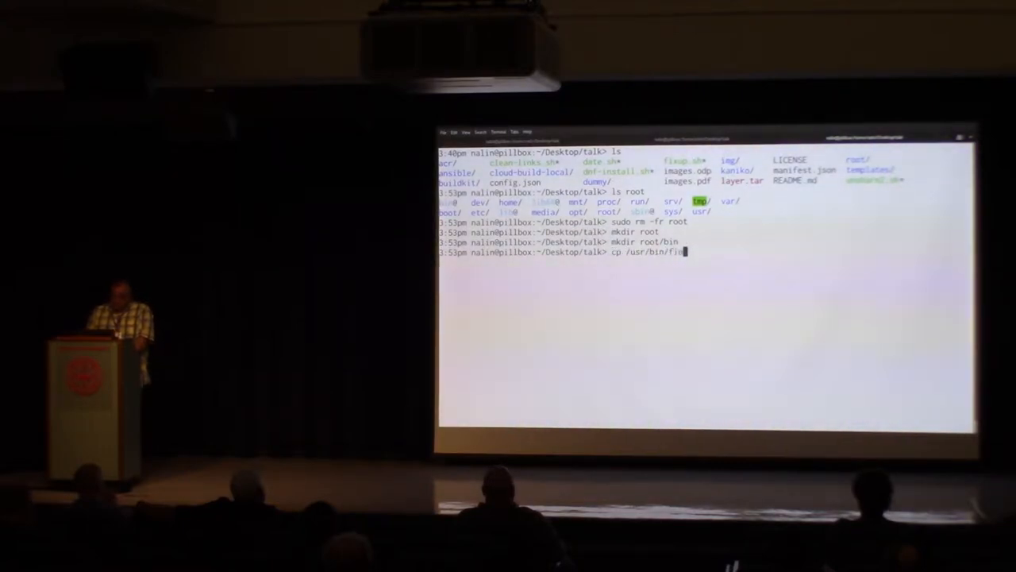
pyautogui.write('find root')
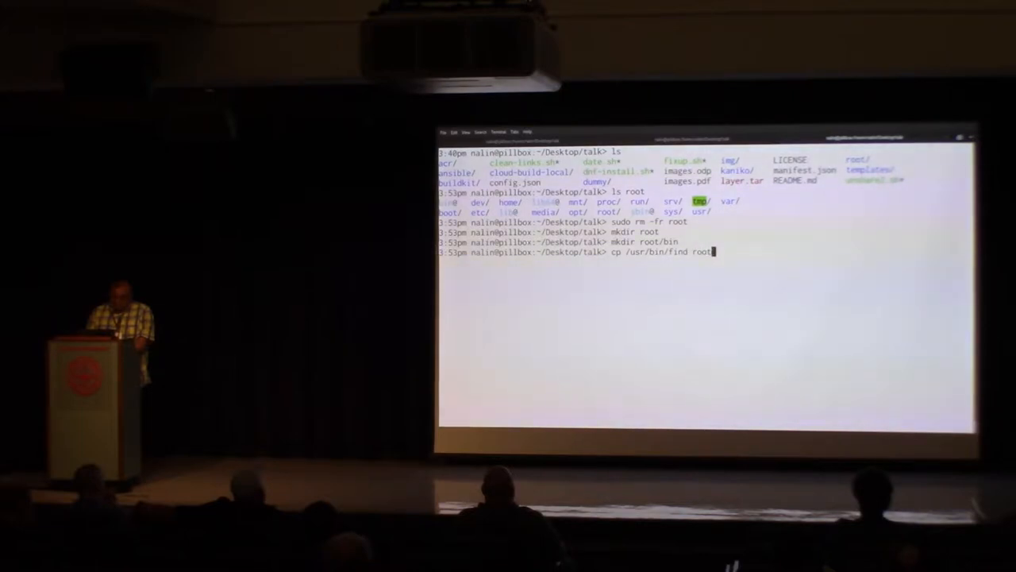
pyautogui.write('/bin/')
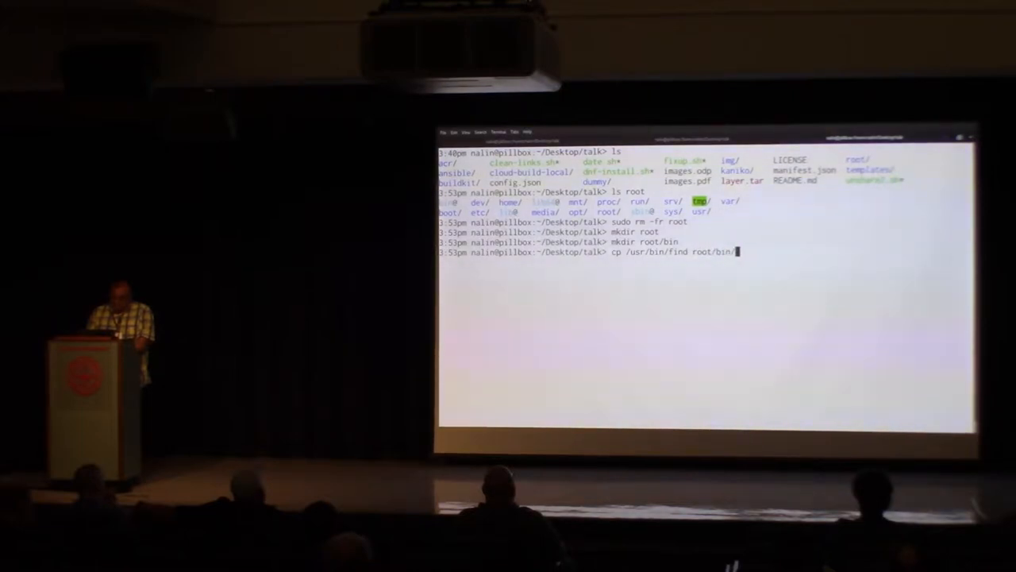
pyautogui.press('Return')
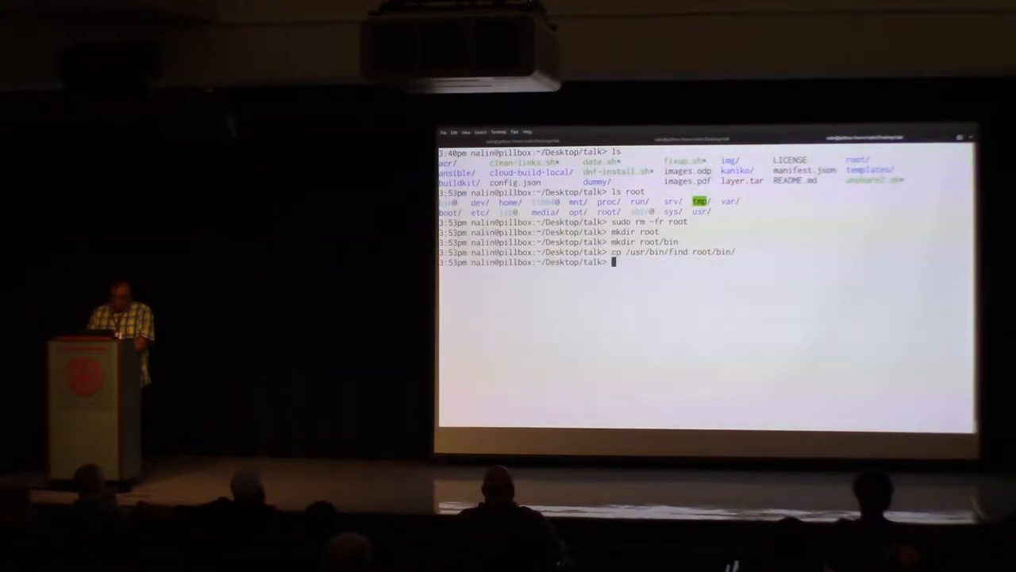
pyautogui.write('sudo chroot ./root/')
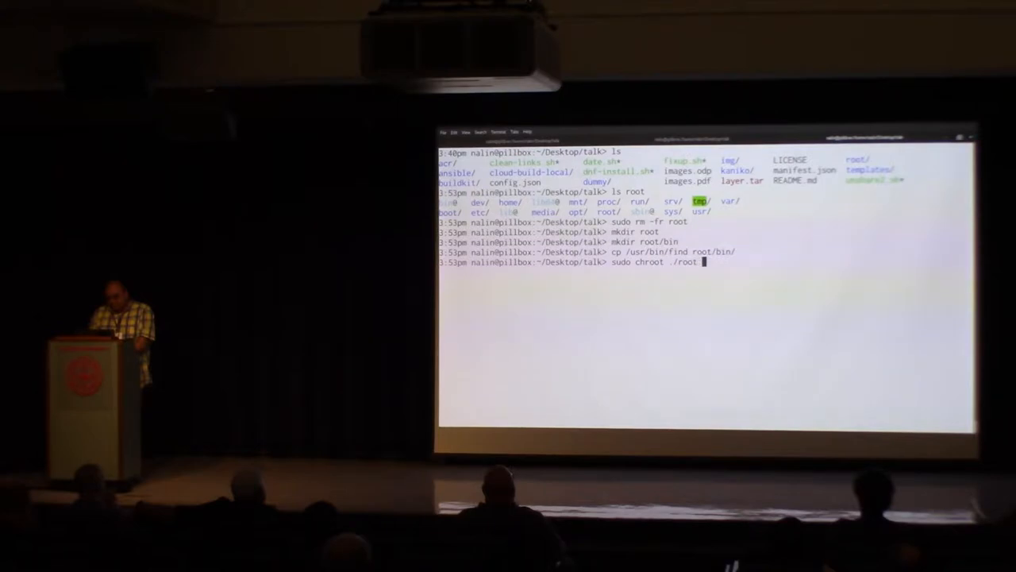
# Run /bin/find under sudo chroot ./root (it fails), then inspect the binary with file.
pyautogui.press('Return')
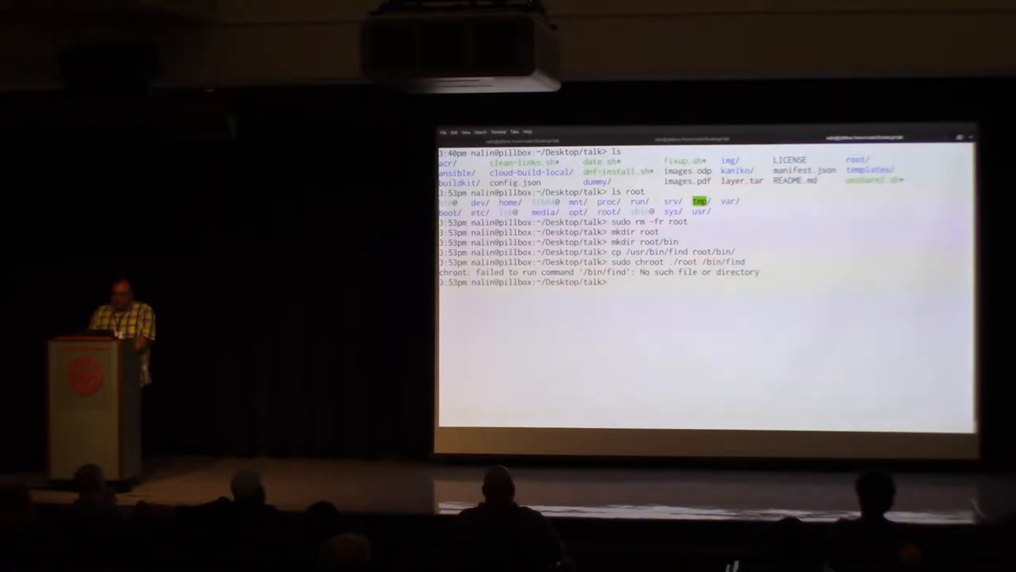
pyautogui.write('file /bin')
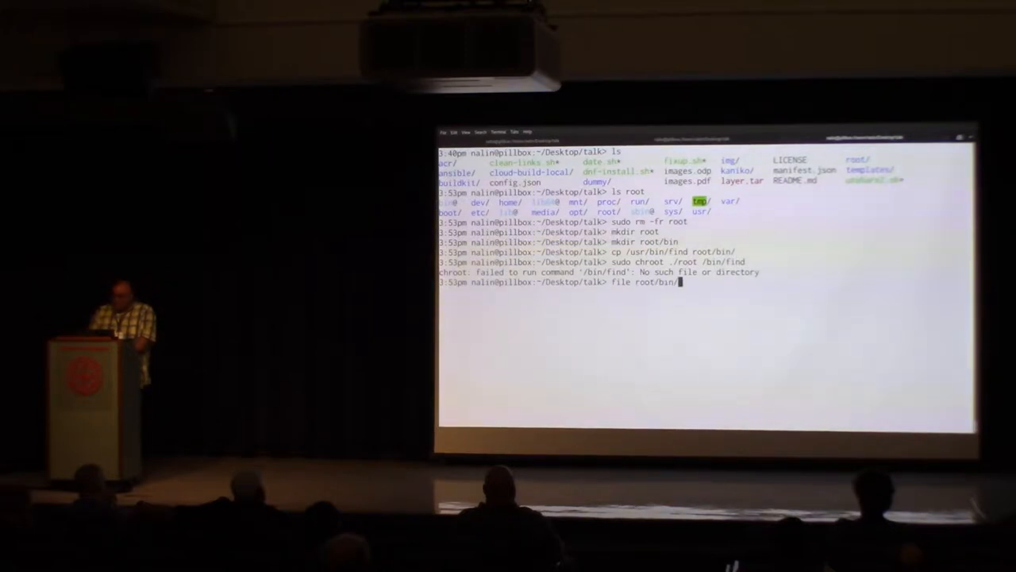
pyautogui.press('Return')
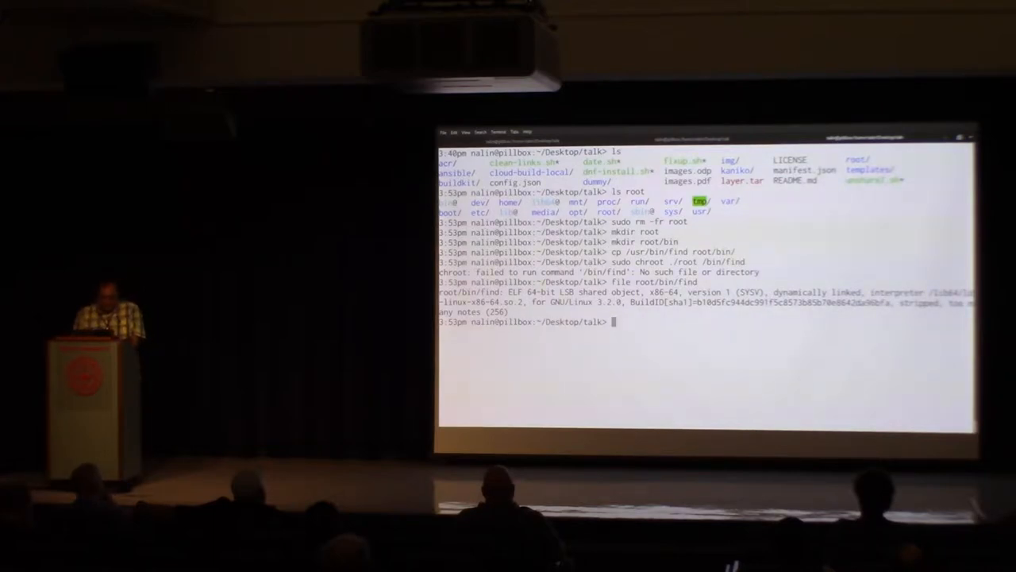
pyautogui.write('cp /et')
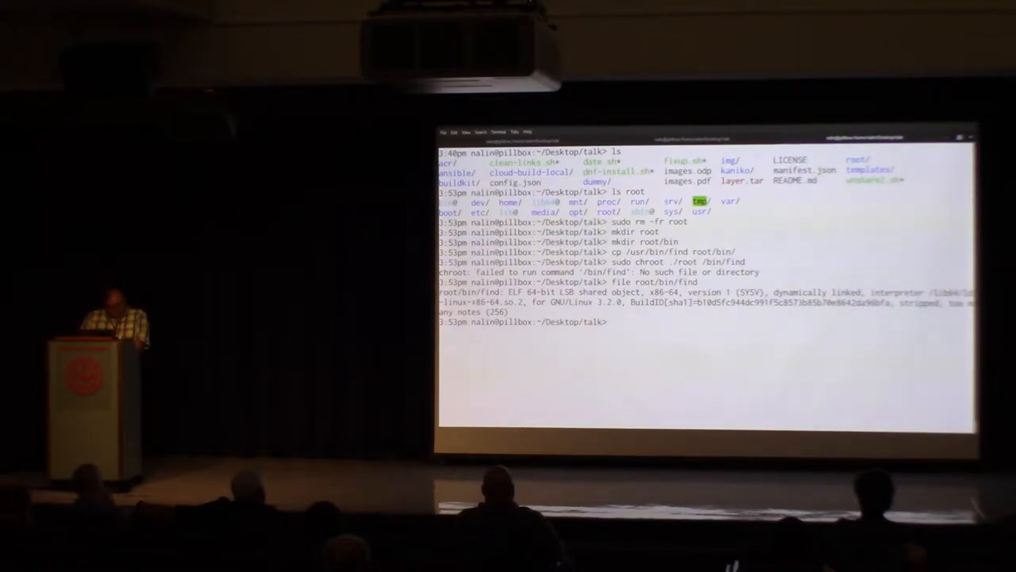
# Create root/lib64 and copy ld-linux-x86-64.so.2 into it.
pyautogui.write('cp ./')
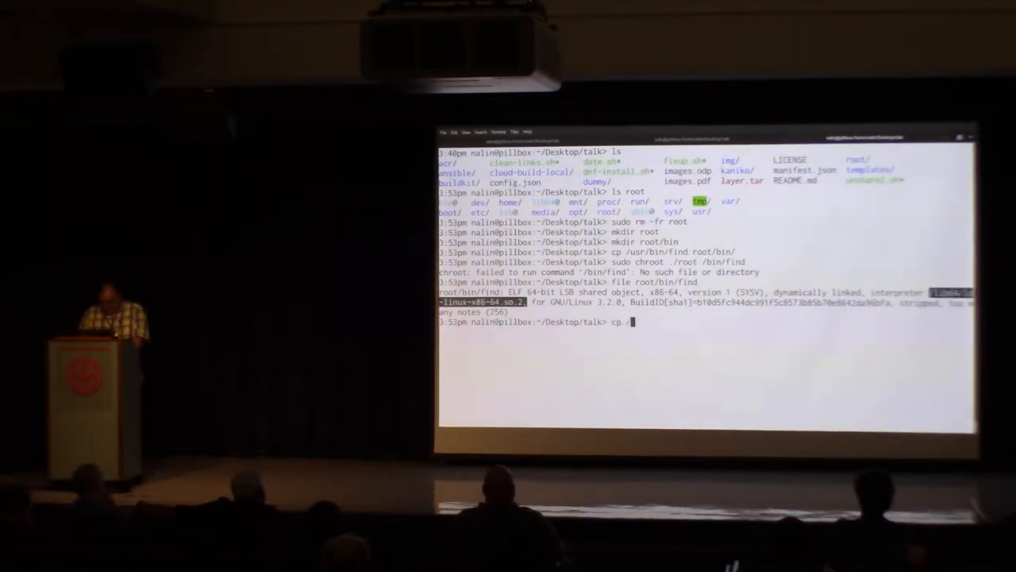
pyautogui.write('lib64/ld-linux-x86-64.so.2')
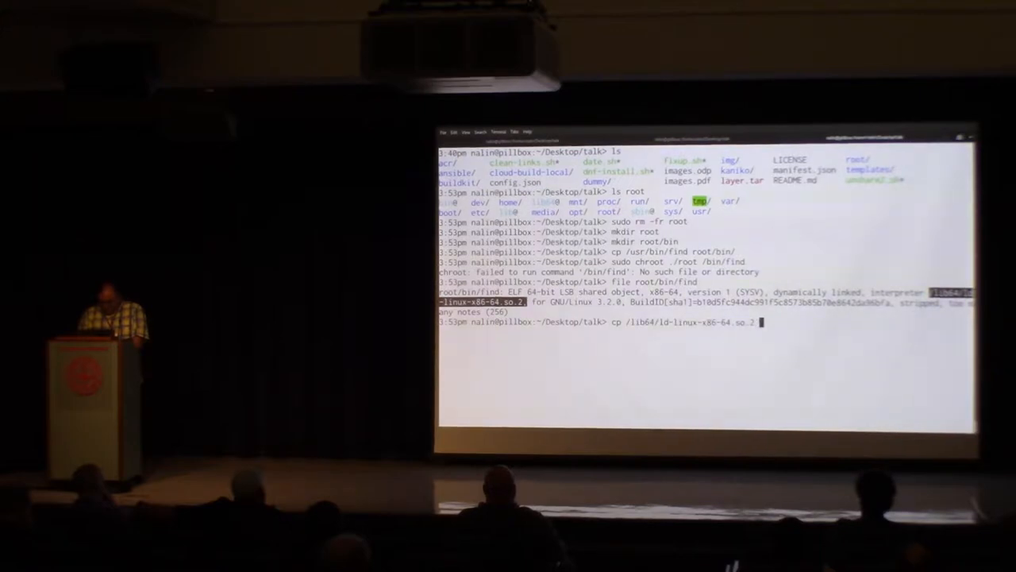
pyautogui.write('root/lib64')
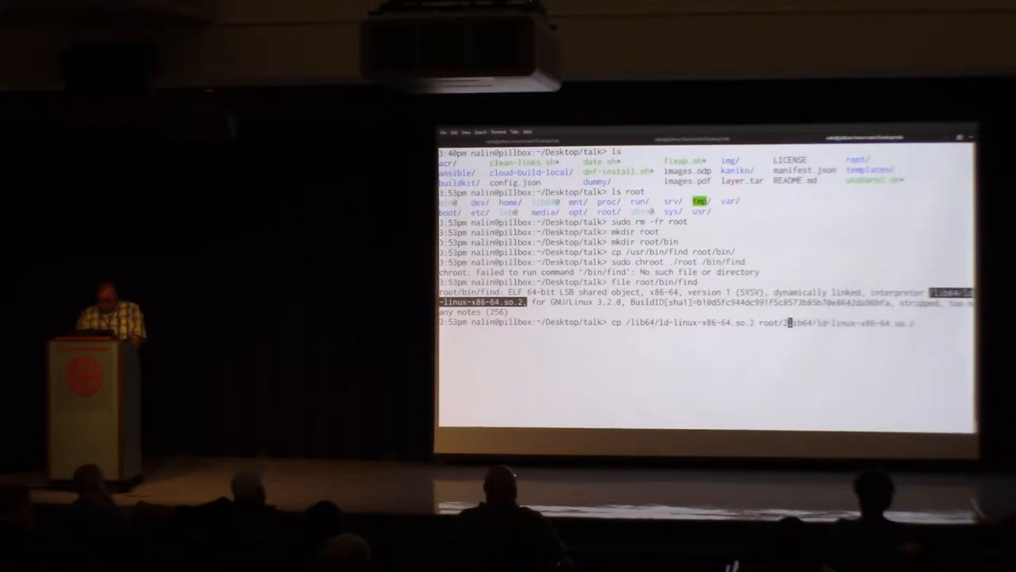
pyautogui.press('Return')
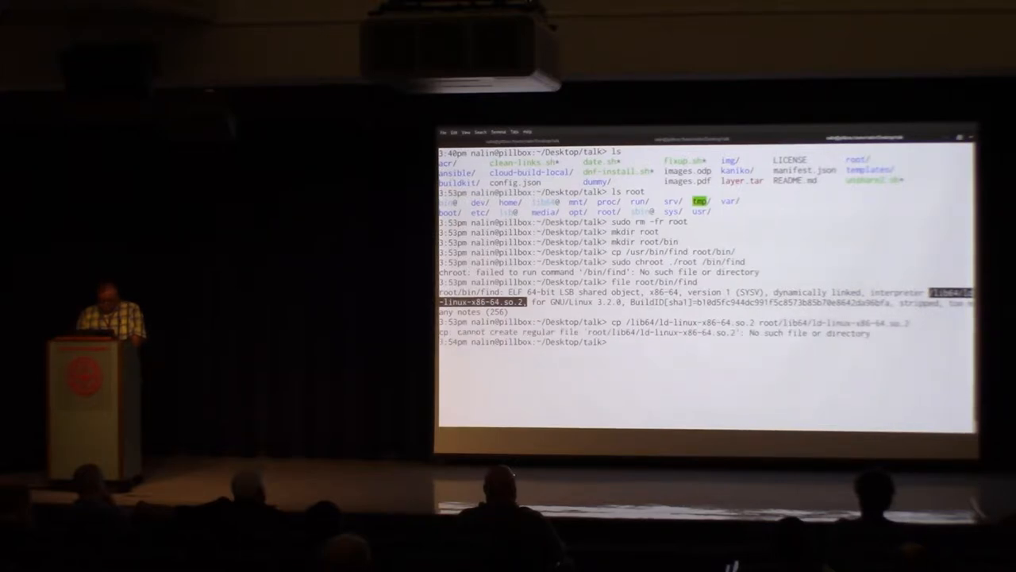
pyautogui.write('mkdir root')
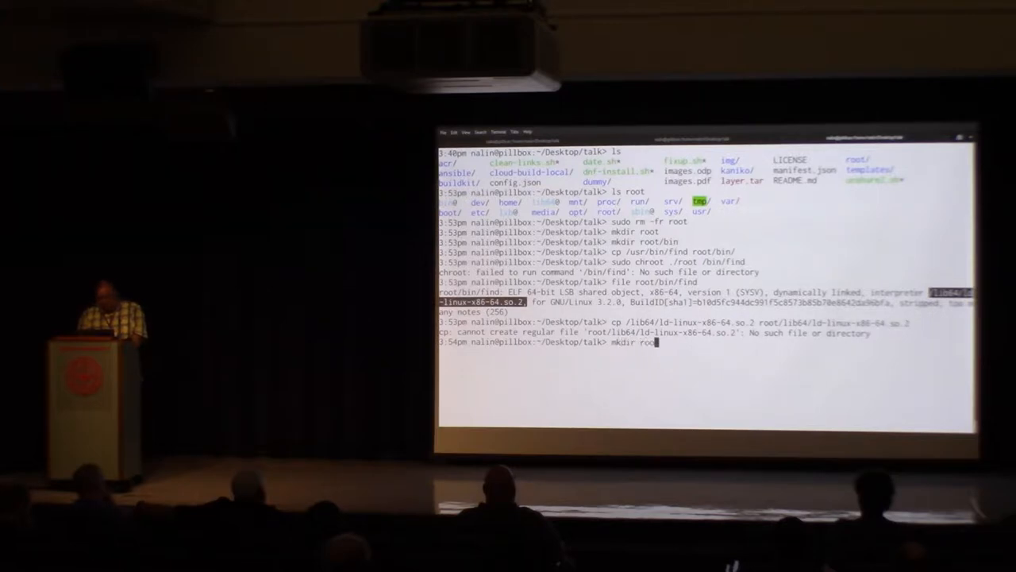
pyautogui.press('Return')
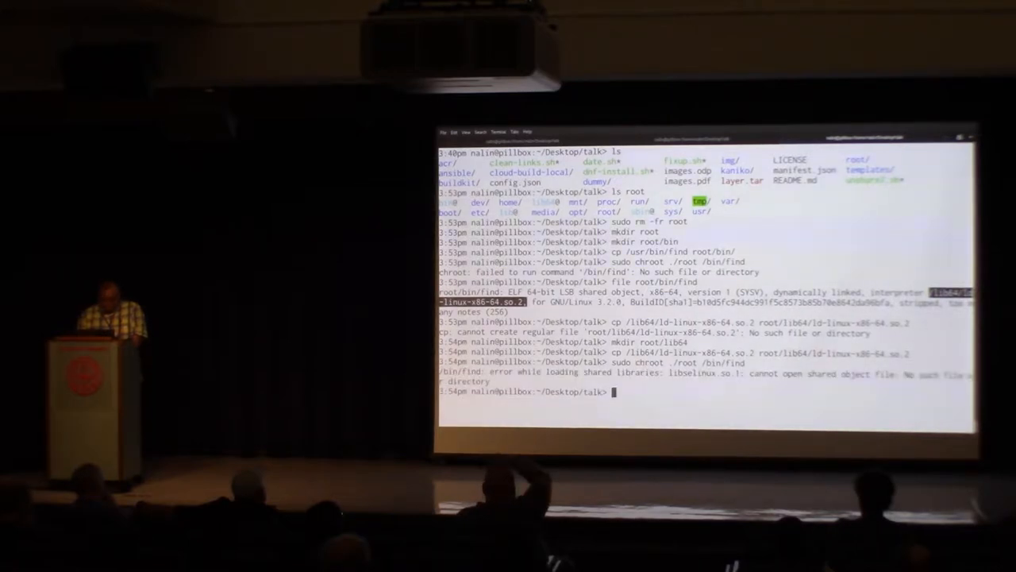
# List find's remaining shared libraries with ldd ./root/bin/find.
pyautogui.write('ldd ./')
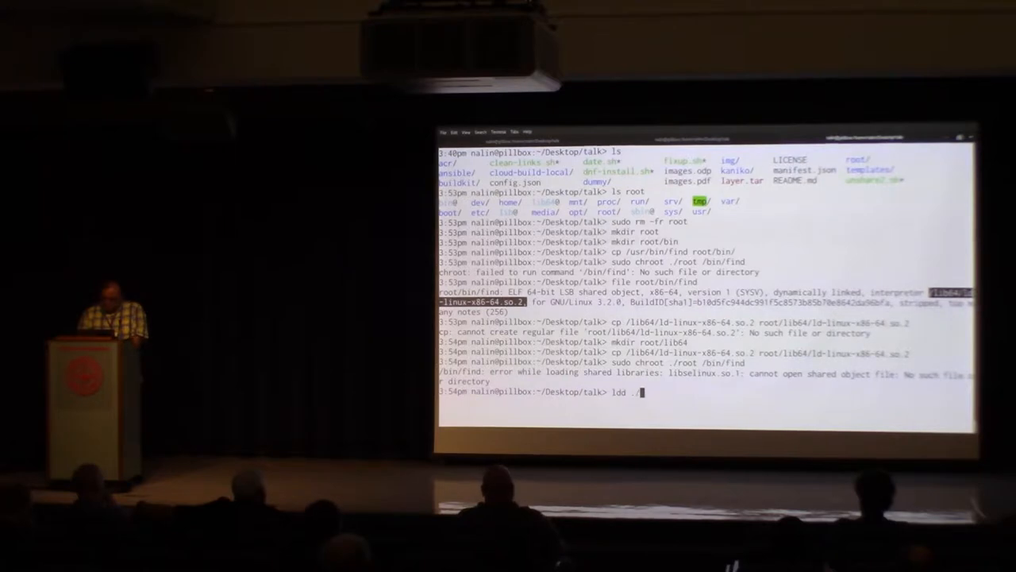
pyautogui.write('/root/bin')
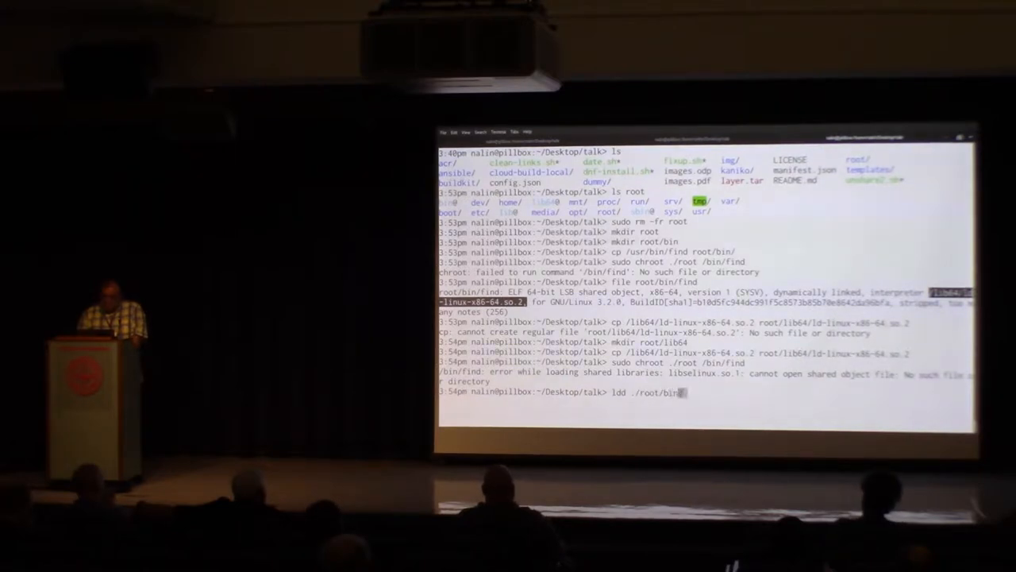
pyautogui.press('Return')
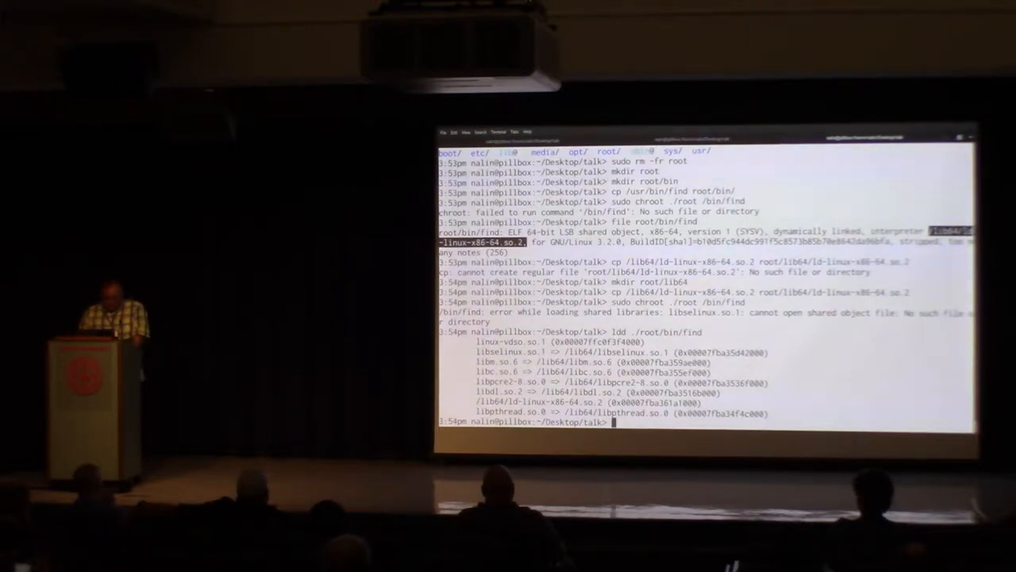
# Scan /usr/bin and /usr/sbin with file, filtering output for static.
pyautogui.write('file')
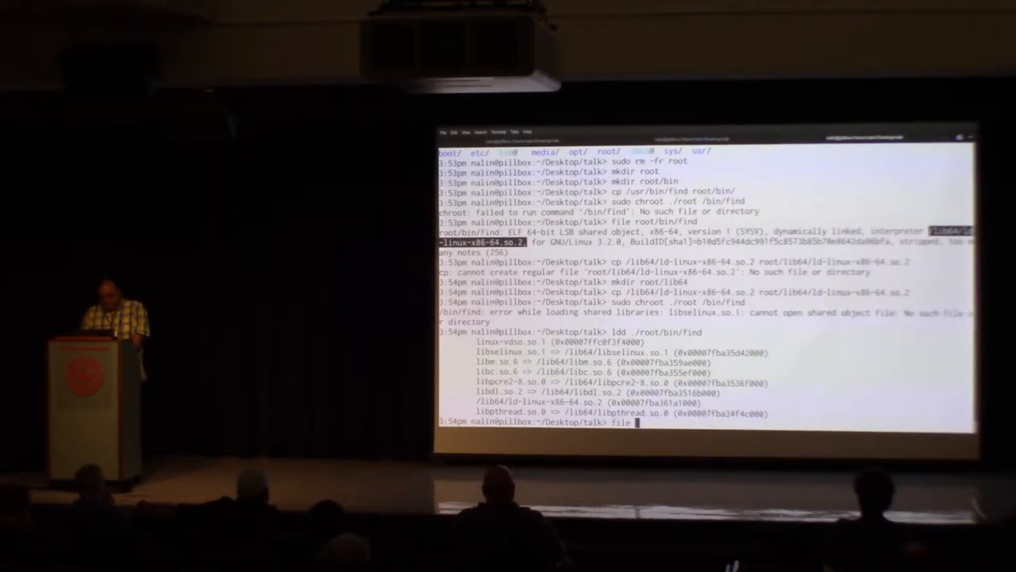
pyautogui.write('/usr/bin/')
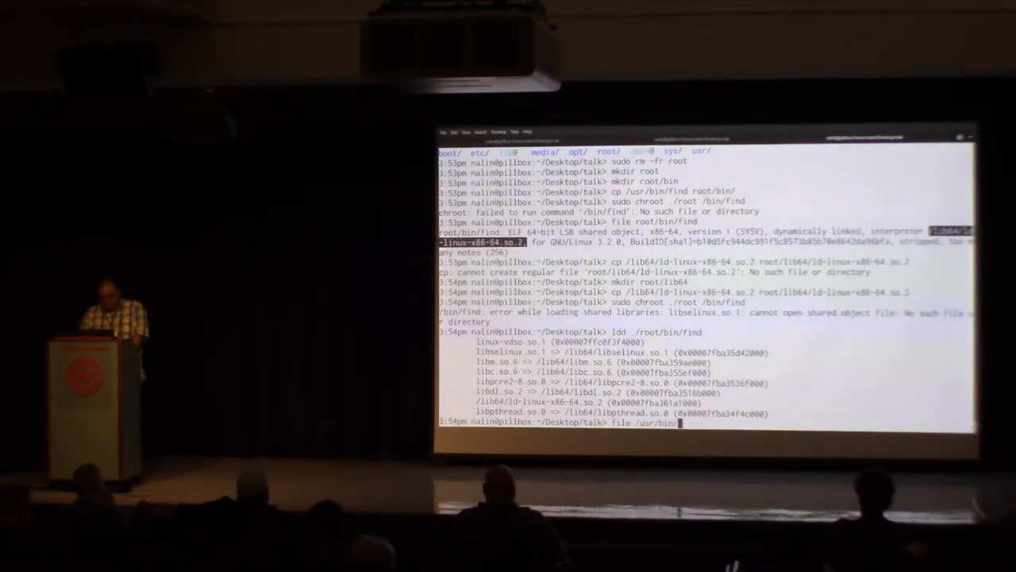
pyautogui.write('| grep static')
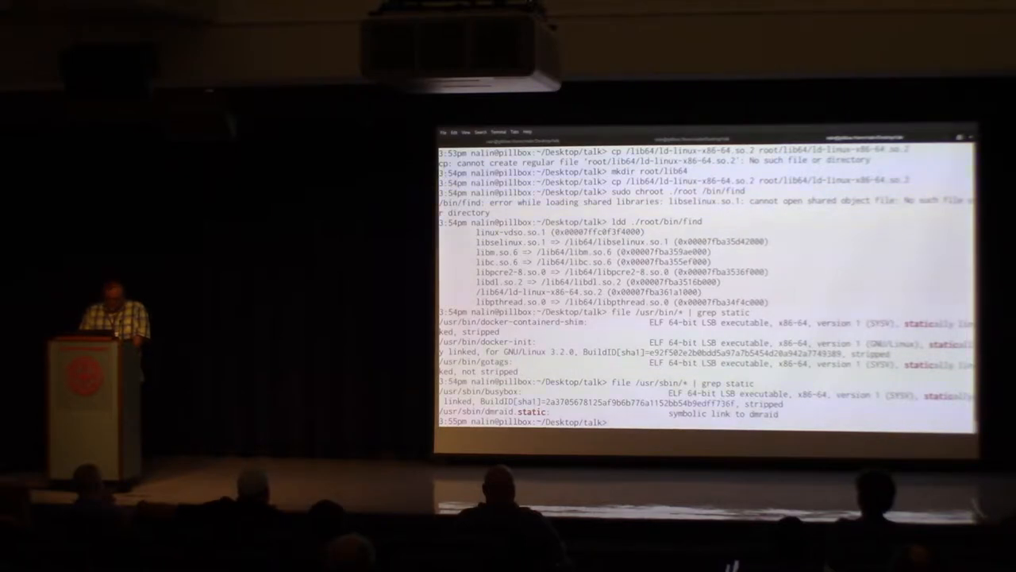
# Recreate root with busybox in bin, run busybox find / via chroot, and cd into root.
pyautogui.write('rm -fr root/')
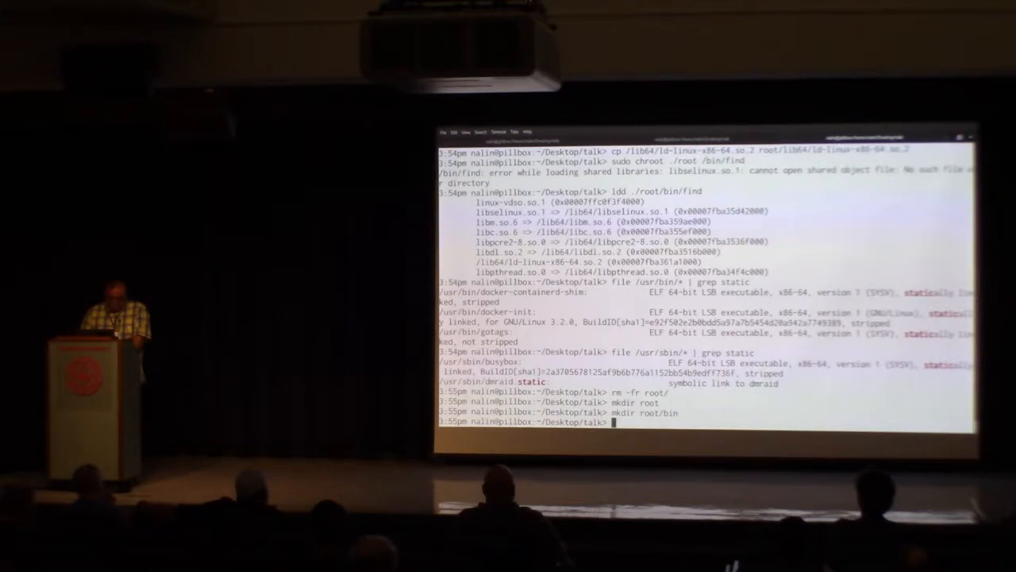
pyautogui.write('cp')
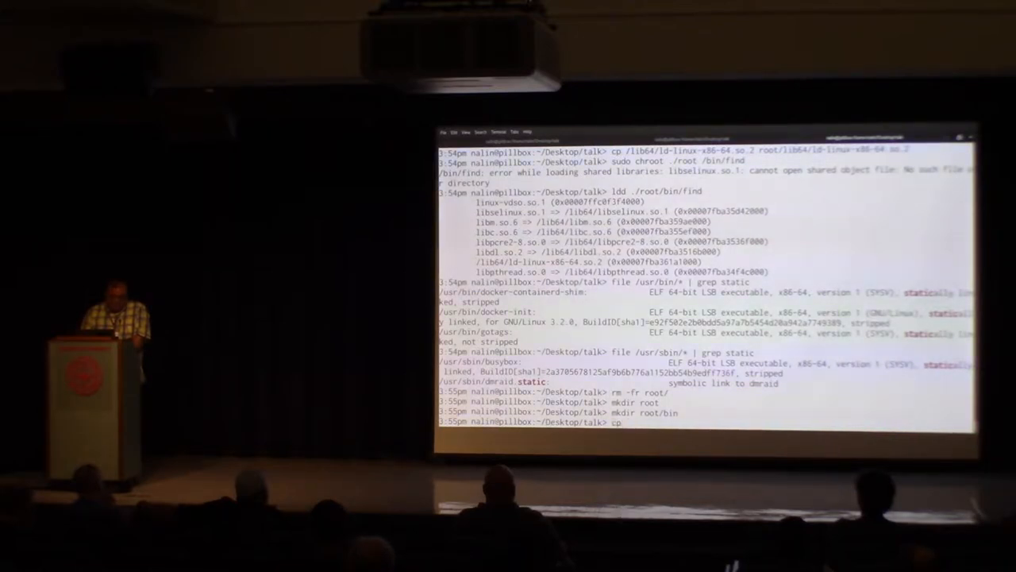
pyautogui.write('/usr/sbin/busybox')
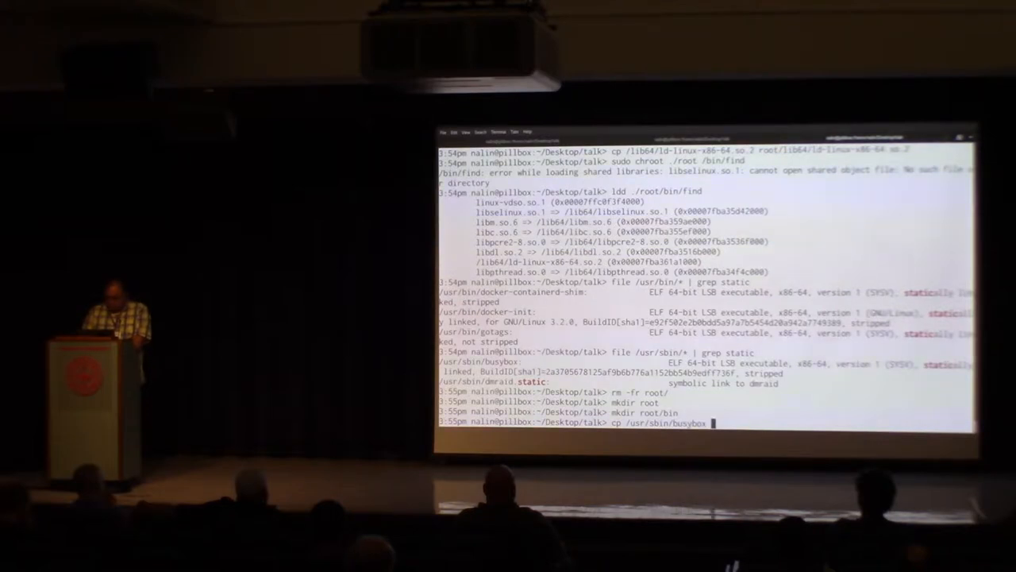
pyautogui.press('Return')
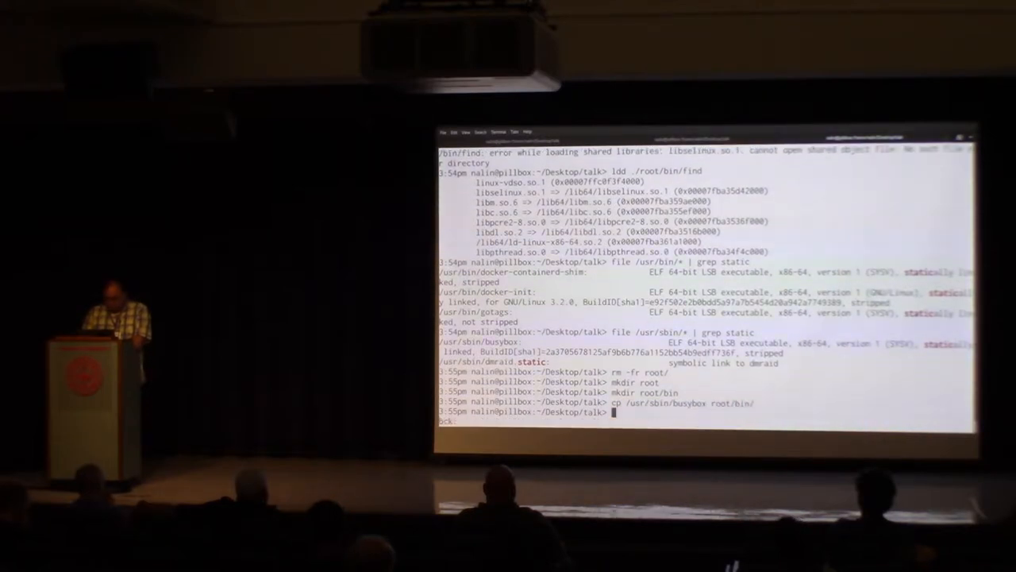
pyautogui.write('sudo chroot /root /bin/find')
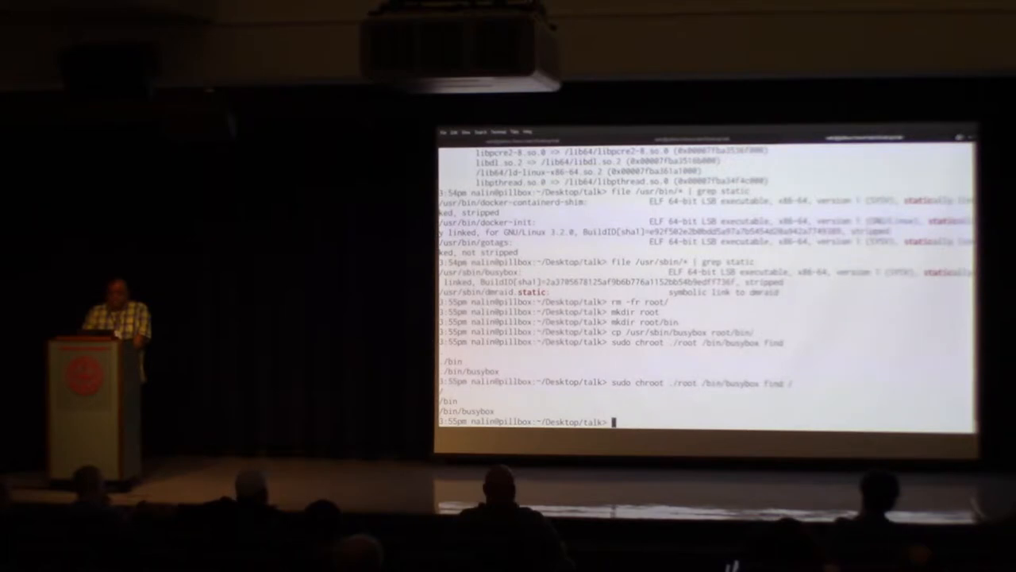
pyautogui.write('cd root/')
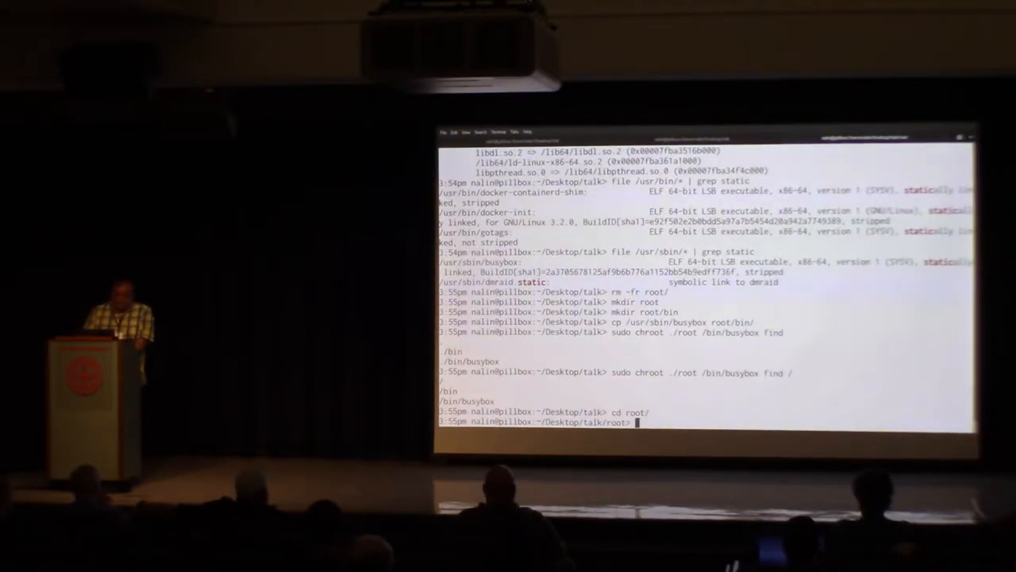
# Archive root's contents into ../layer.tar with tar cvf, then list the talk folder.
pyautogui.write('tar')
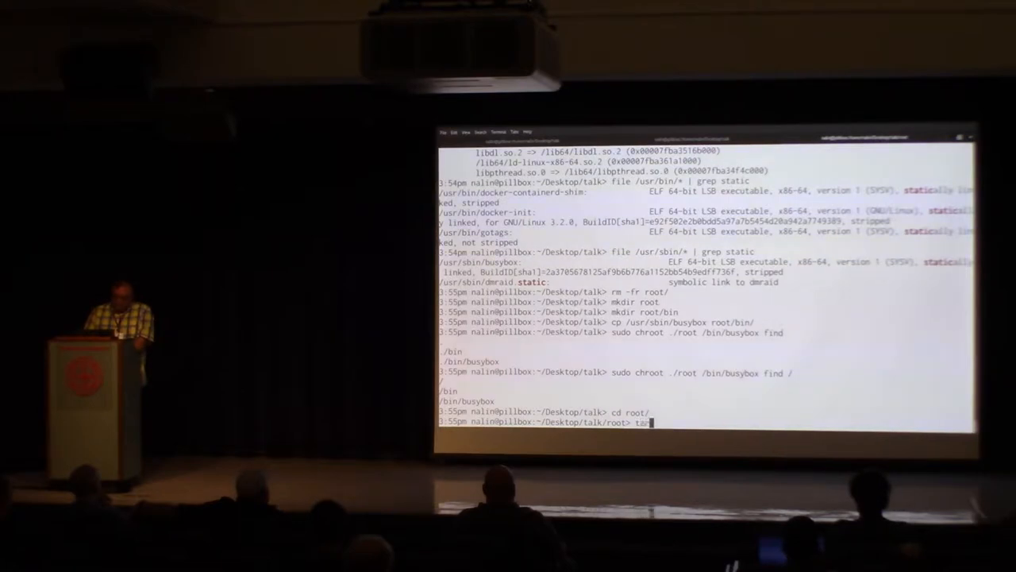
pyautogui.write('cvf')
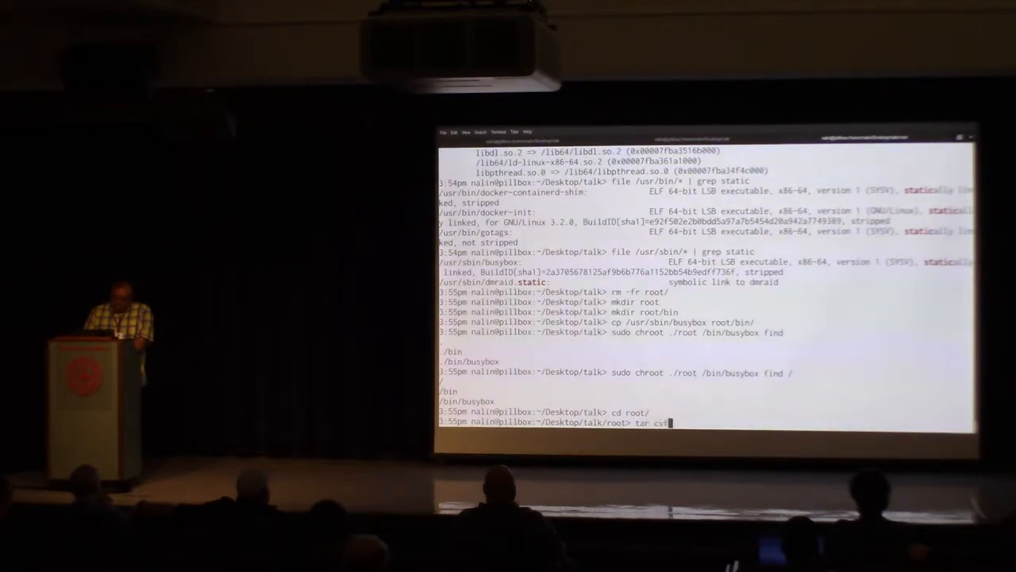
pyautogui.press('Return')
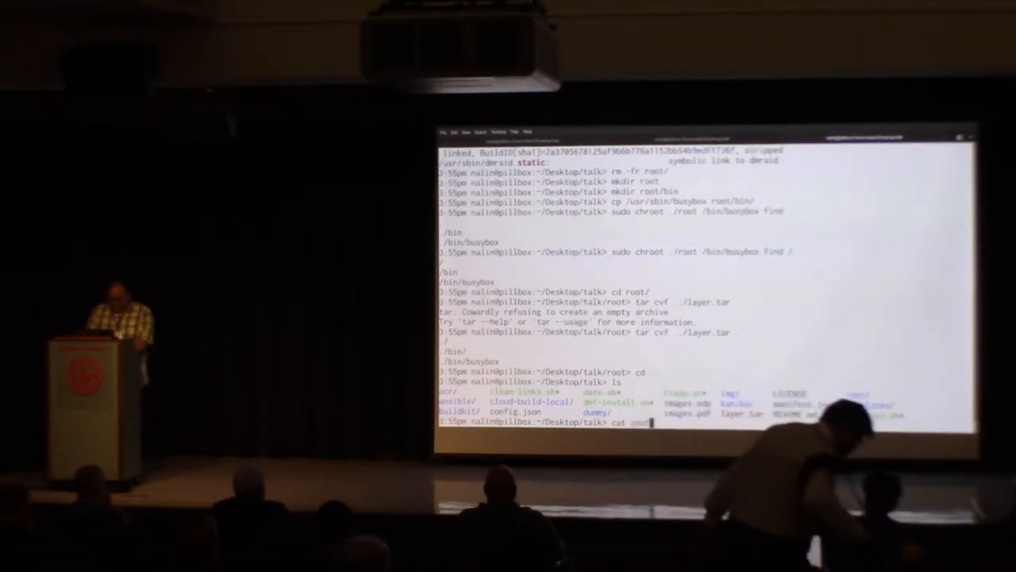
# Remove ExposedPorts, Volumes and Entrypoint from config.json, matching diff_ids to layer.tar's sha256.
pyautogui.press('Return')
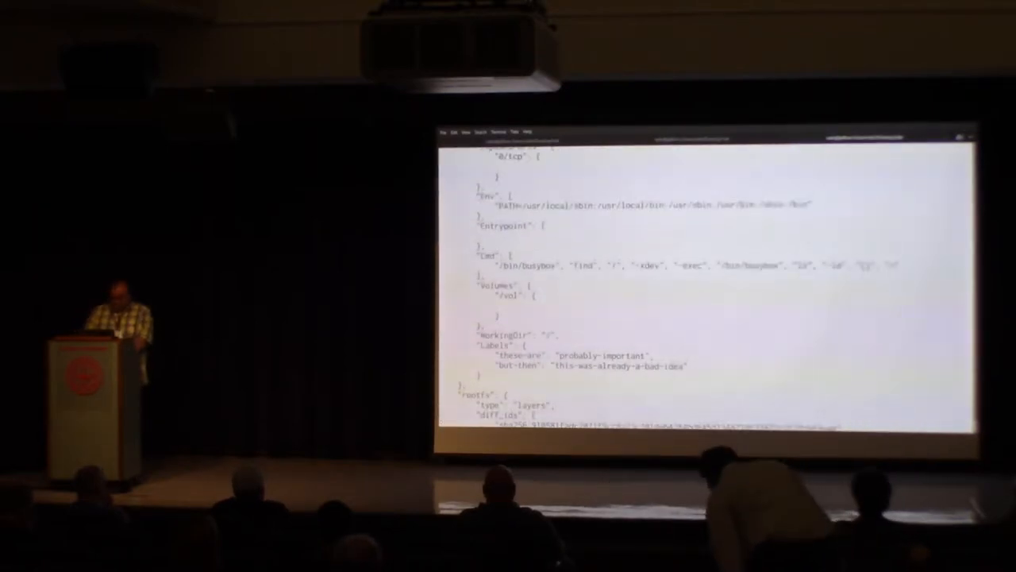
pyautogui.scroll(-3)
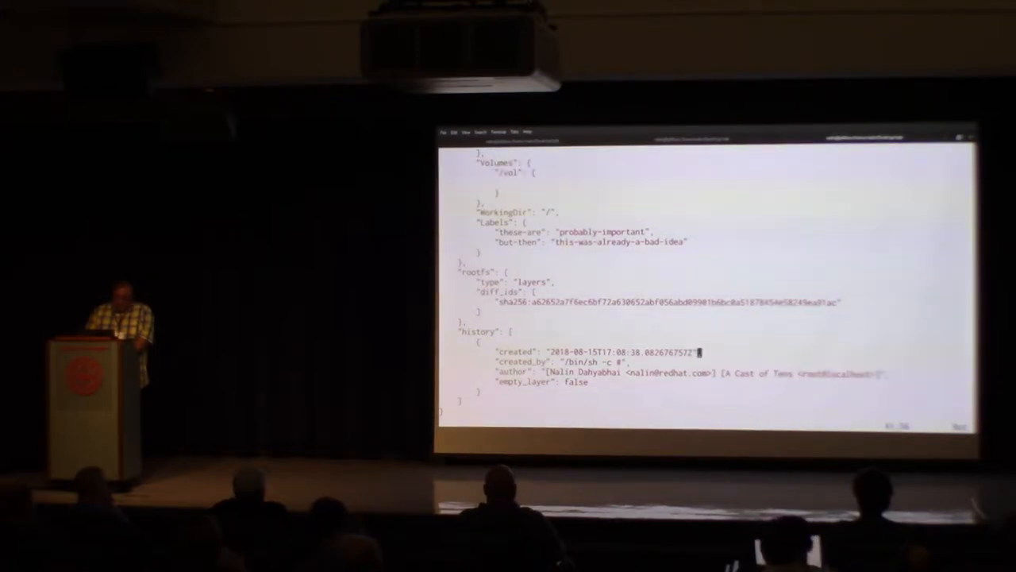
pyautogui.scroll(3)
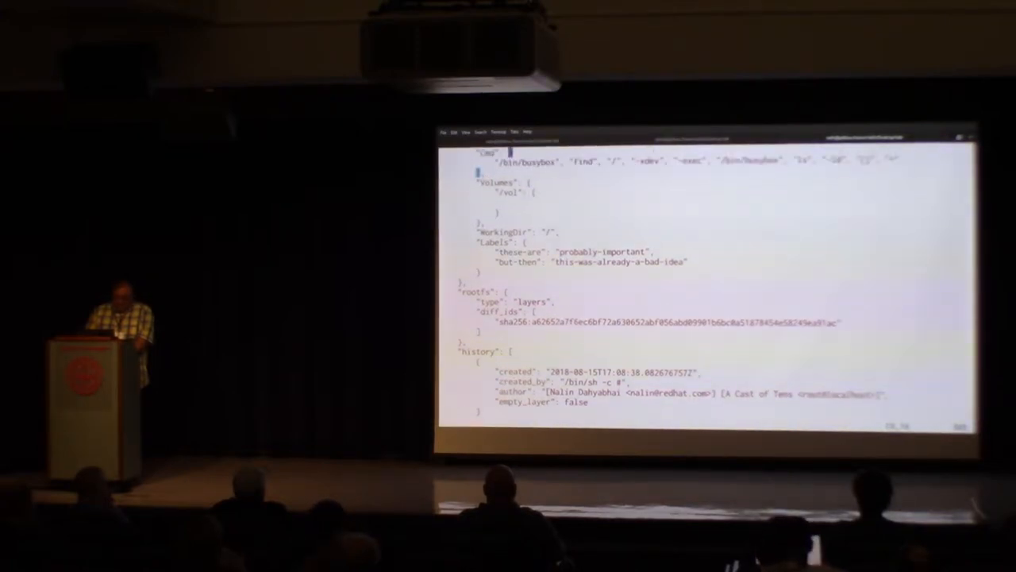
pyautogui.scroll(3)
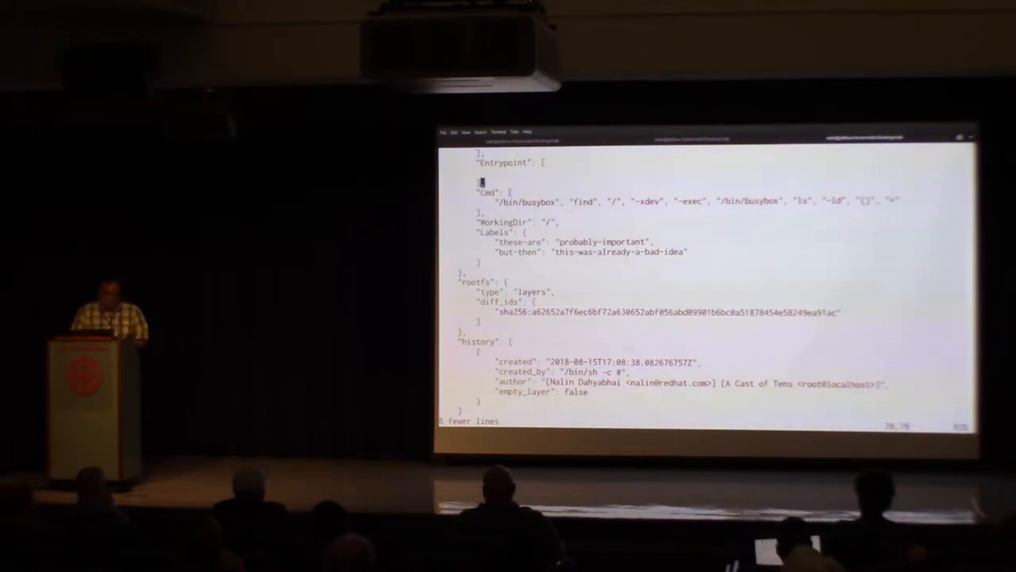
pyautogui.scroll(3)
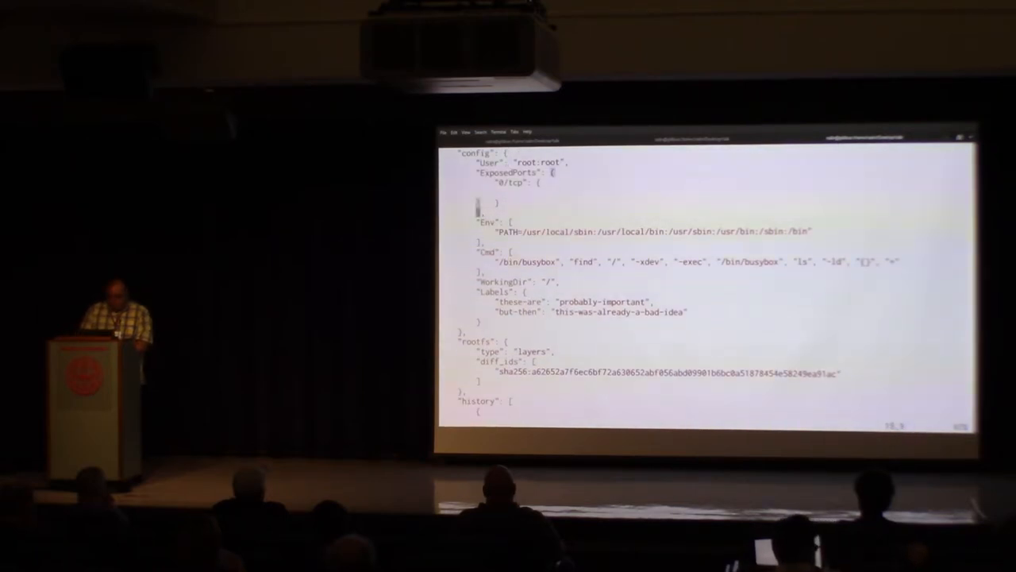
pyautogui.scroll(3)
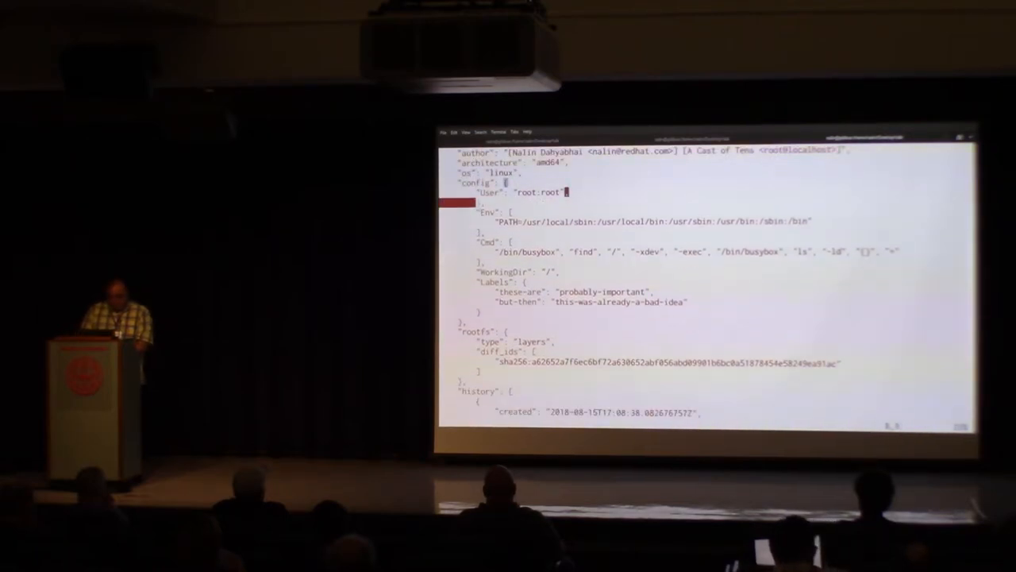
pyautogui.scroll(3)
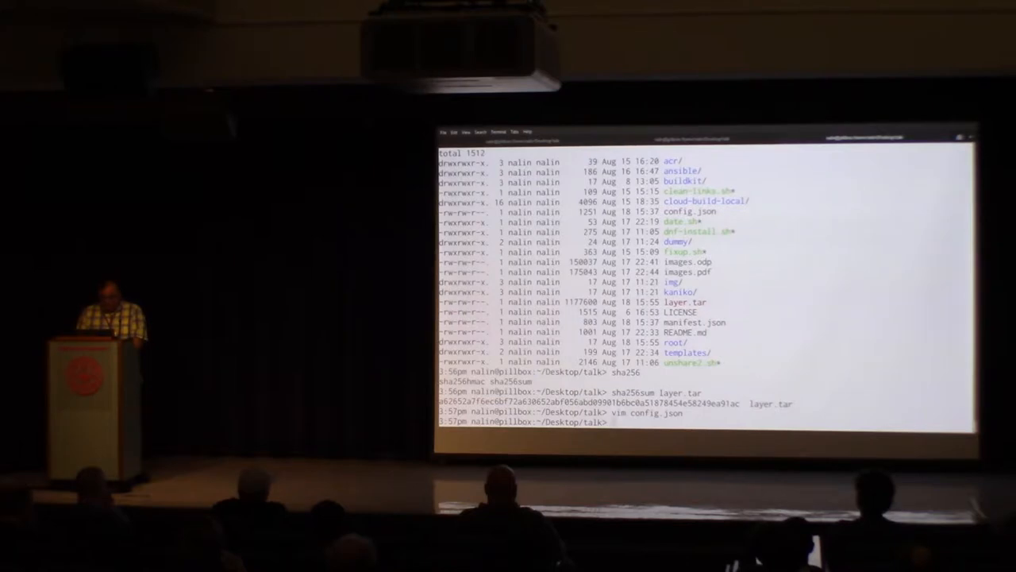
pyautogui.press('Return')
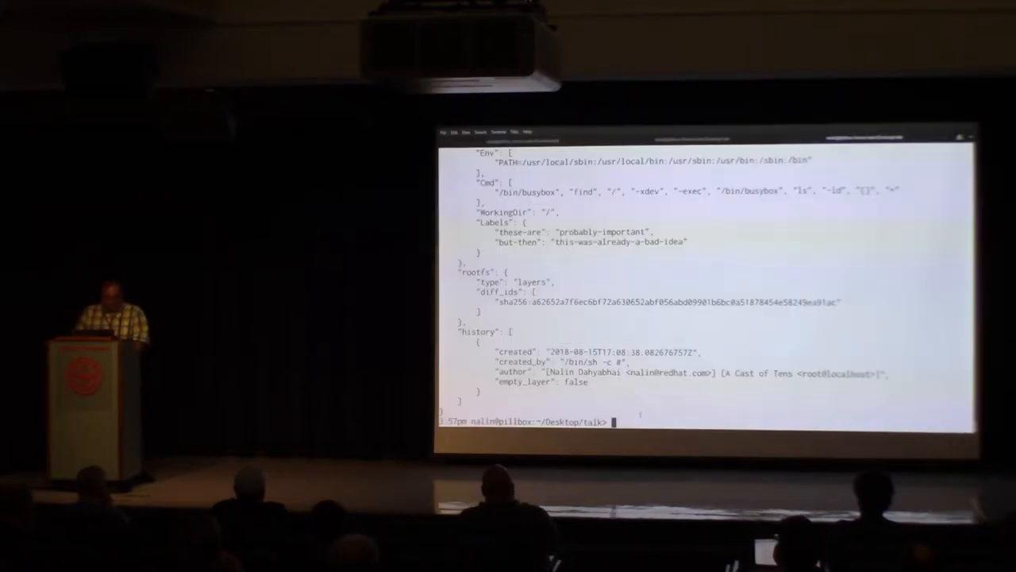
# Open manifest.json in vim, suspend it, and hash config.json with sha256sum.
pyautogui.press('Return')
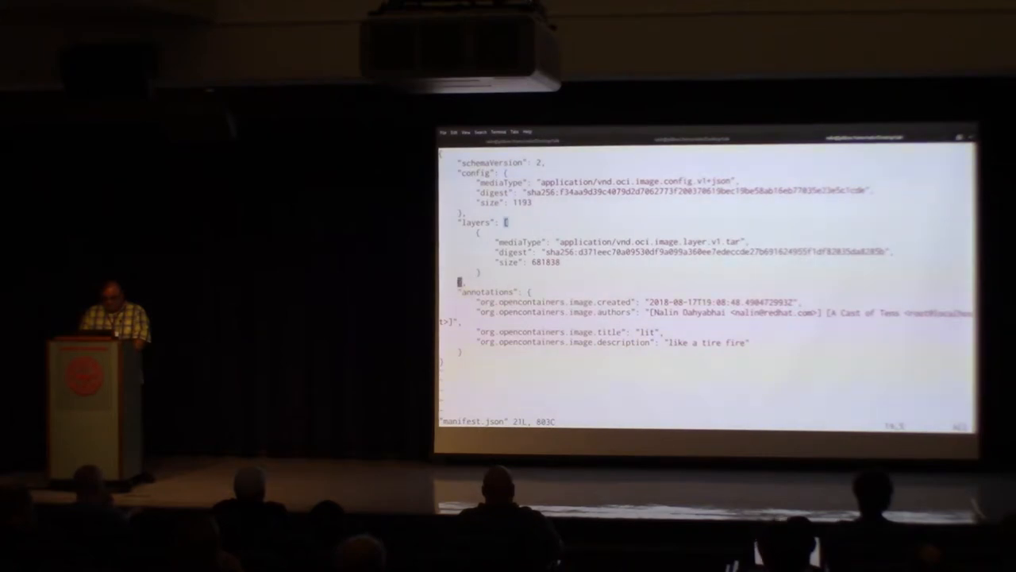
pyautogui.press('ctrl+z')
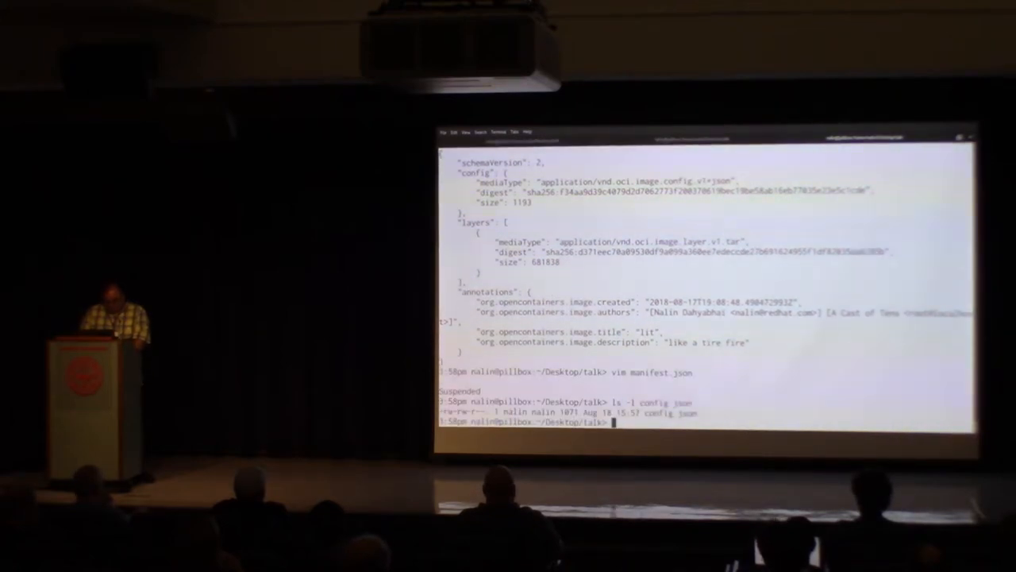
pyautogui.write('sha256sum conf')
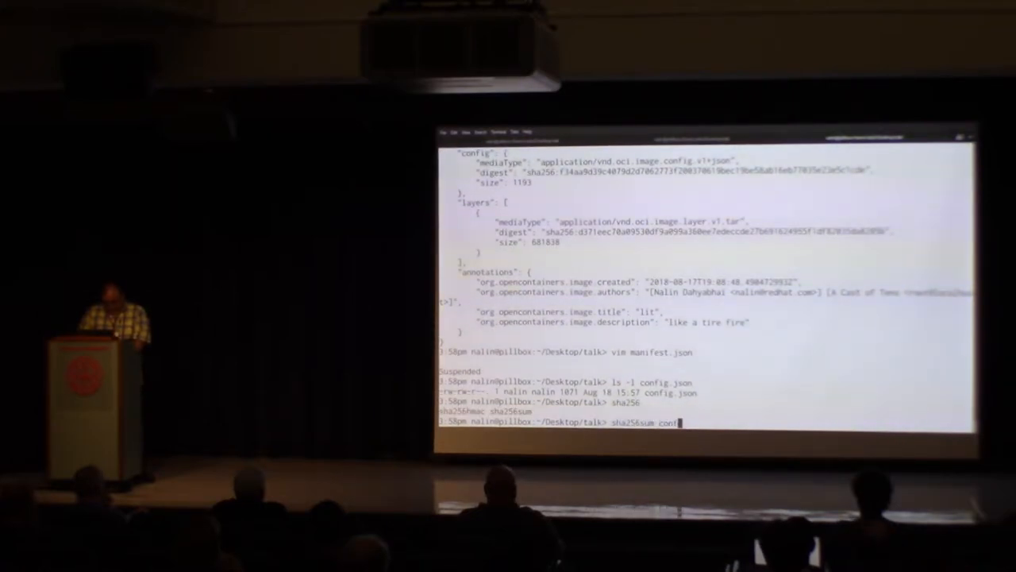
pyautogui.press('Return')
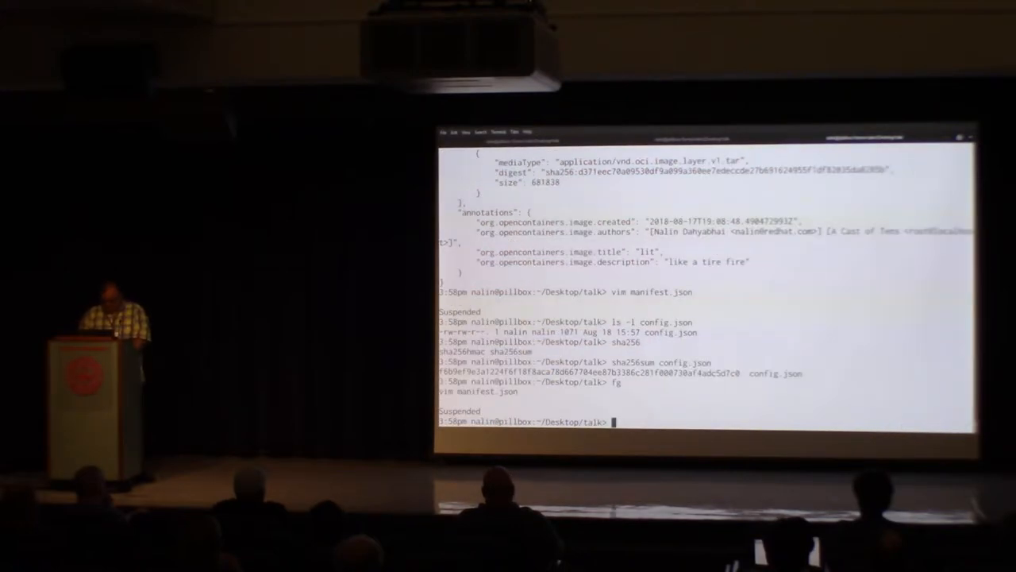
# Hash layer.tar with sha256sum and check its size with ls -l.
pyautogui.write('sha256sum lay')
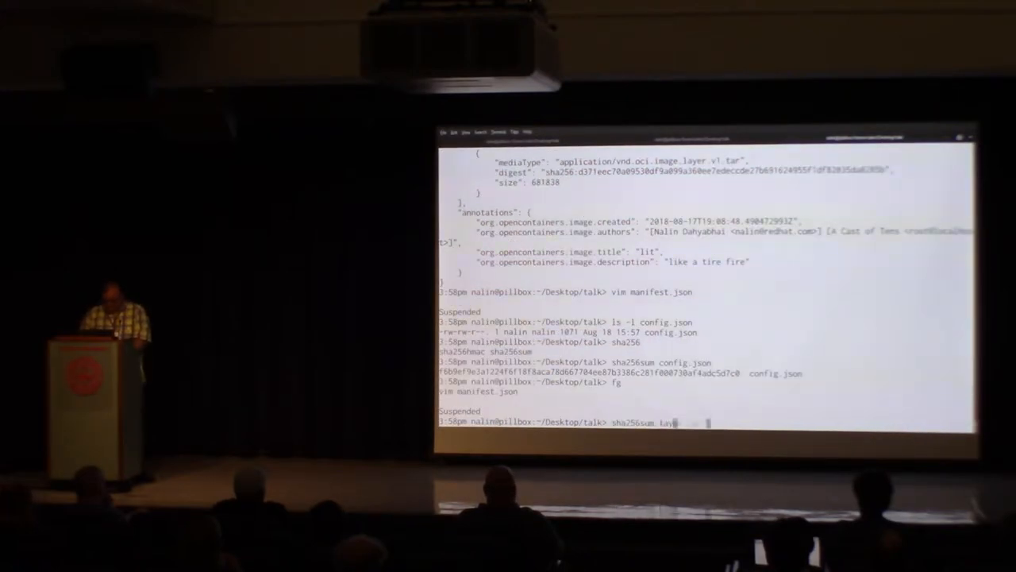
pyautogui.press('Return')
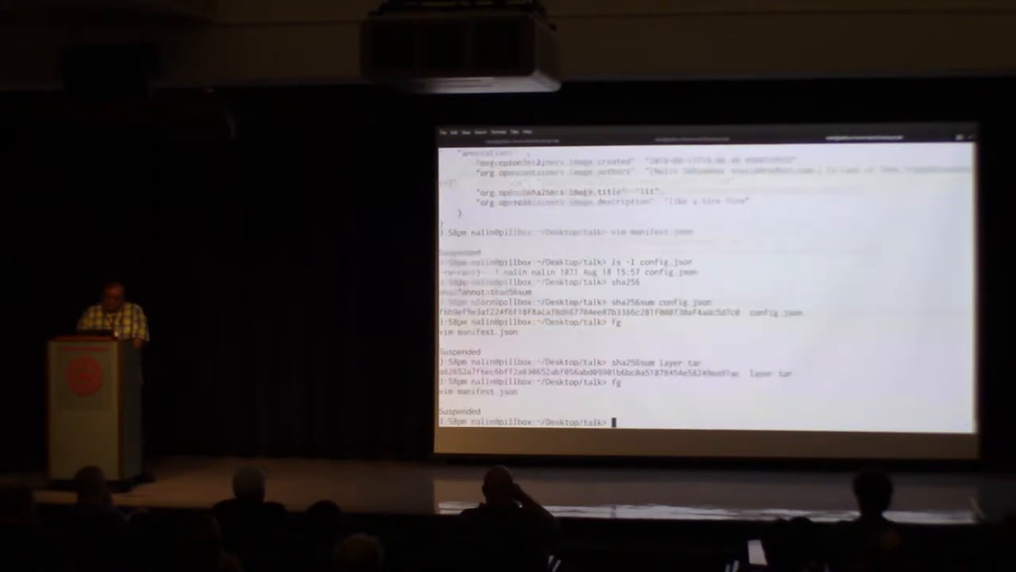
pyautogui.write('ls -l')
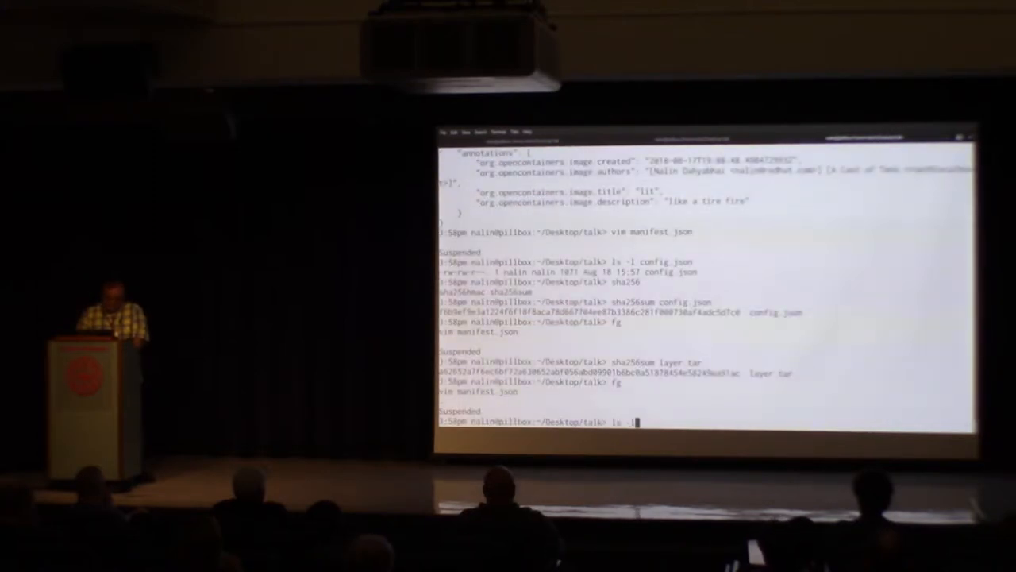
pyautogui.write('sha256su')
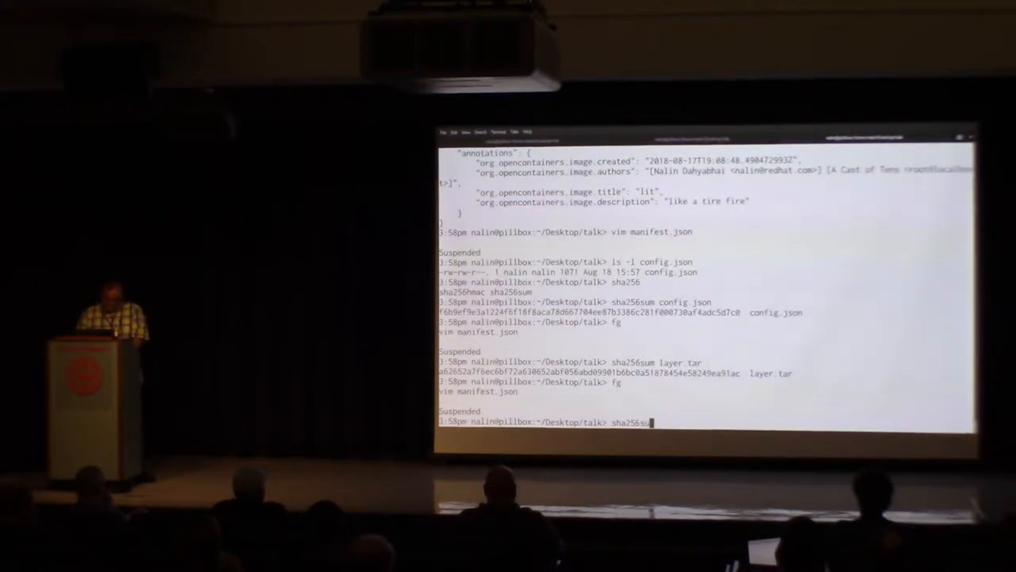
pyautogui.press('Return')
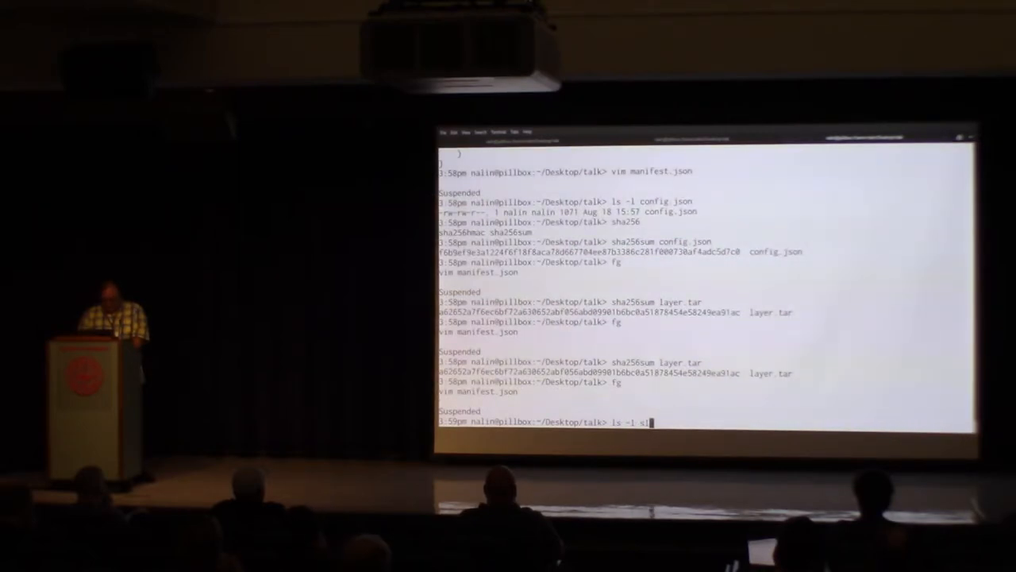
pyautogui.press('Return')
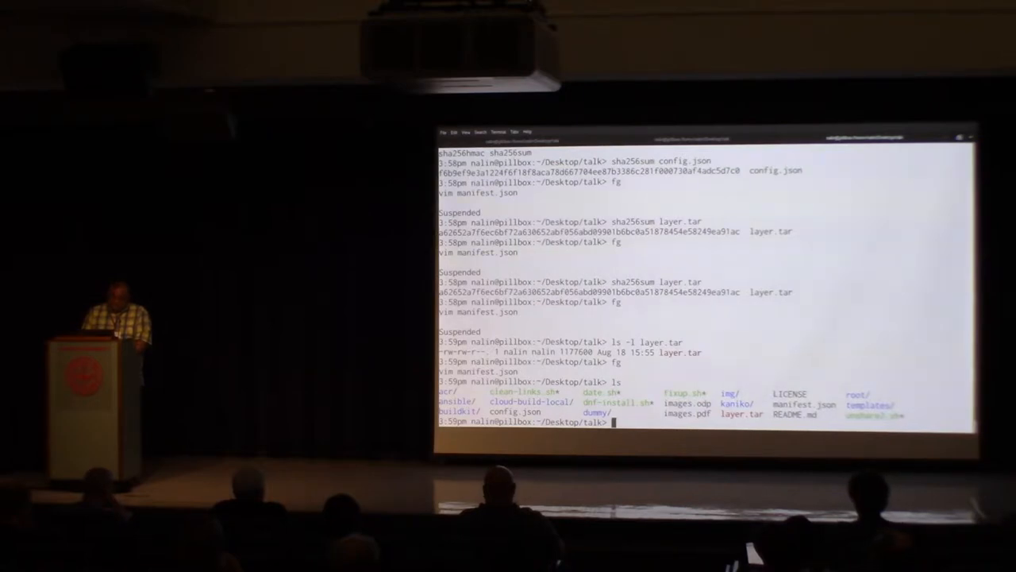
# Symlink config.json and layer.tar under names matching their sha256 digests.
pyautogui.write('ln -s')
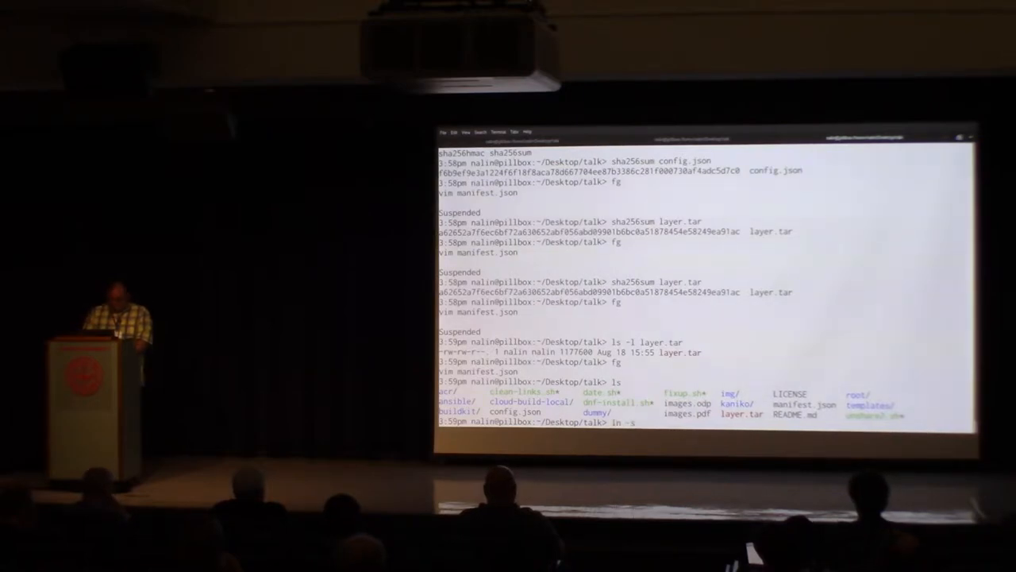
pyautogui.write('config.json f6b9ef9e3a1224f6f18f8aca78d667704ee87b3386c281f000730af4adc5d7c0')
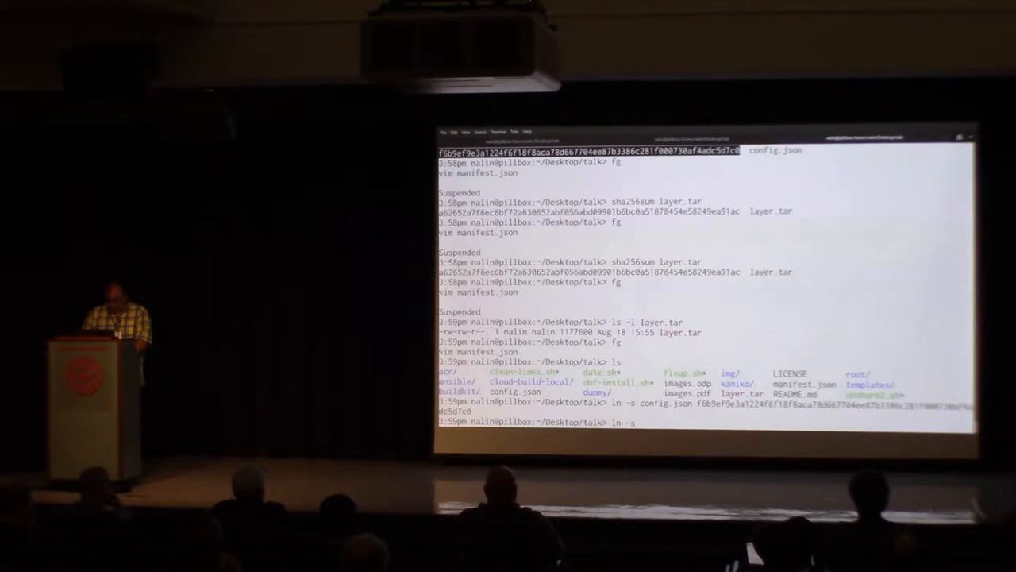
pyautogui.write('la')
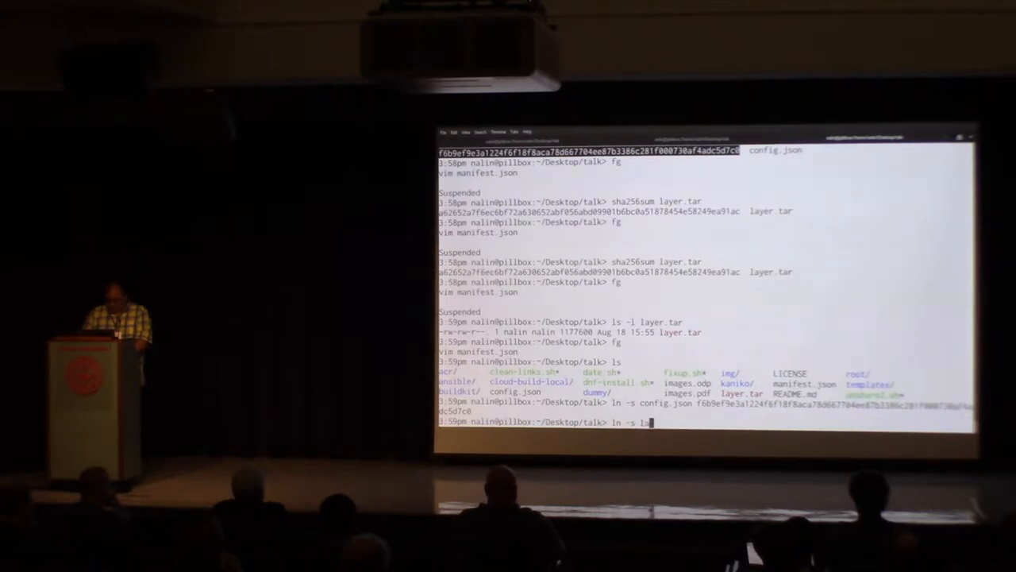
pyautogui.write('ayer.tar a62652a7f6ec6bf72a630652abf056abd09901b6bc0a51878454e58249ea91ac')
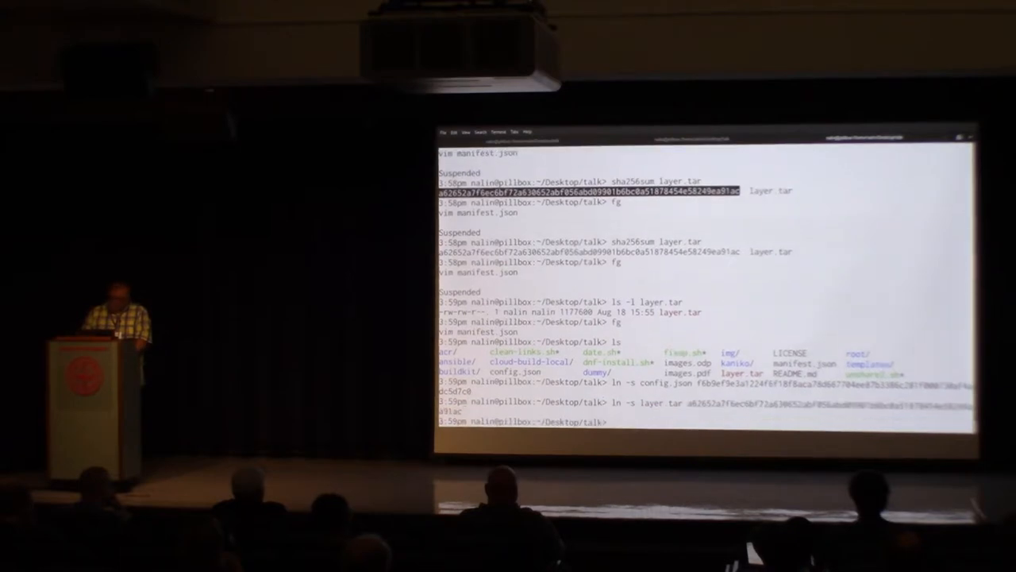
pyautogui.write('skopeo copy')
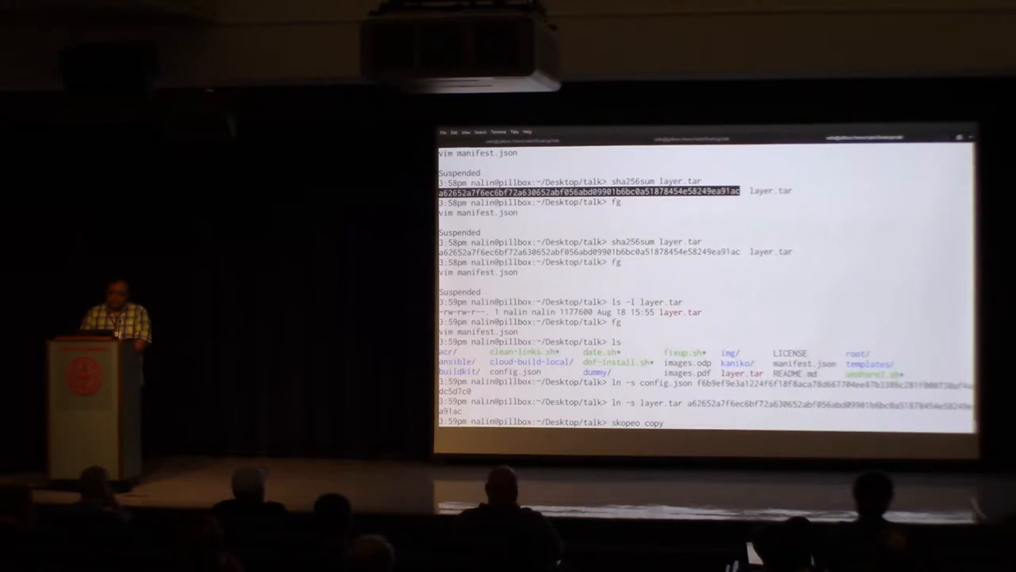
# Copy dir:. to docker://localhost:5000/library/nitin with destination TLS verification disabled.
pyautogui.write('dir:. docker://localhost')
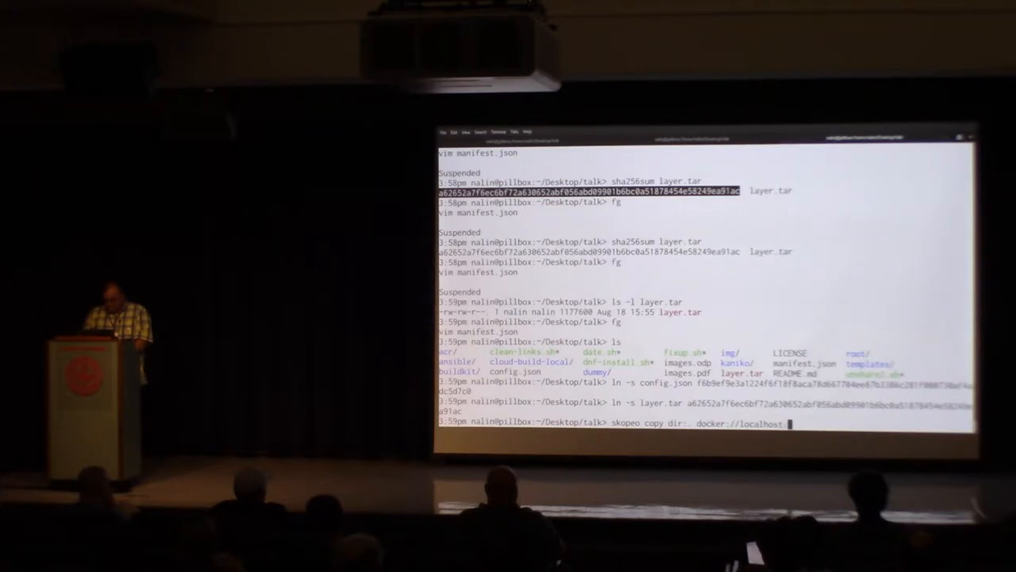
pyautogui.write('5000/library/nitin')
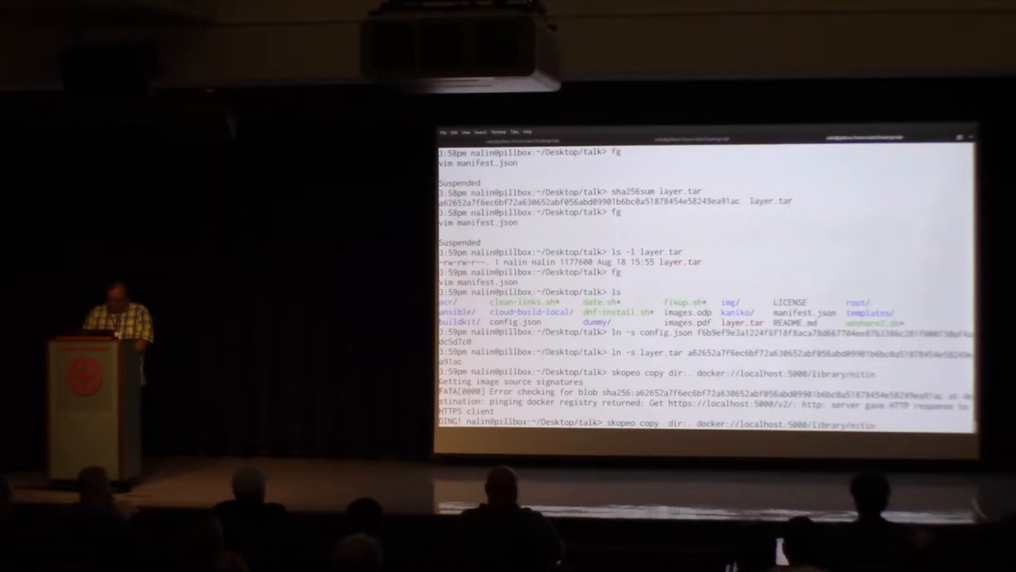
pyautogui.write('--tls-verify')
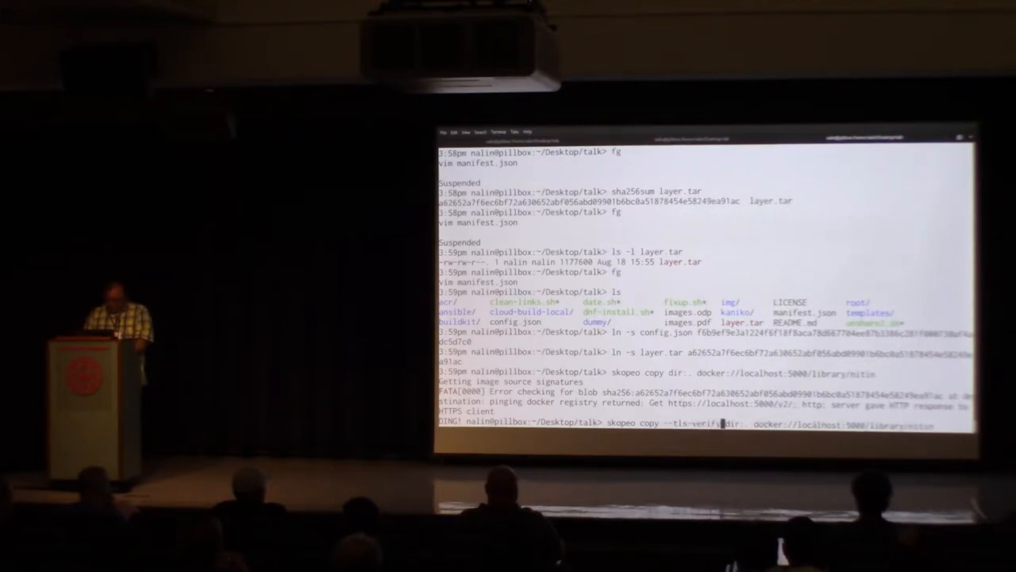
pyautogui.press('Return')
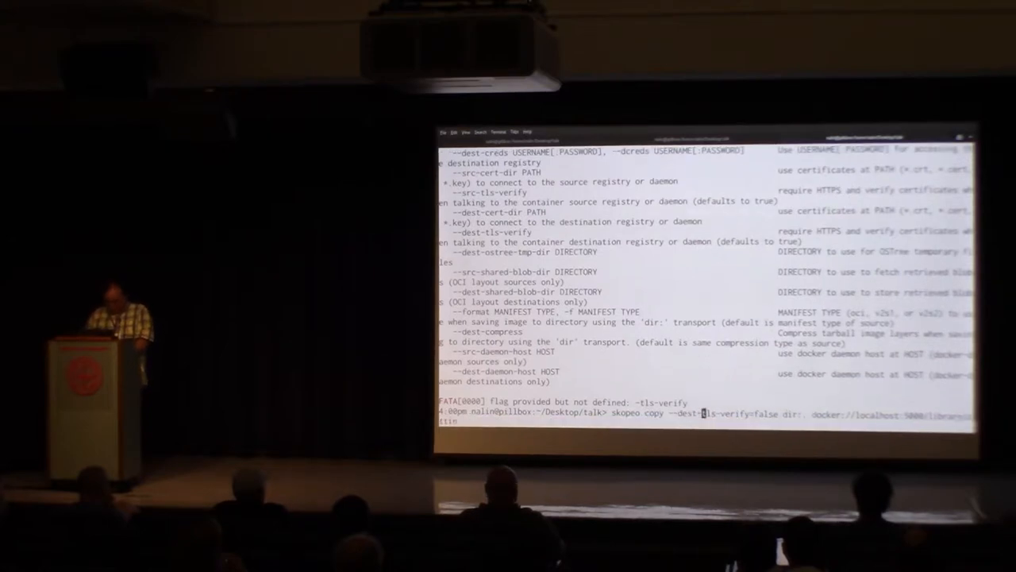
pyautogui.press('Return')
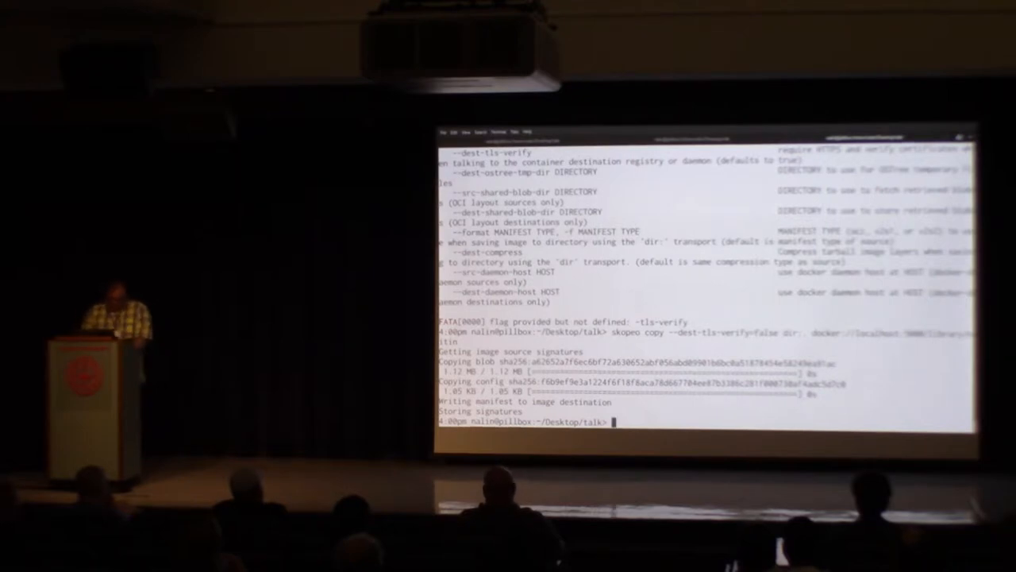
# Pull localhost:5000/library/nitin with docker, retrying with sudo.
pyautogui.write('docker run')
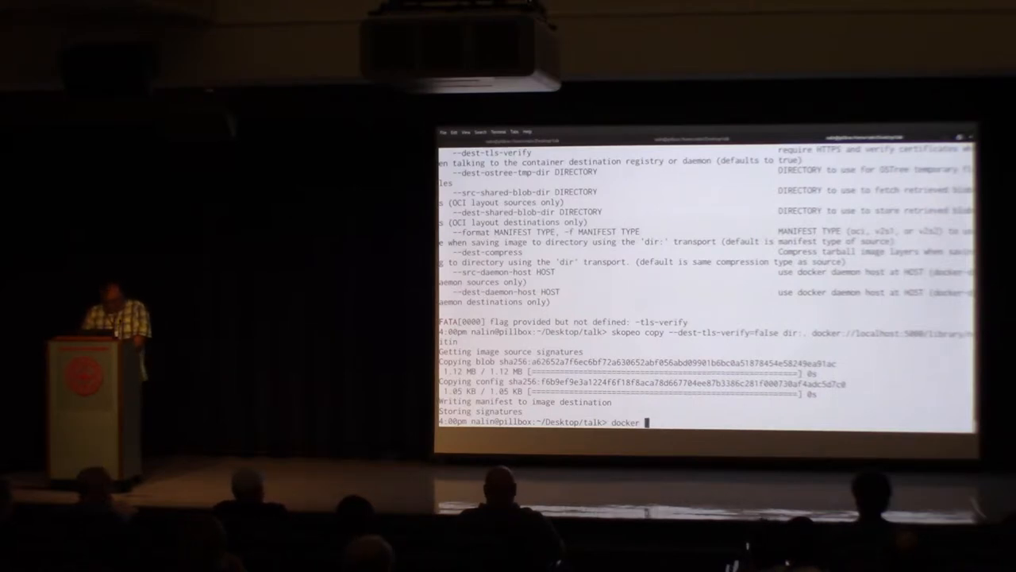
pyautogui.write('pull localhost:5000')
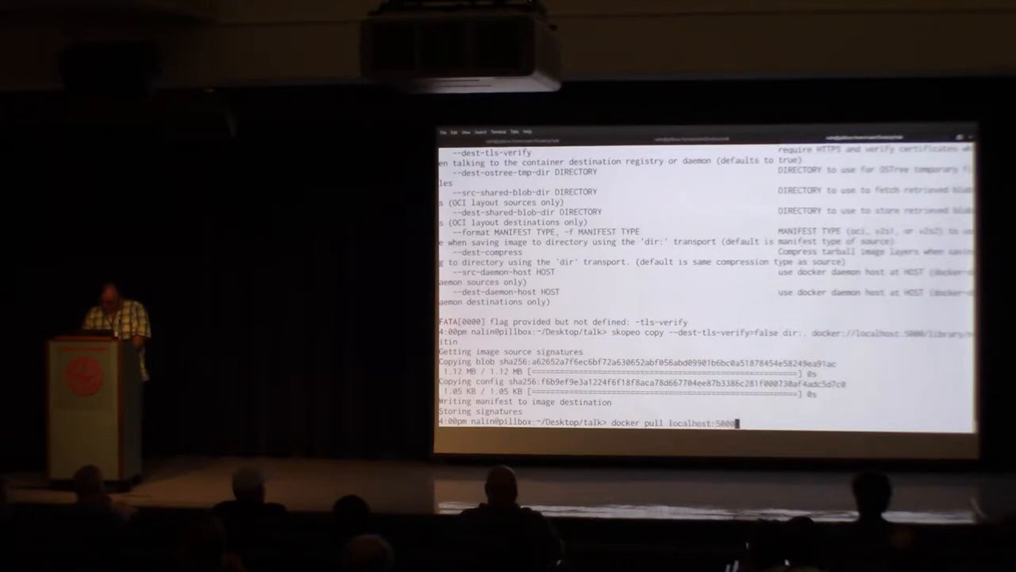
pyautogui.press('Return')
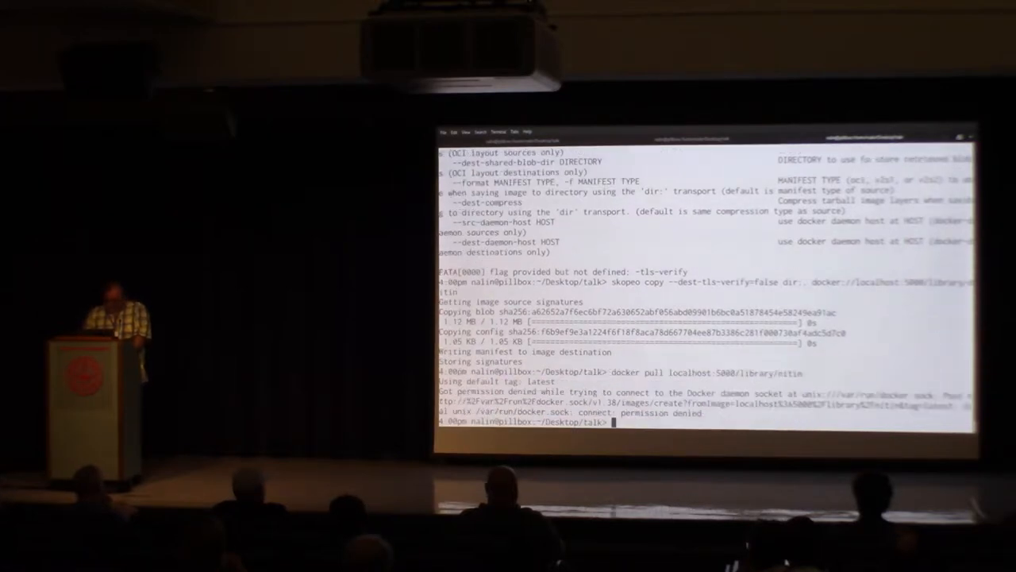
pyautogui.write('docker pull localhost:5000/library/nitin')
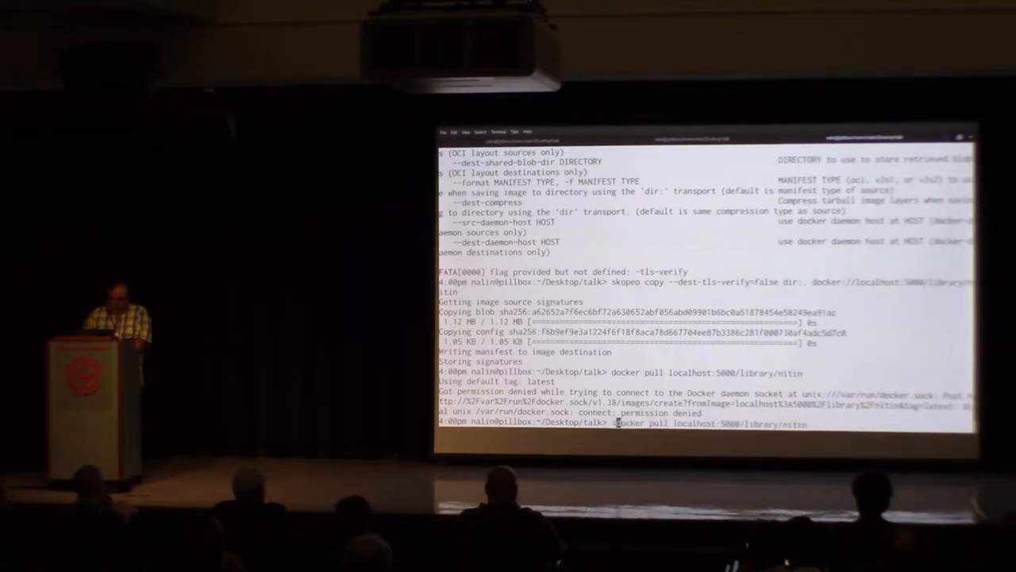
pyautogui.press('Return')
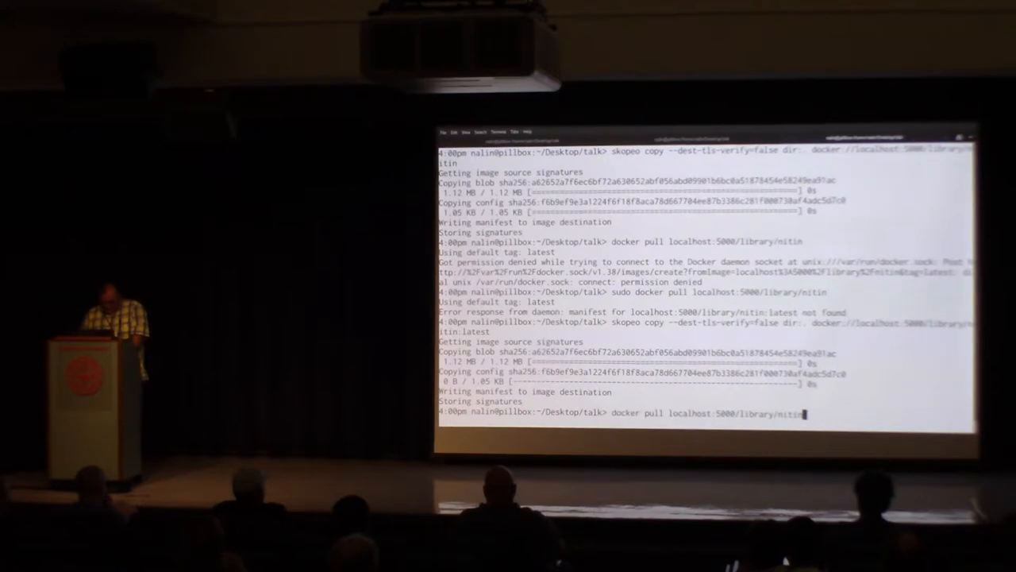
# Pull nitin:latest, then skopeo-copy the image from dir:. into the Docker daemon as nitin:latest.
pyautogui.press('Return')
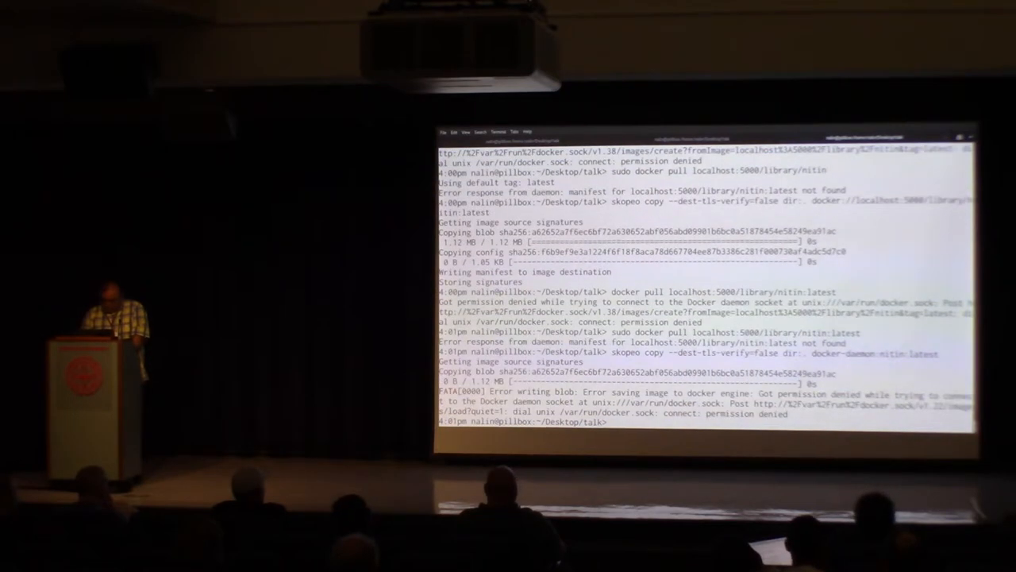
pyautogui.write('skopeo copy --dest-tls-verify=false dir:. docker-daemon:nitin:latest~')
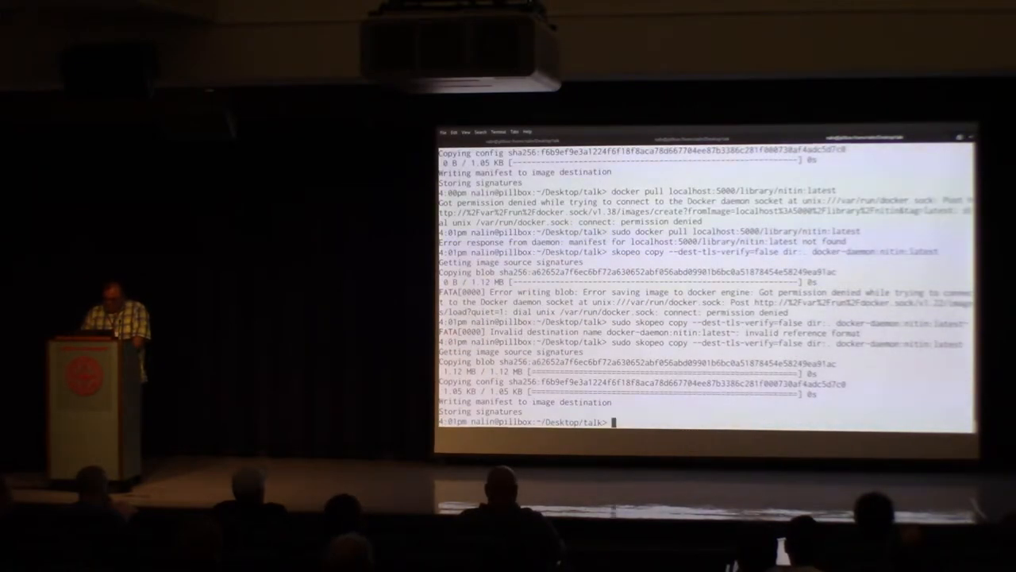
# Run nitin with docker run --rm -it, which fails to find user root, then reopen config.json.
pyautogui.write('docker r')
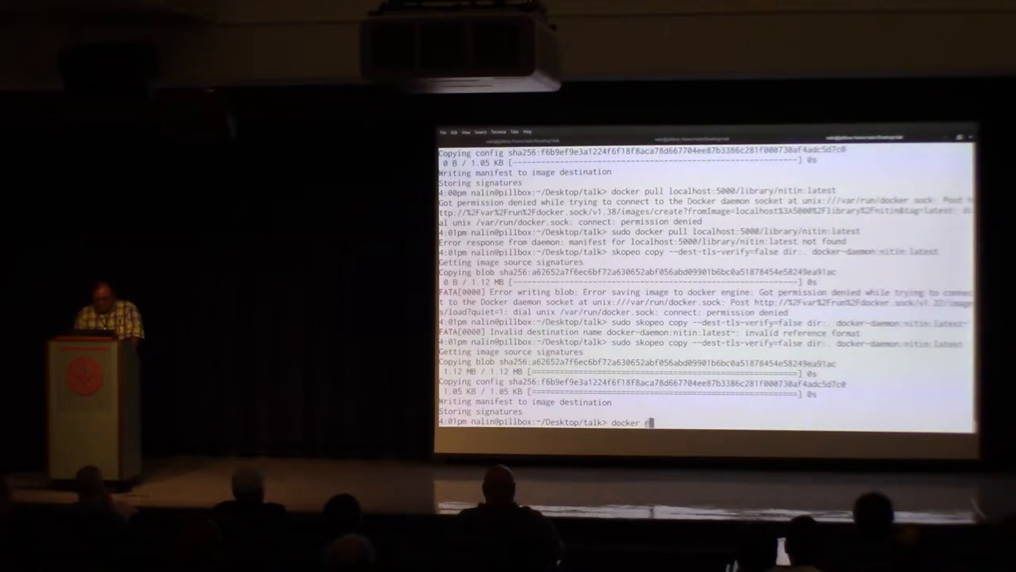
pyautogui.write('un --rm -it')
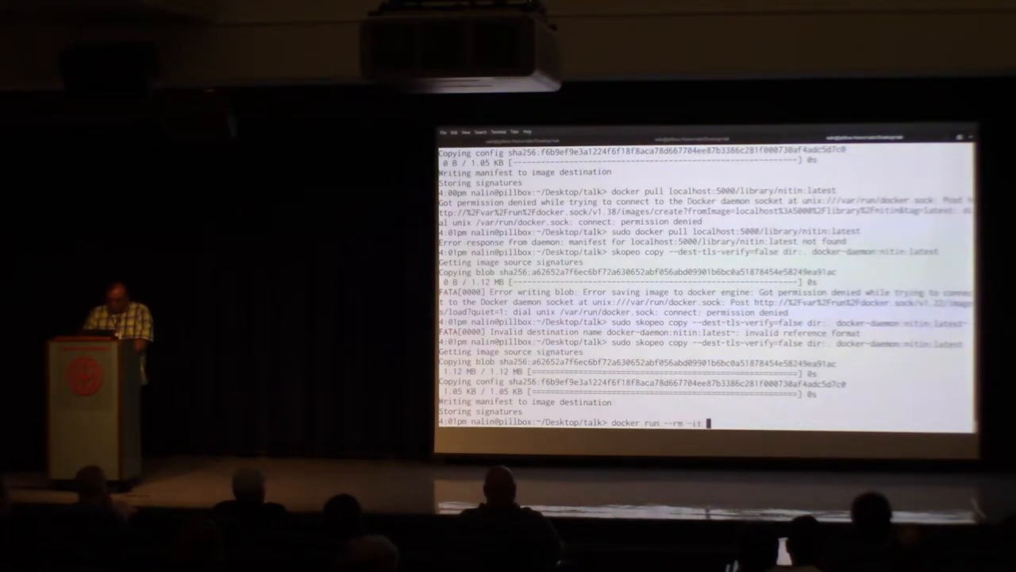
pyautogui.write('nitin')
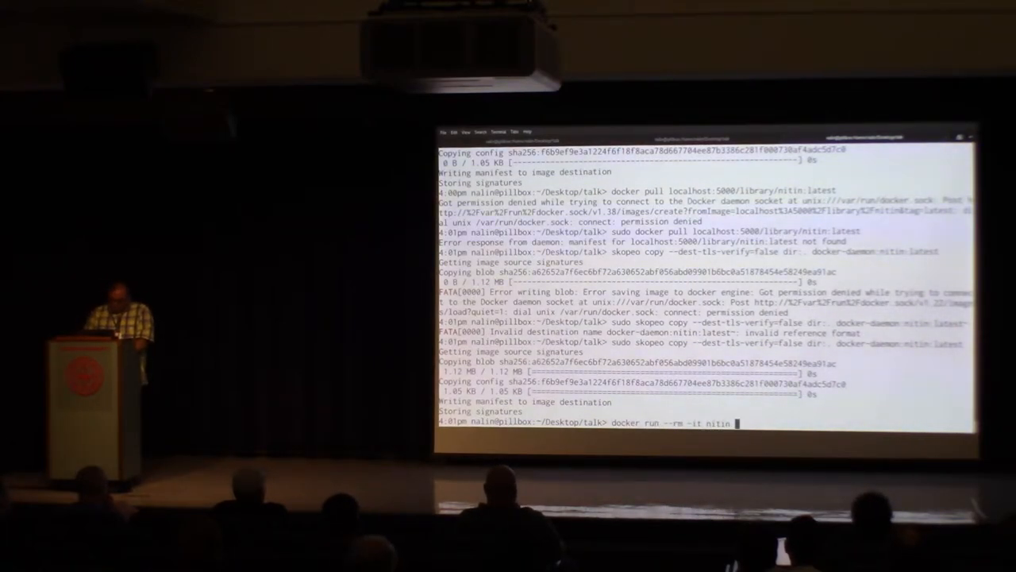
pyautogui.press('Return')
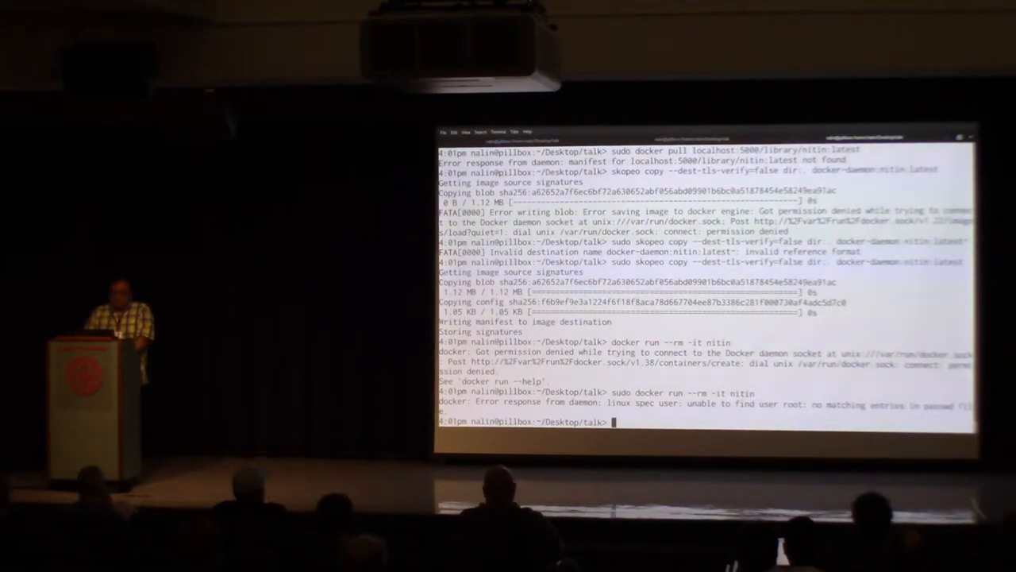
pyautogui.write('vim conf')
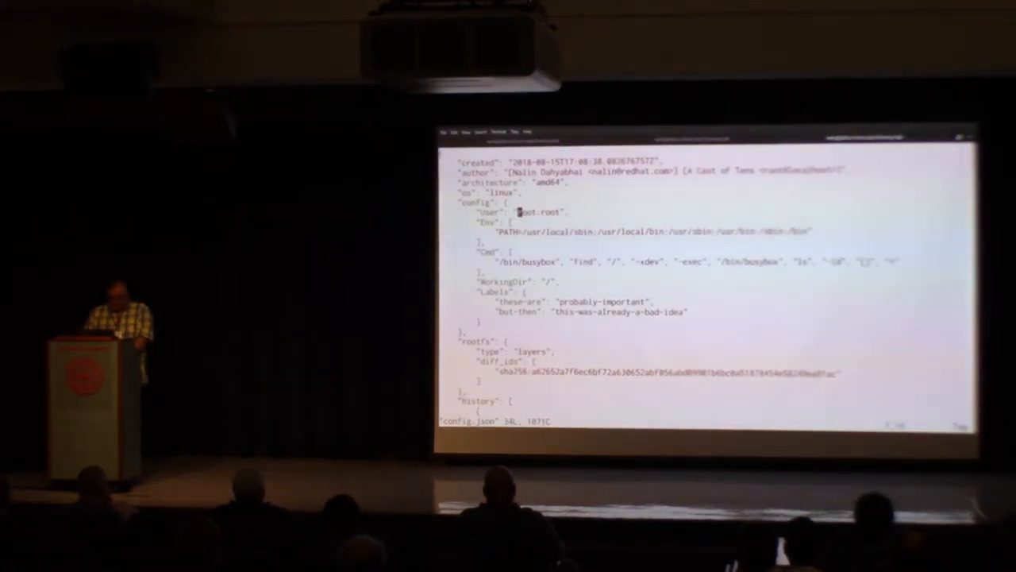
# Edit config.json, recompute its sha256 digest, and symlink config.json under that hash name.
pyautogui.press('i')
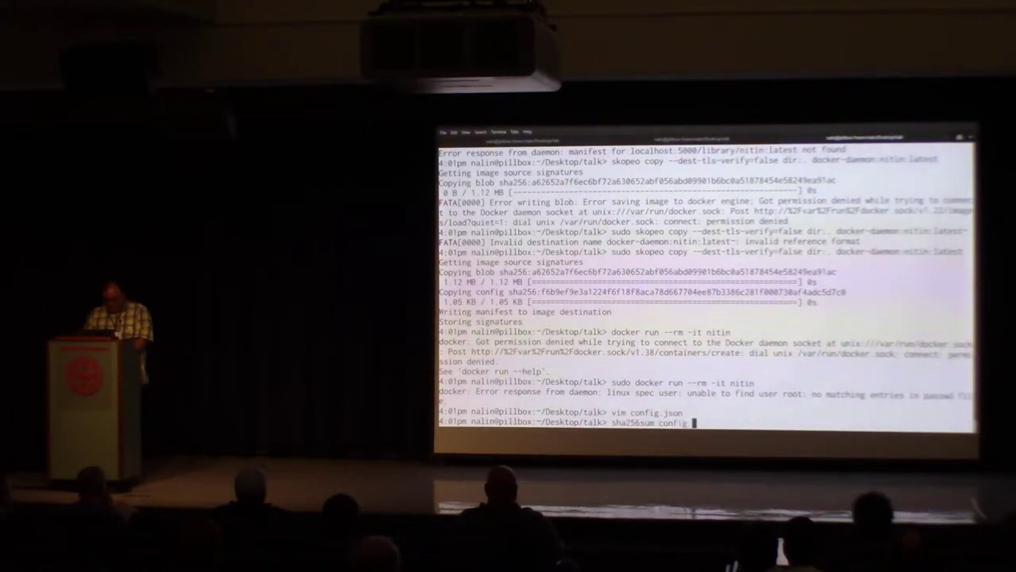
pyautogui.press('Return')
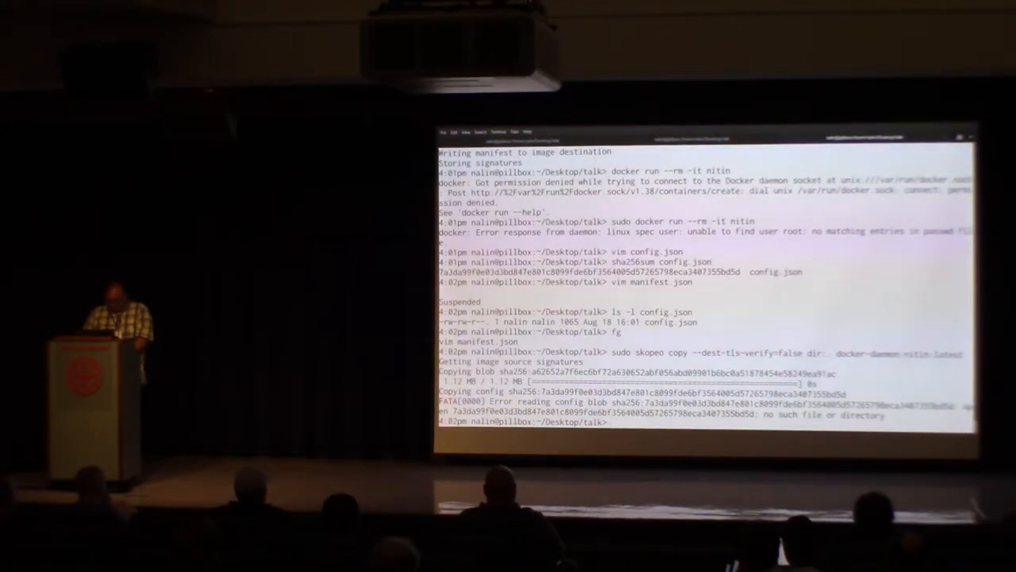
pyautogui.write('ln -s config.json 7a3da99f0e03d3bd847e801c8099fde6bf3564005d57265798eca3407355bd5d')
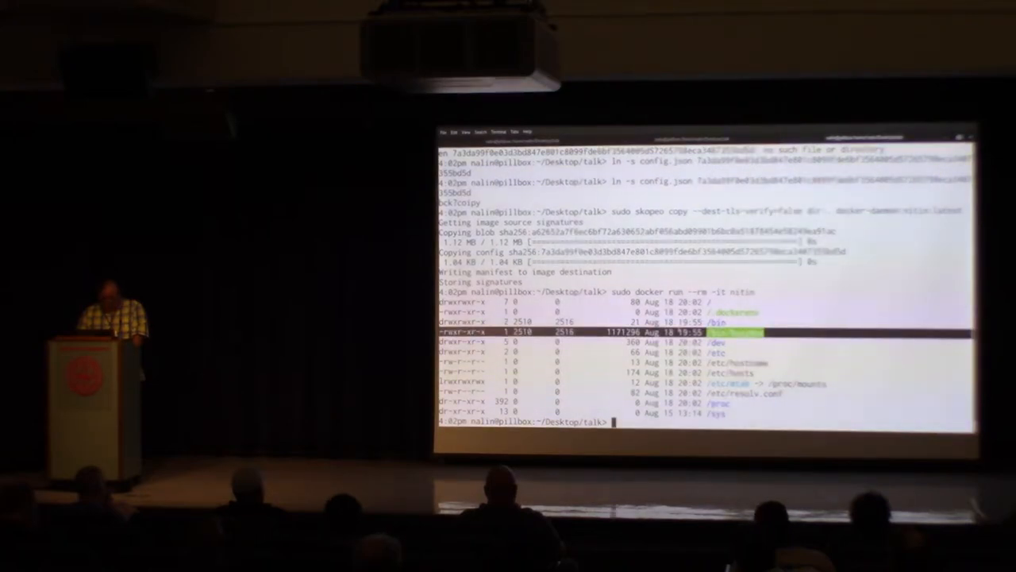
# List root/bin with ls -l, showing busybox owned by nalin.
pyautogui.write('ls -l root/bin/')
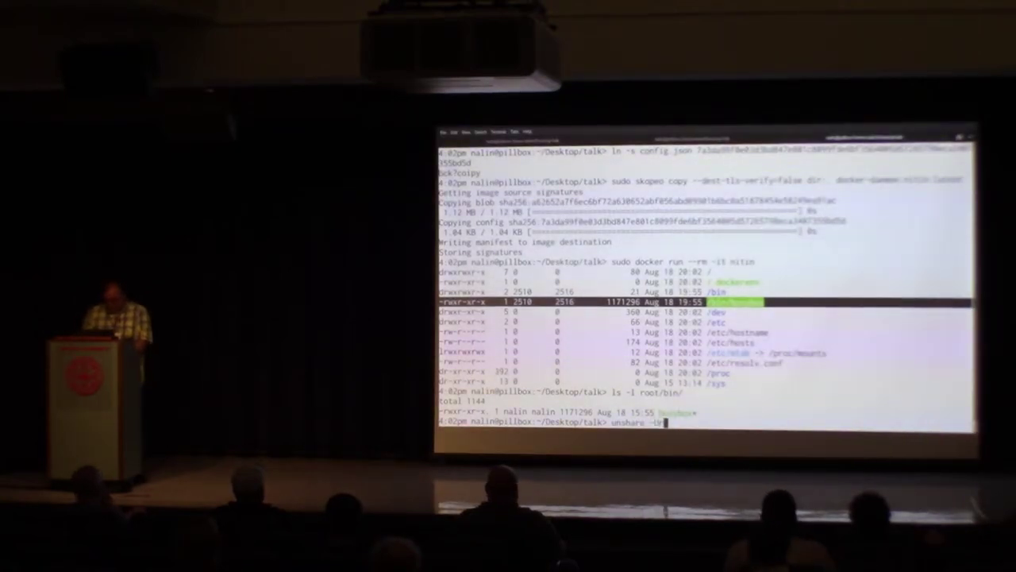
# Enter an unshare -Ur namespace, check uid_map 0→2510, and list root/bin and /etc/csh.* ownership.
pyautogui.press('Return')
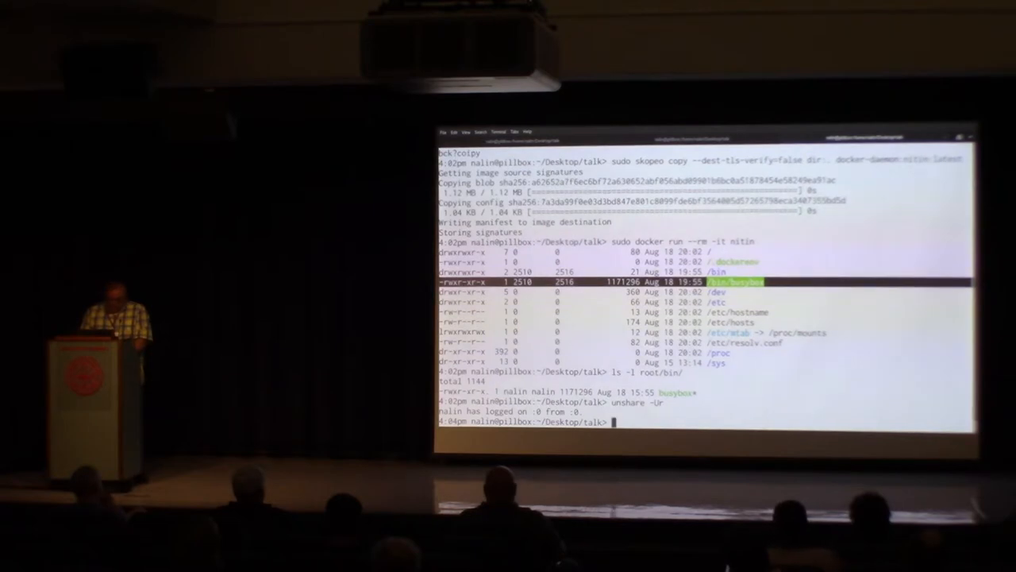
pyautogui.write('cat /proc/self/uid_map')
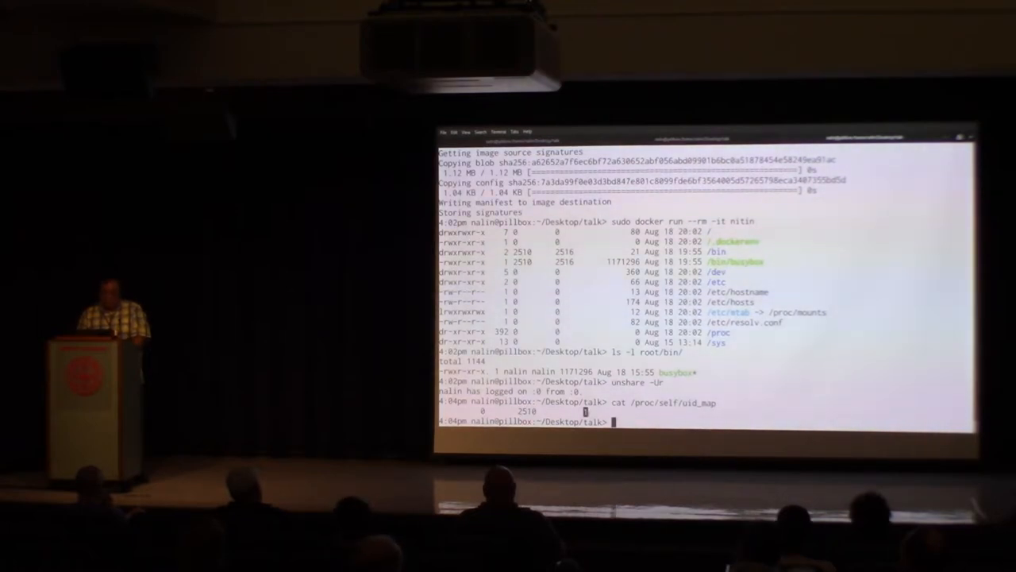
pyautogui.write('ls -l root/')
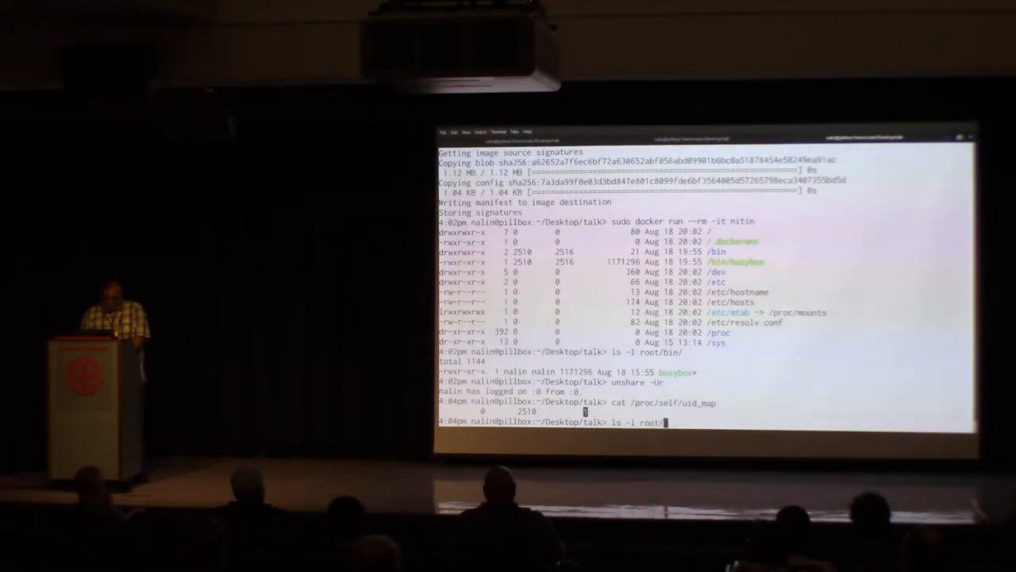
pyautogui.press('Return')
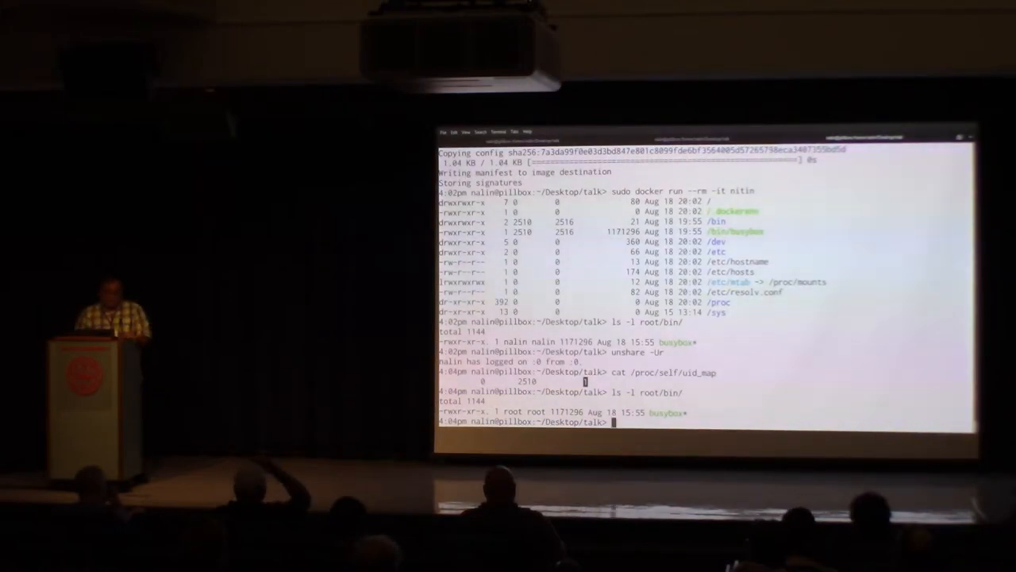
pyautogui.write('ls -l /etc/csh.*')
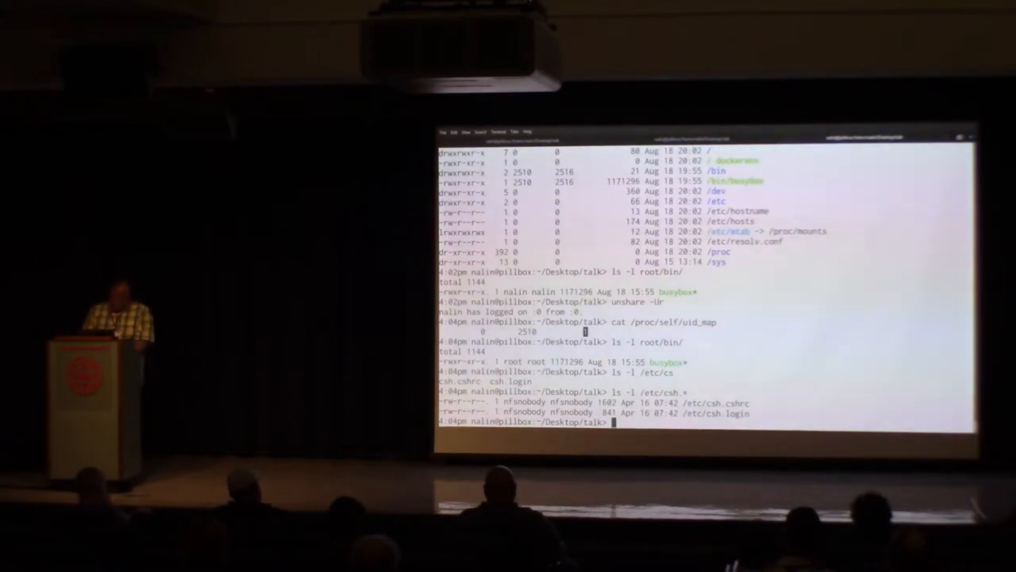
# Repack root into layer.tar, check its sha256 and ownership, and reopen config.json and manifest.json.
pyautogui.write('cd root/')
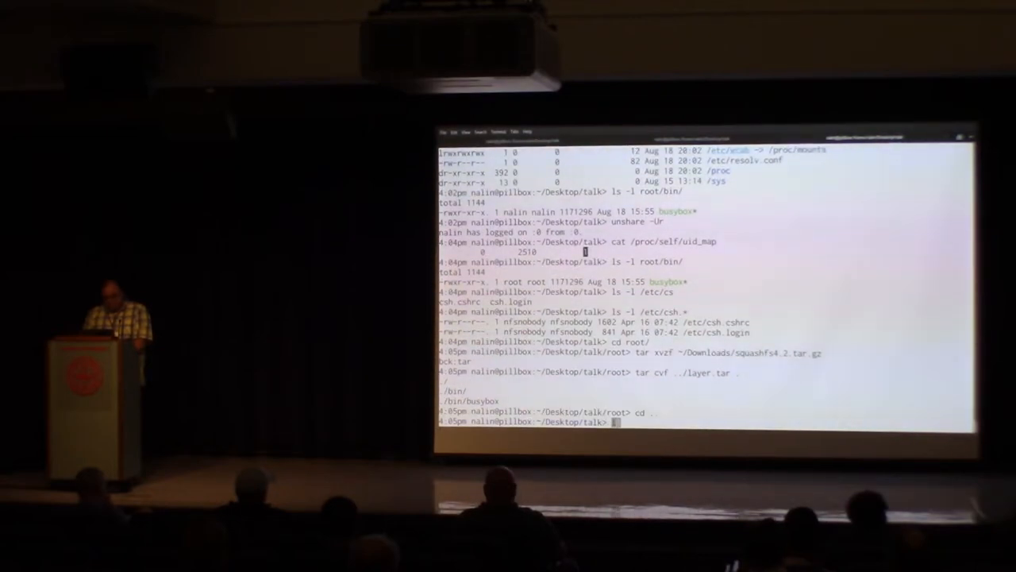
pyautogui.write('ls -l')
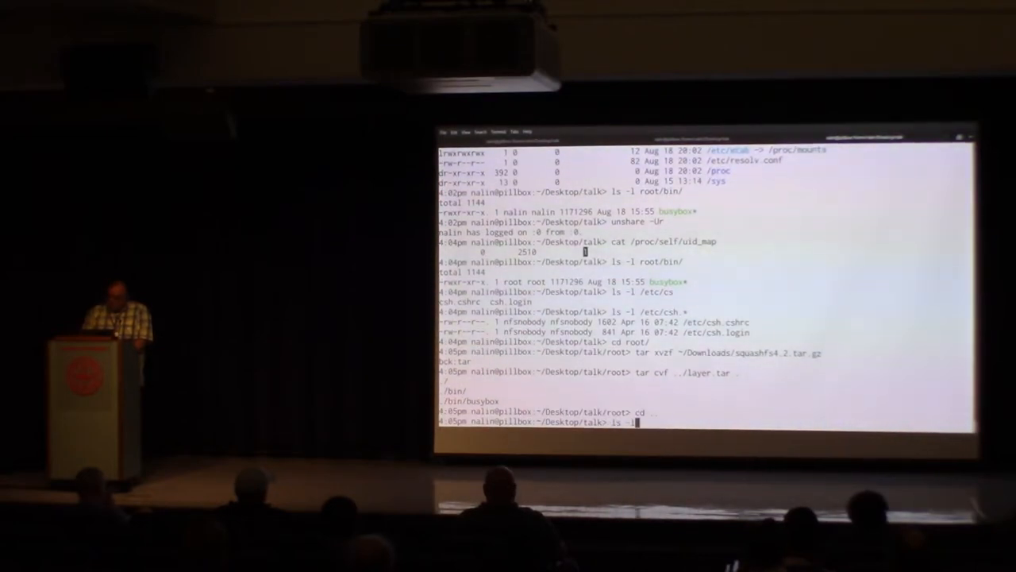
pyautogui.write('sha256sum')
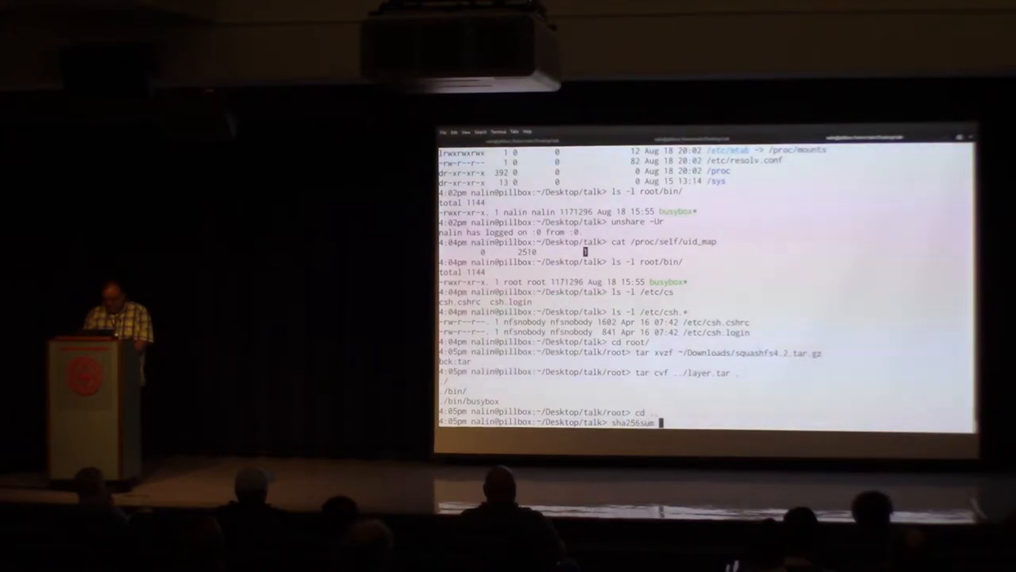
pyautogui.write('layer.tar')
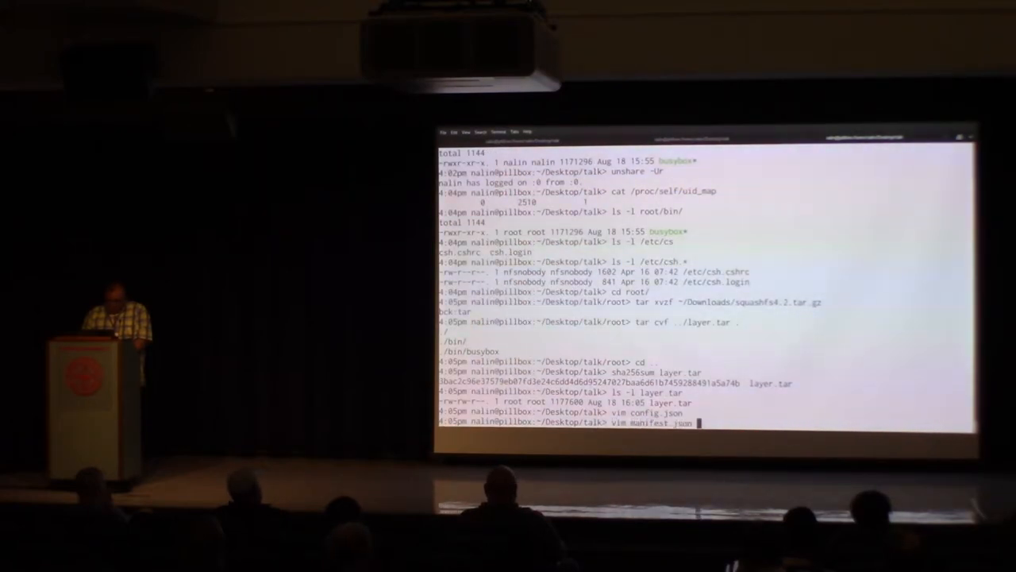
pyautogui.press('Return')
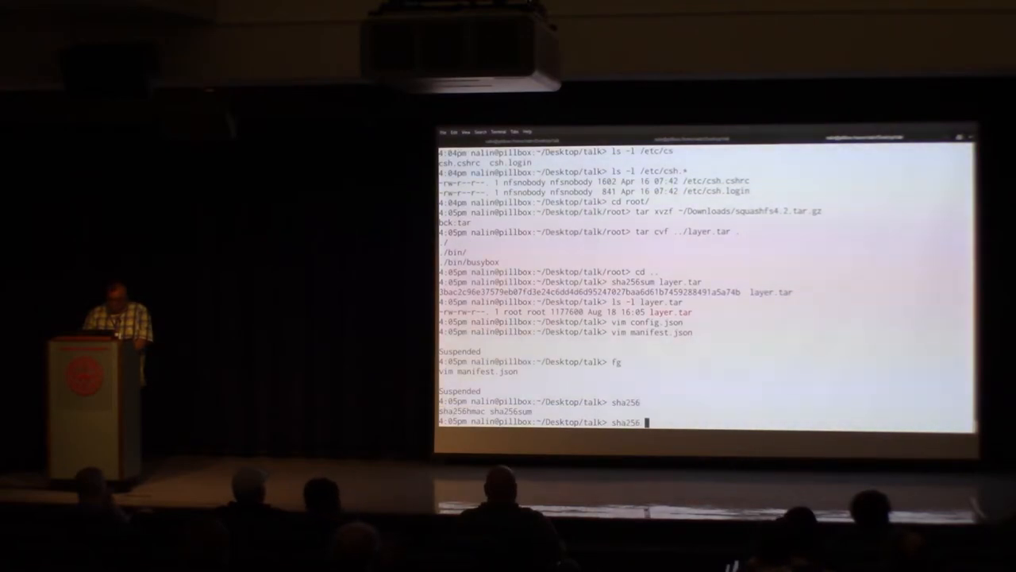
# Leave the namespace, checksum layer.tar, retry the skopeo copy, and check user ids.
pyautogui.write('sum confi')
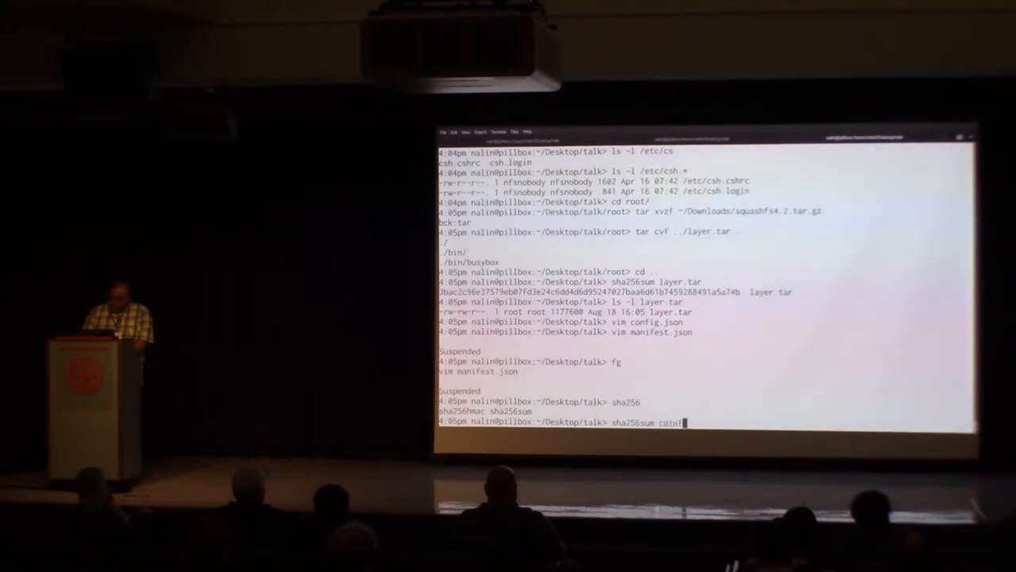
pyautogui.press('Return')
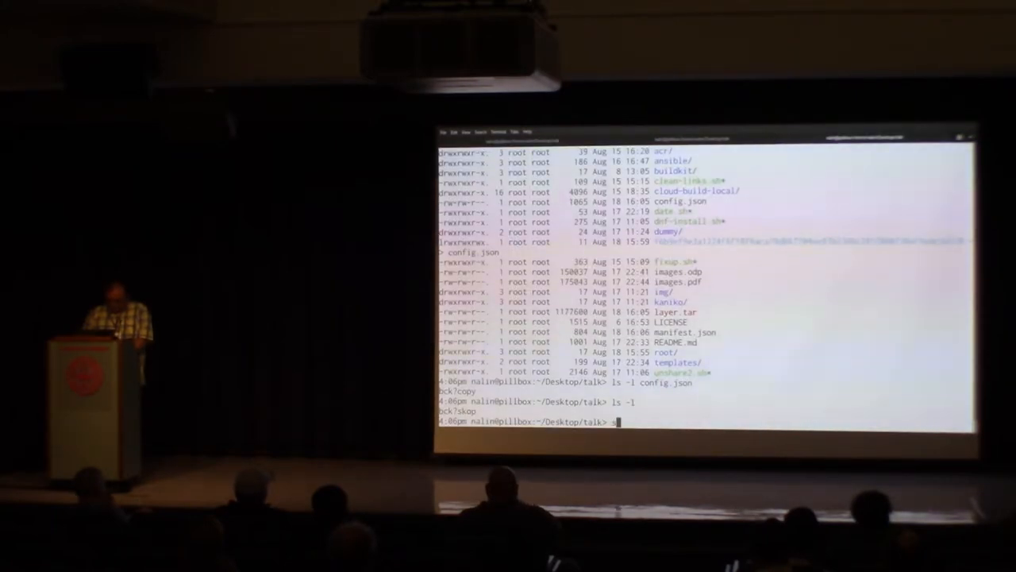
pyautogui.write('sko')
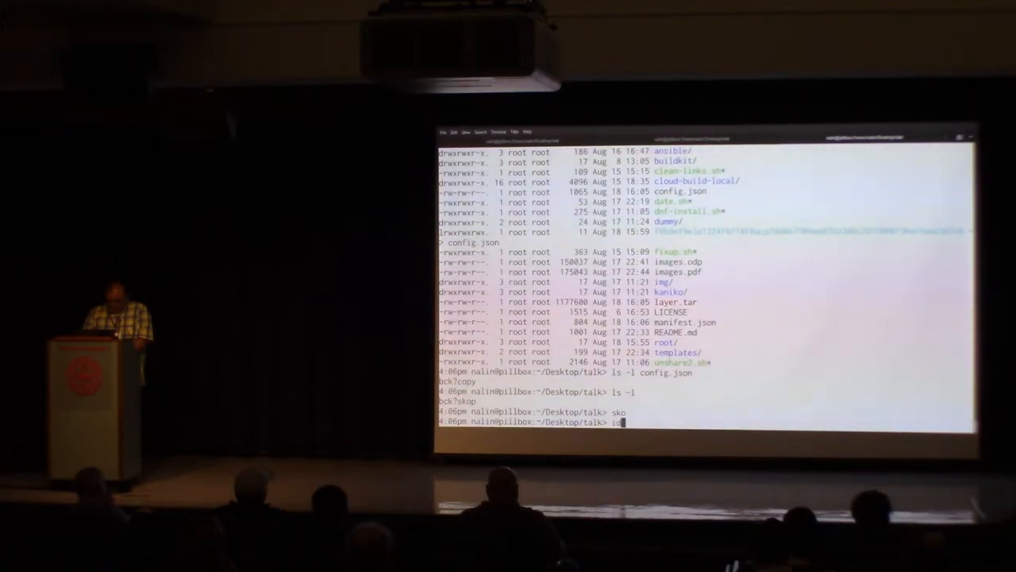
pyautogui.press('Return')
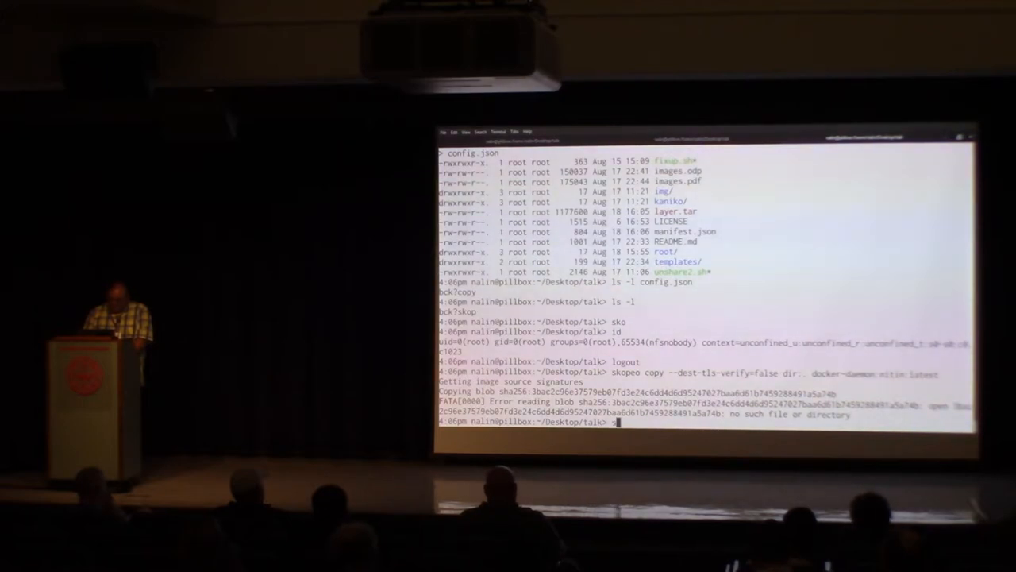
# Link layer.tar under its sha256 name, hash config.json, and revise manifest.json.
pyautogui.write('sha256sum layer.tar')
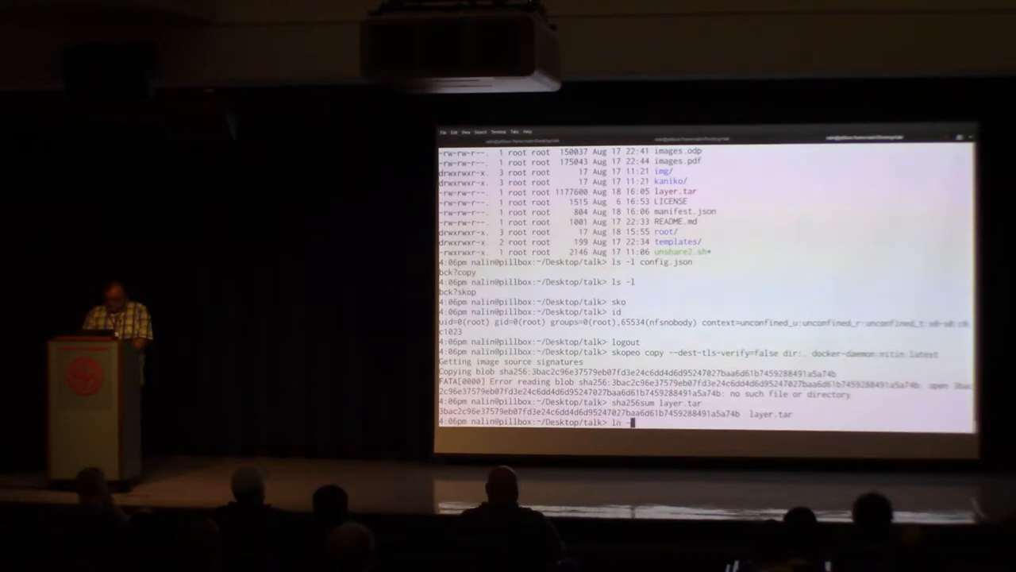
pyautogui.write('s layer.tar 3bac2c9e37579eb07fd3e24c6dd4d6d95247027baa6d61b7459288491a5a74b')
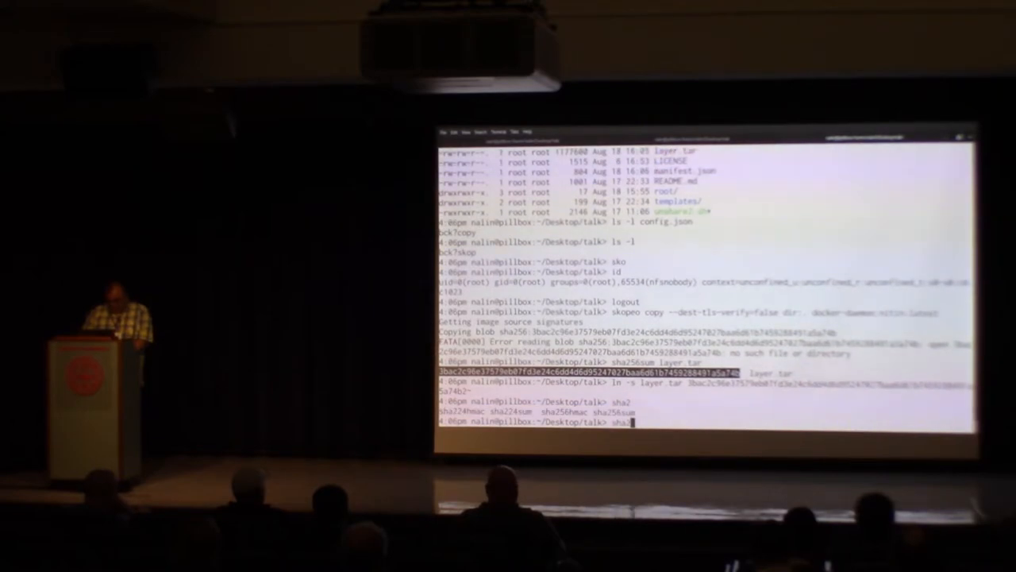
pyautogui.write('sha256c')
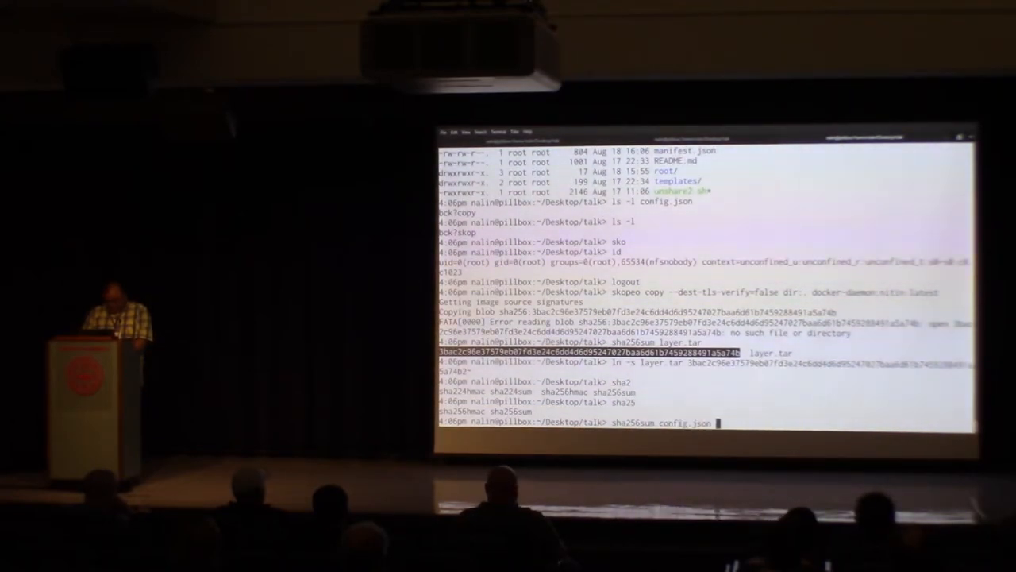
pyautogui.press('Return')
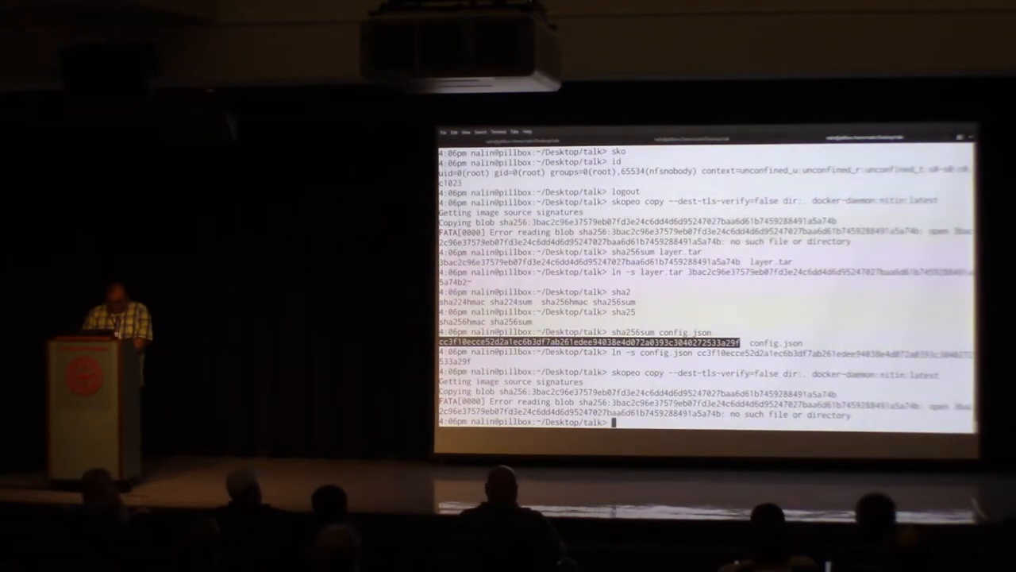
pyautogui.write('vim manifest.json')
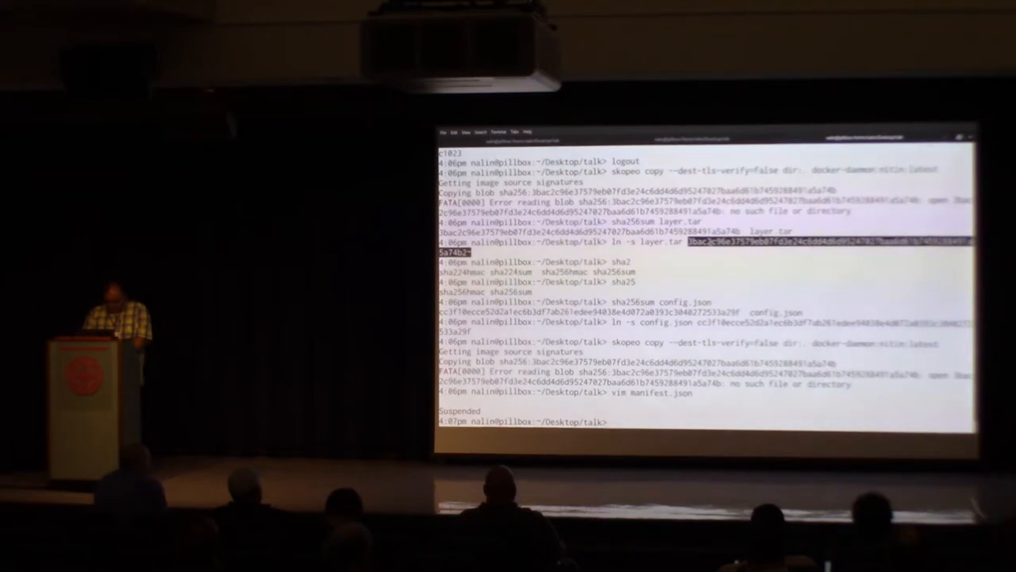
pyautogui.write('sha256sum config.json')
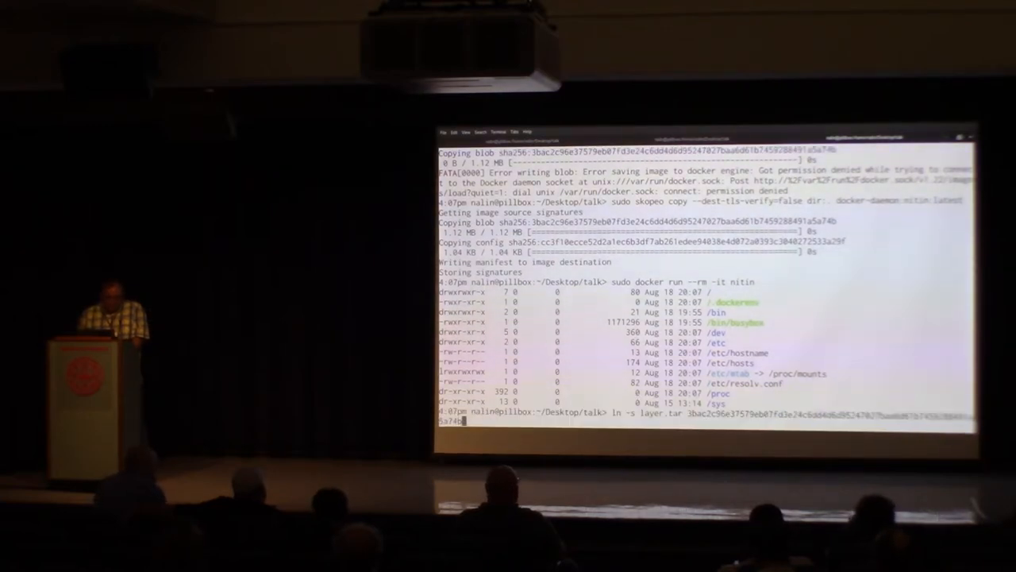
# Abandon the unfinished link command and start a new unshare -Ur namespace.
pyautogui.press('Return')
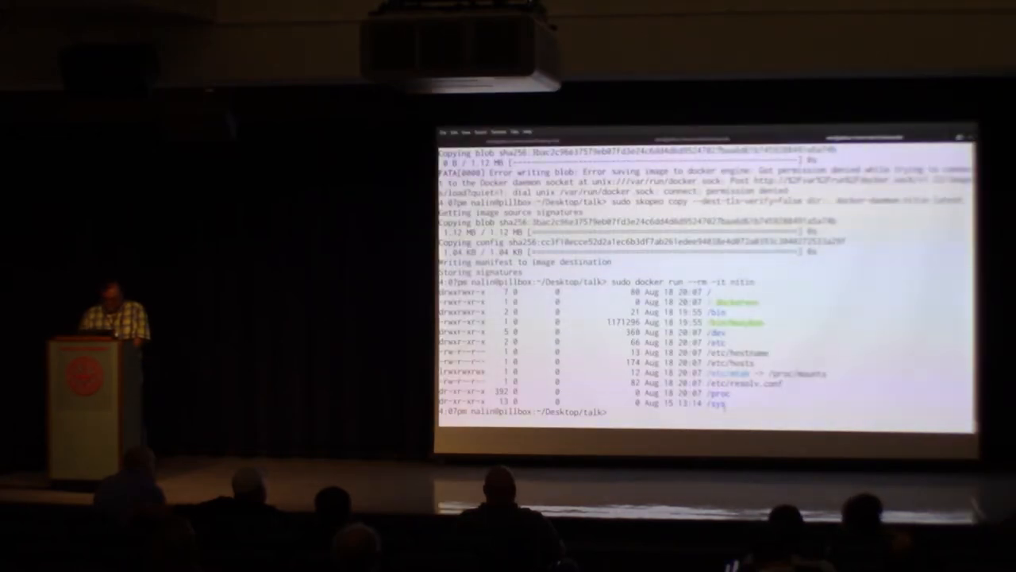
pyautogui.write('unshare -Ur')
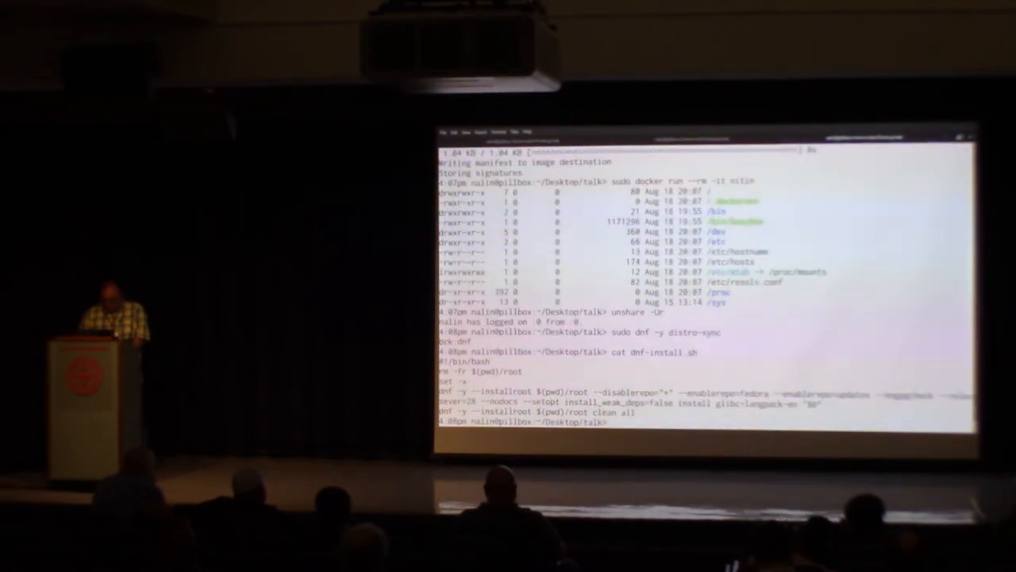
# Run the dnf --installroot install of Fedora 28 packages into root, hitting filesystem unpack errors.
pyautogui.write('df')
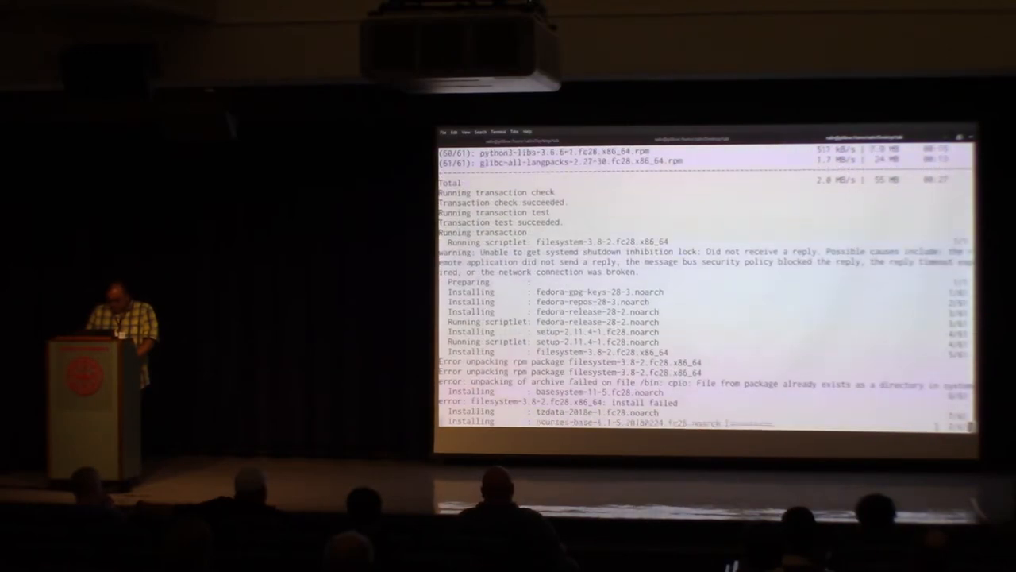
# Scroll the dnf output to the failed packages list and 'Error: Transaction failed'.
pyautogui.scroll(-3)
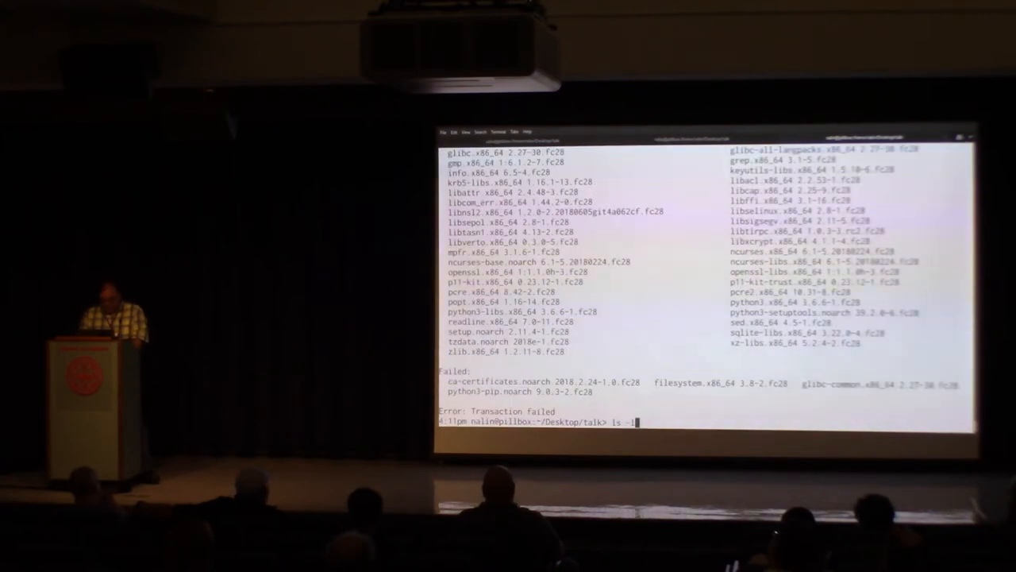
# Confirm /var/mail links to spool/mail, log out, and display /etc/subuid.
pyautogui.press('Return')
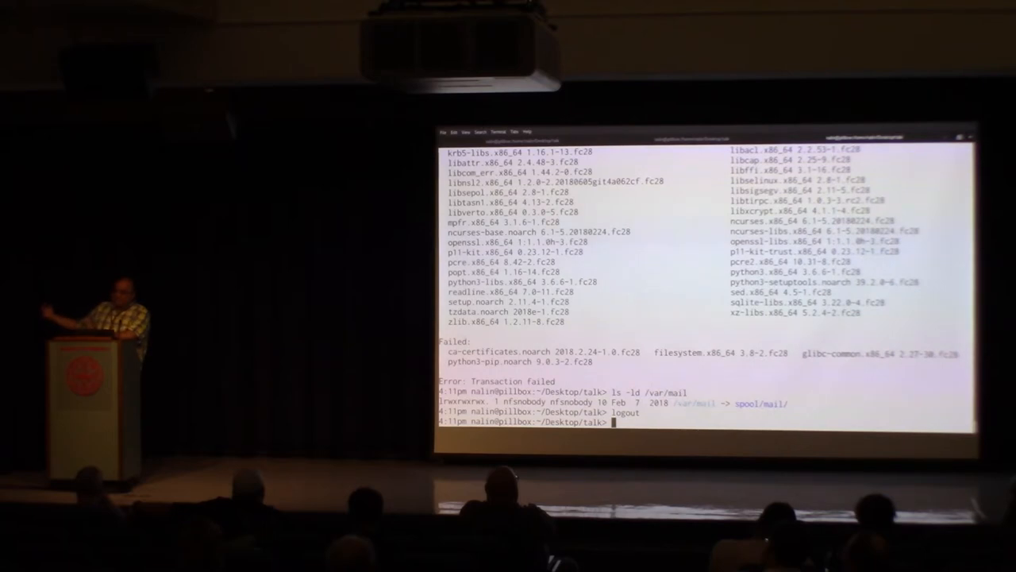
pyautogui.write('cat')
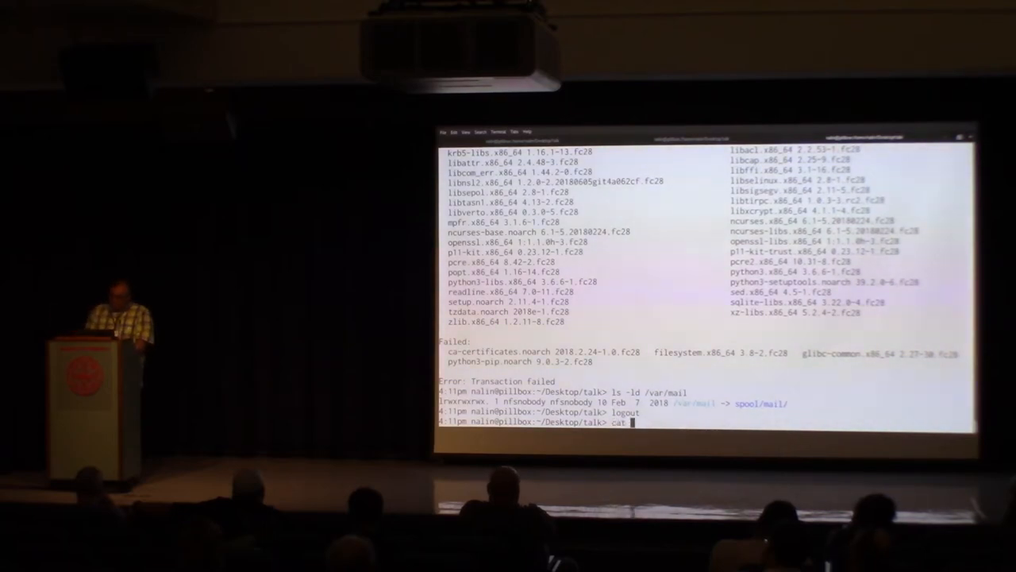
pyautogui.press('Return')
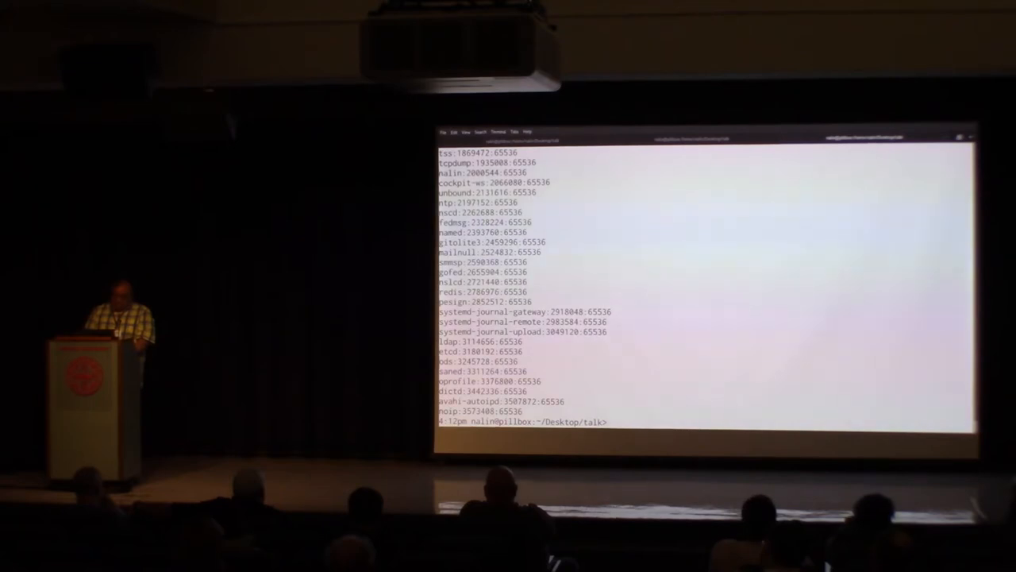
# Grep nalin's subuid/subgid ranges (2000544:65536), check uid 2510, and start unshare -U.
pyautogui.write('grep ^nalin: /etc/subuid')
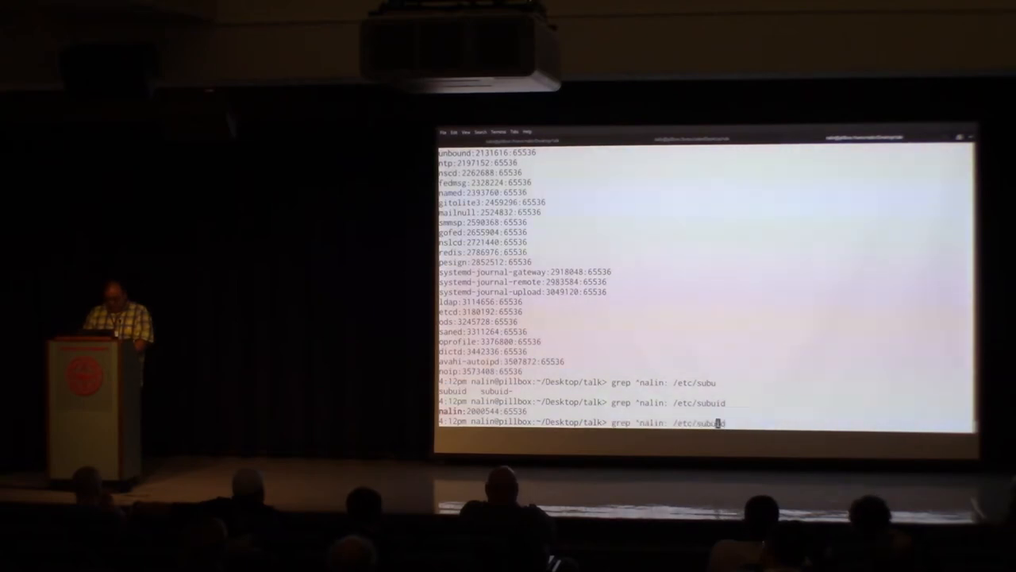
pyautogui.press('Return')
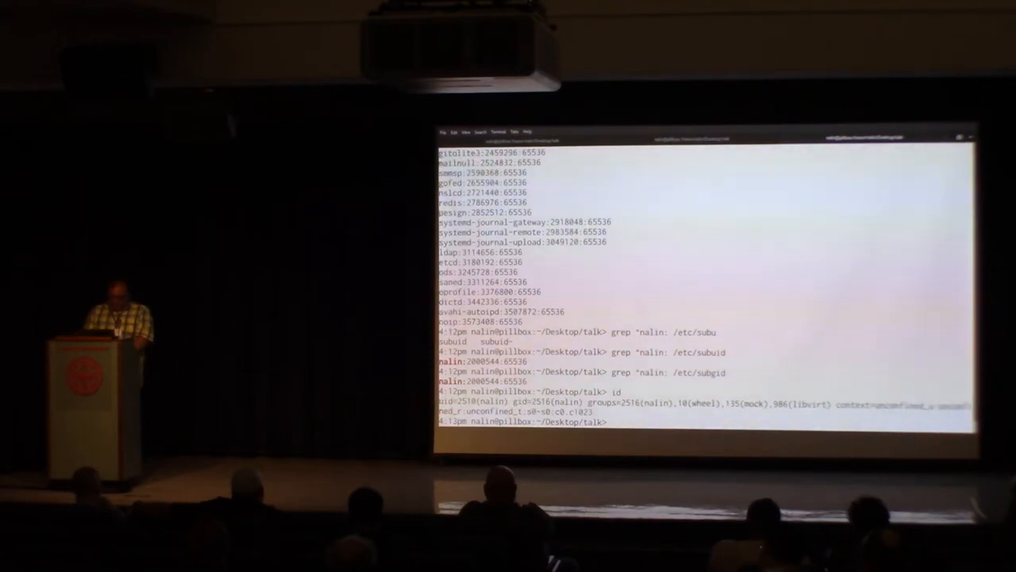
pyautogui.write('unshare -U')
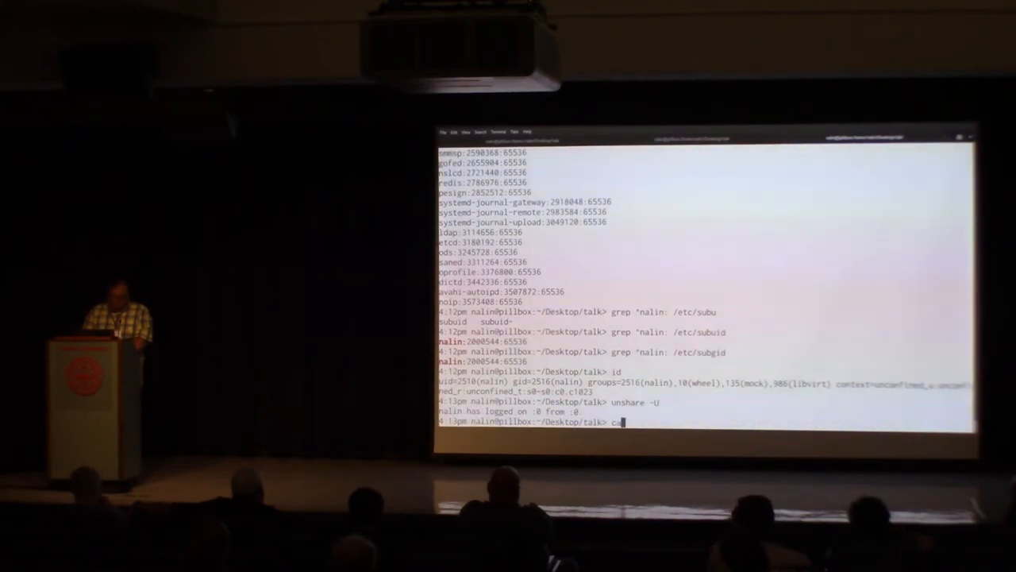
# Switch to a second, clean terminal prompt and begin a cat /proc command.
pyautogui.write('cat /proc/sdlfu')
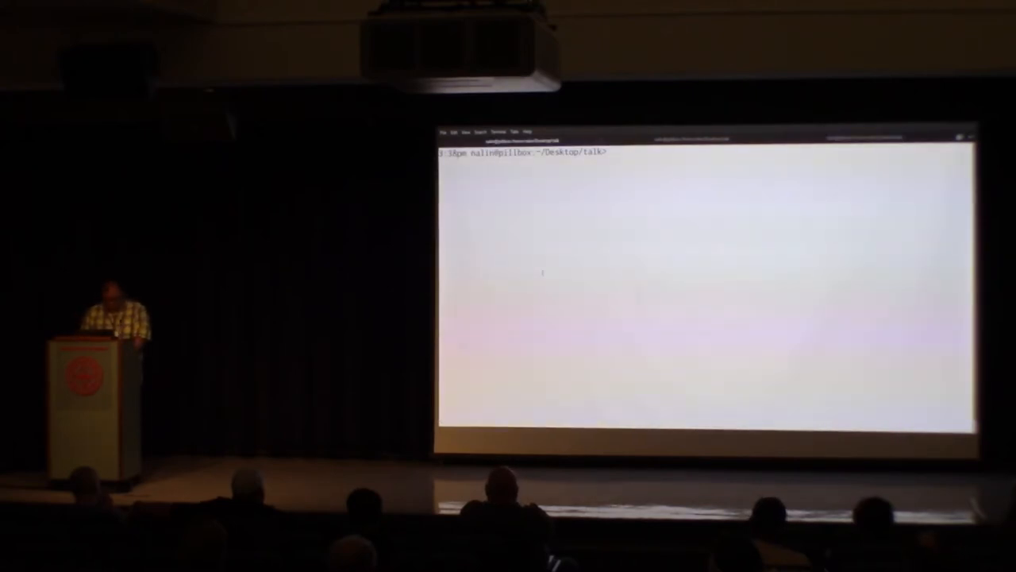
# Map PID 22520's uid 0 to 2510 and 1–65536 to 2000544 with newuidmap.
pyautogui.write("grep '")
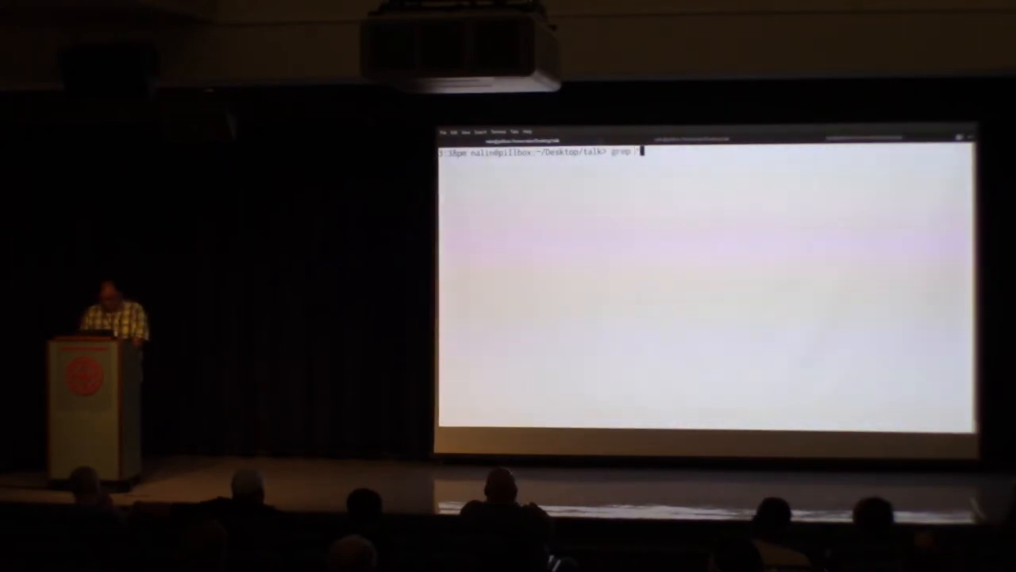
pyautogui.write('"nalin')
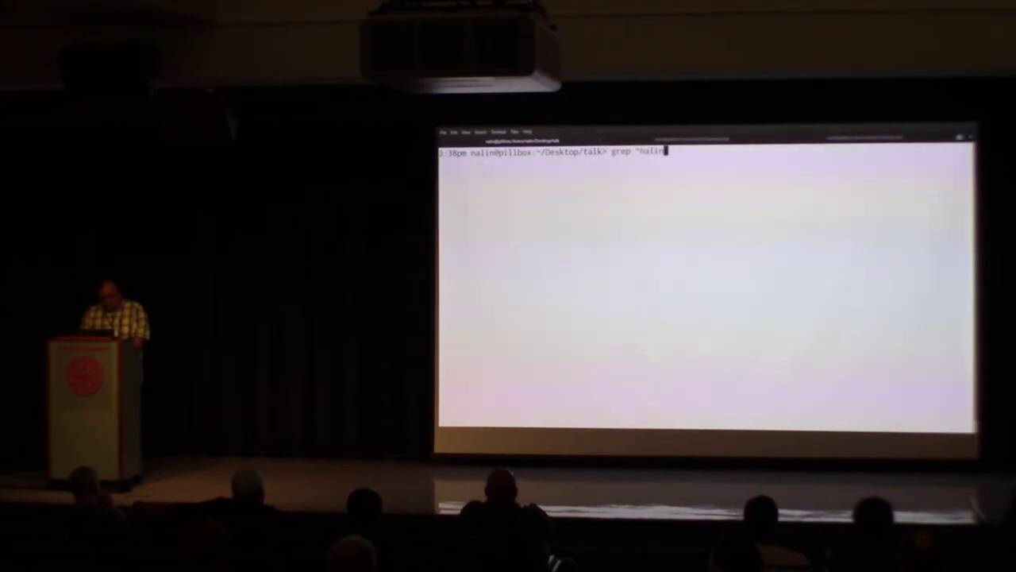
pyautogui.press('Return')
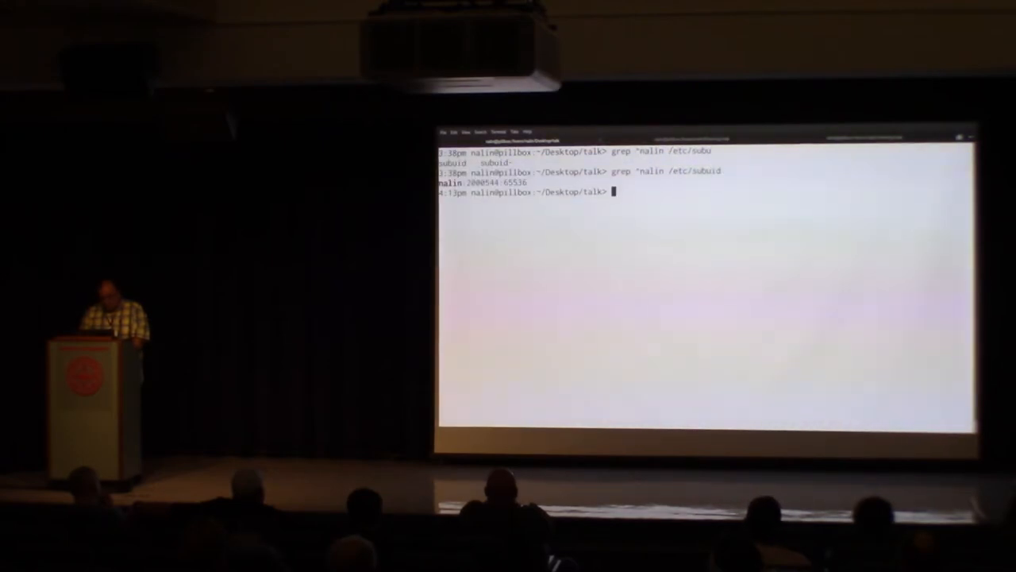
pyautogui.write('newuidmap')
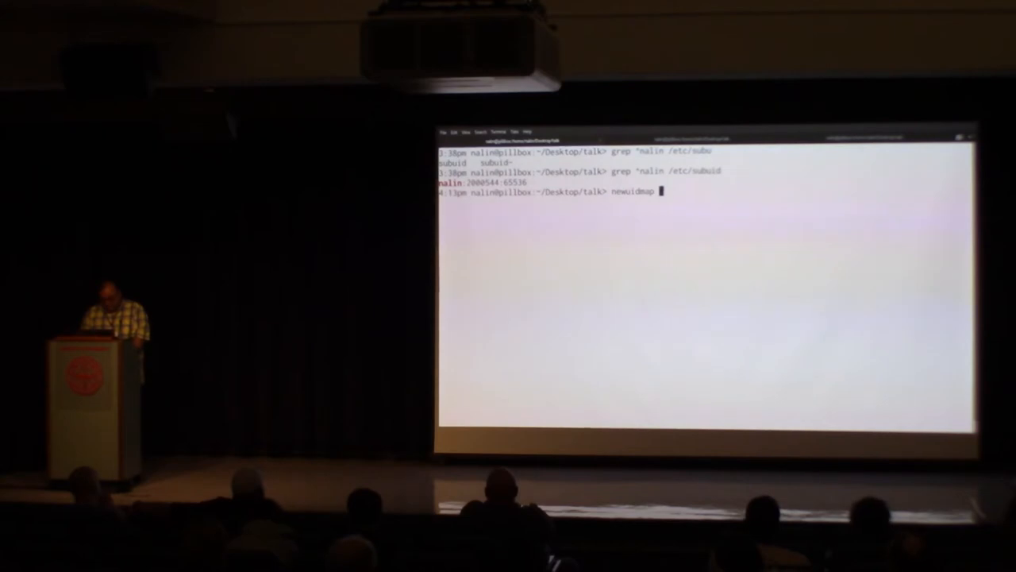
pyautogui.write('22520 0 2510 1 1 2')
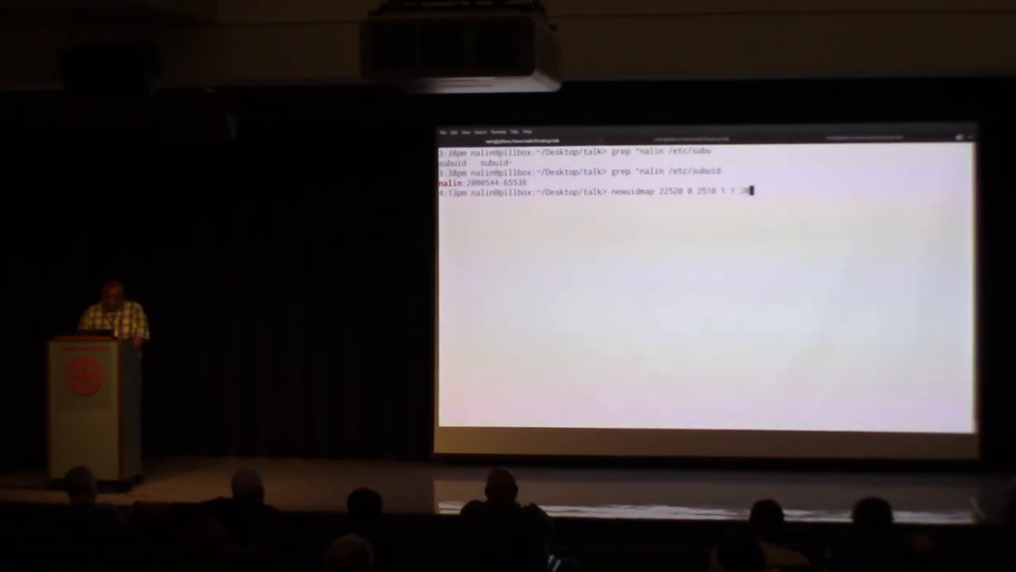
pyautogui.write('000544')
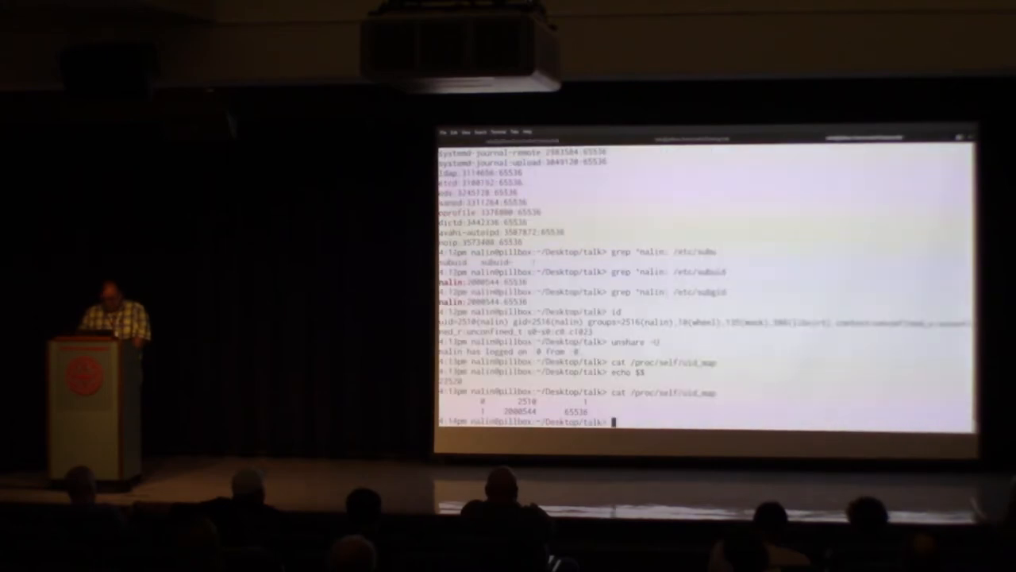
# Check gid_map, map GIDs, and rerun the dnf installroot install until 'Complete!'.
pyautogui.write('cat /proc/self/gid_map')
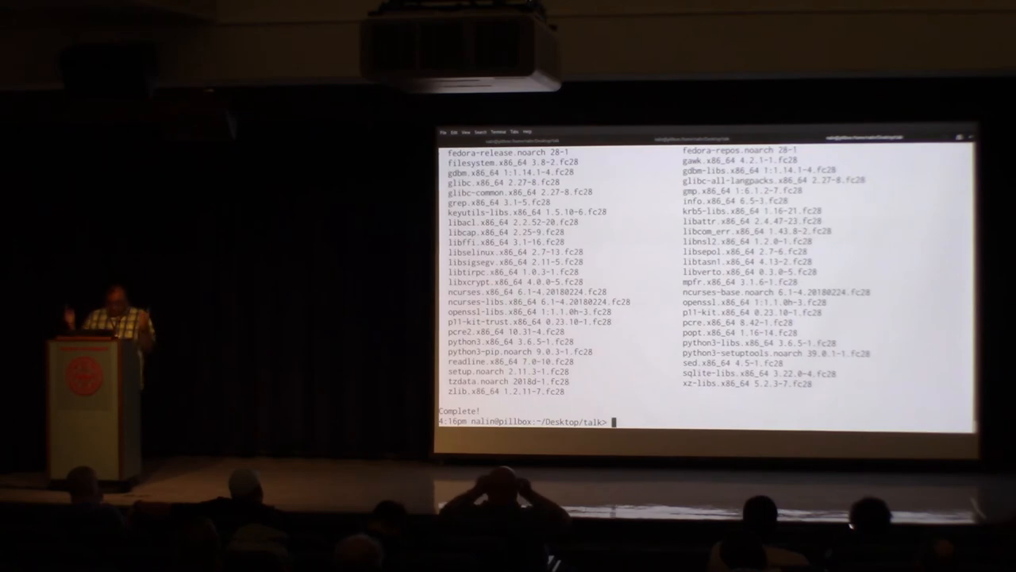
# Archive the root tree into layer.tar and compute its SHA-256 checksum.
pyautogui.write('cd rd')
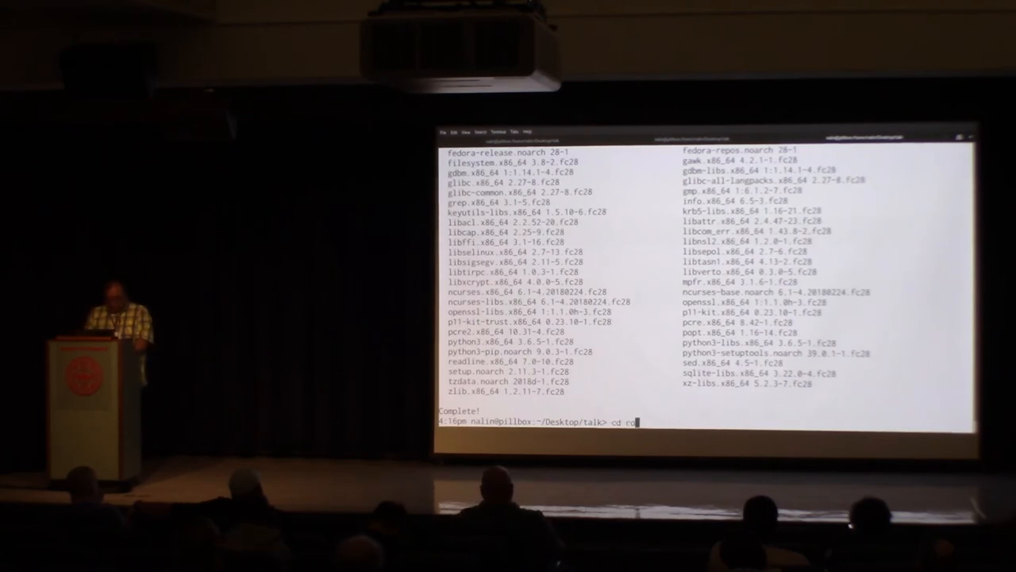
pyautogui.press('Return')
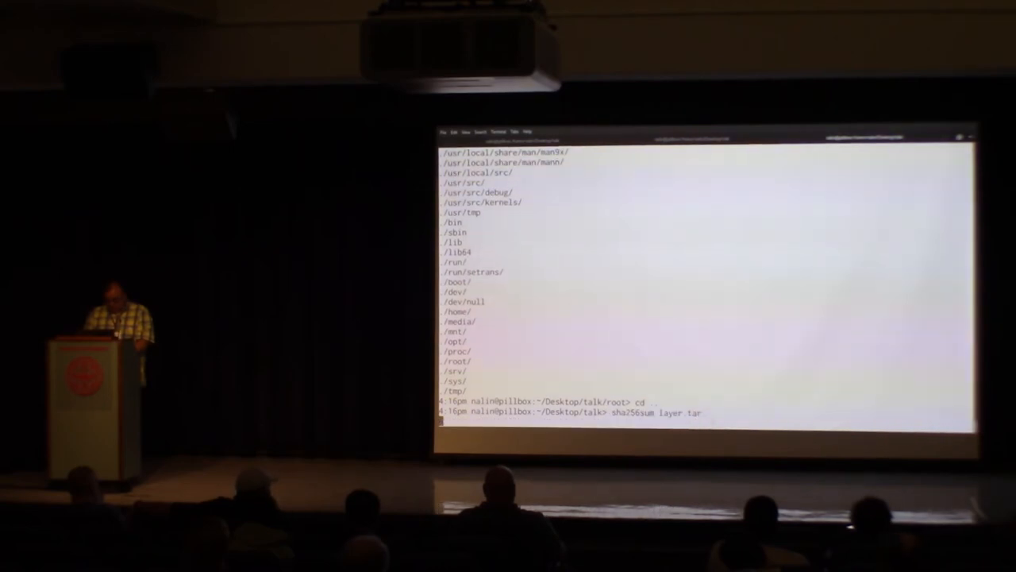
pyautogui.press('Return')
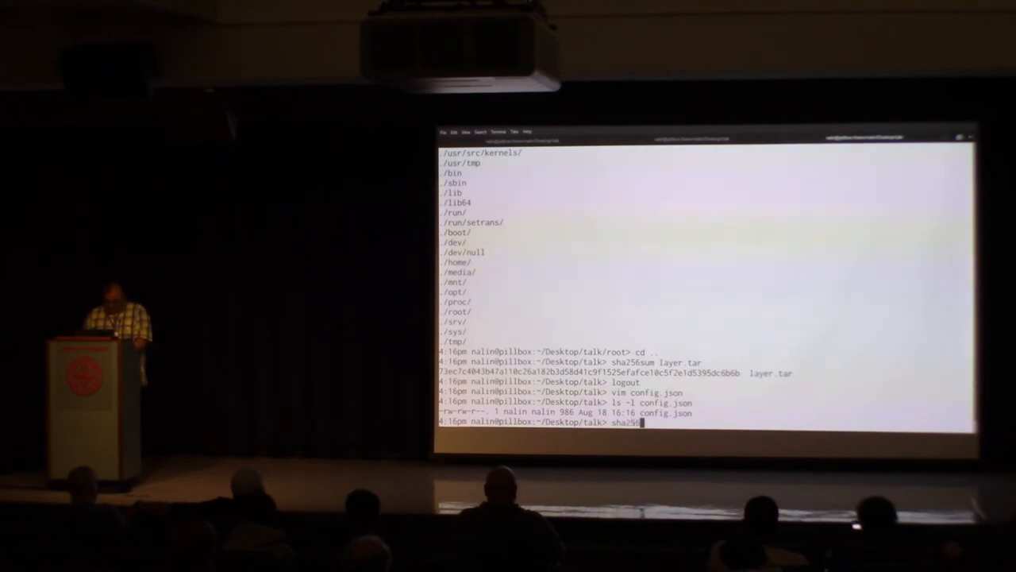
# Hash config.json, symlink config.json and layer.tar under their digests, and open manifest.json in vim.
pyautogui.press('Return')
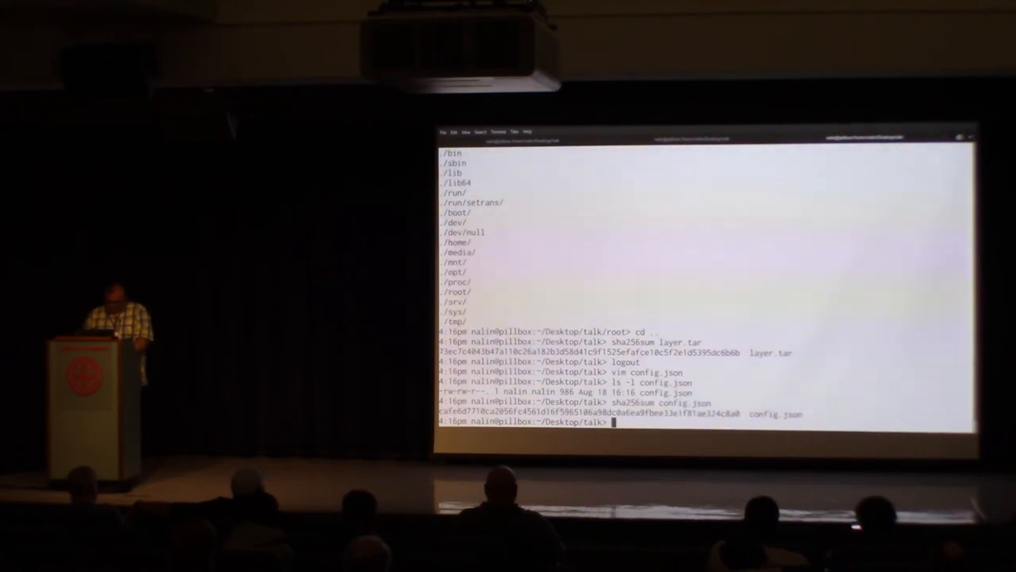
pyautogui.write('ln -s config.json cafe6d7710ca2056fc4561d16f5965106a98dc0a6ea9fbee33e1f81ae324c8a0')
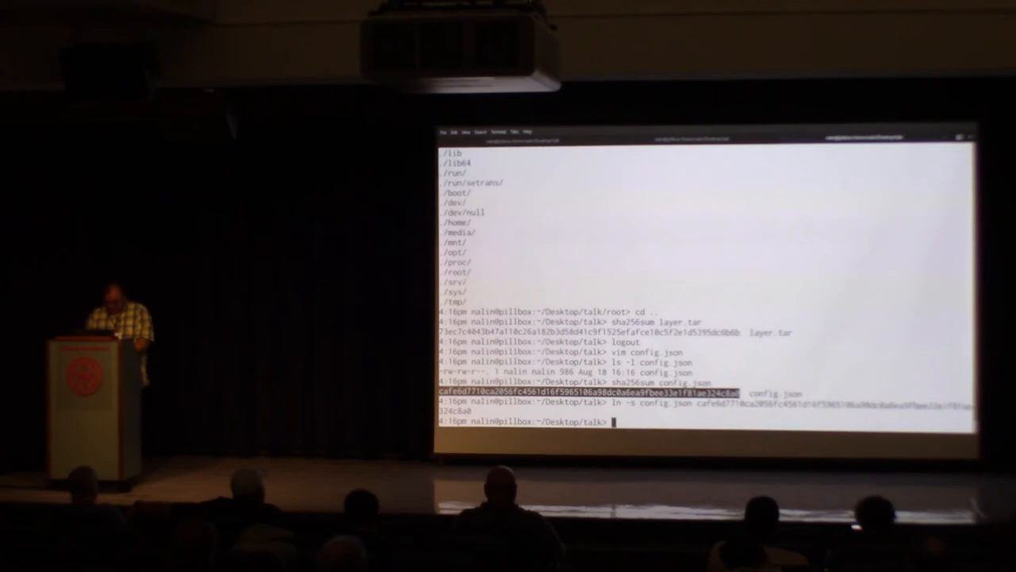
pyautogui.write('ln -s layer.tar 73ec7c4043b47a110c26a182b3d58d41c9f1525efafce10c5f2e1d5395dc6b6b')
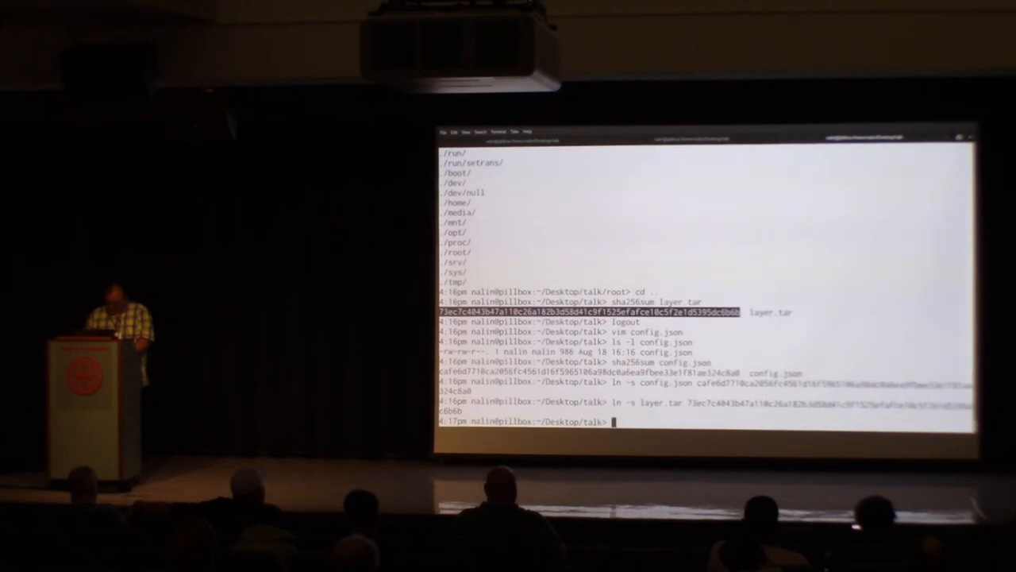
pyautogui.write('vim manifest.json')
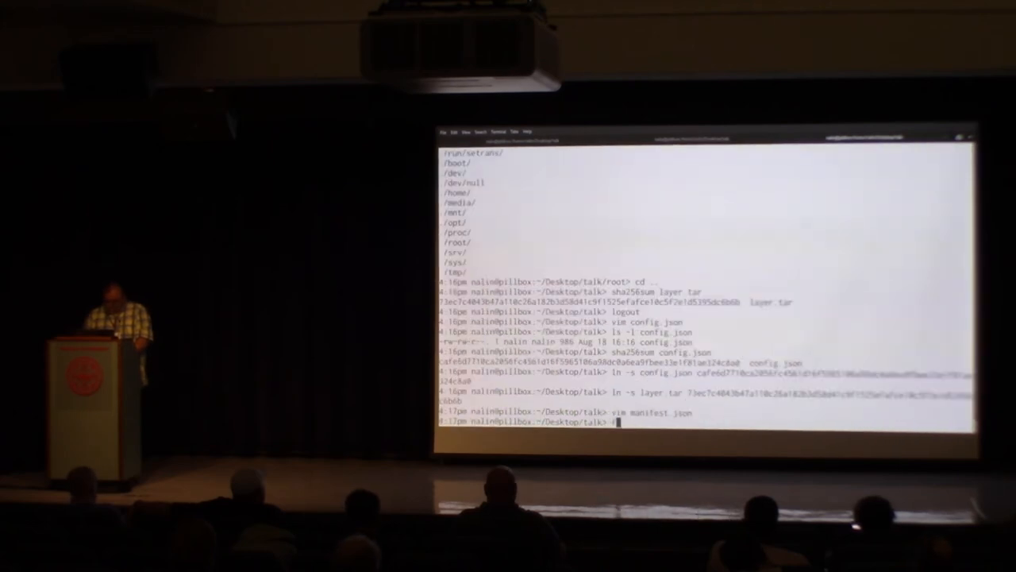
pyautogui.press('Return')
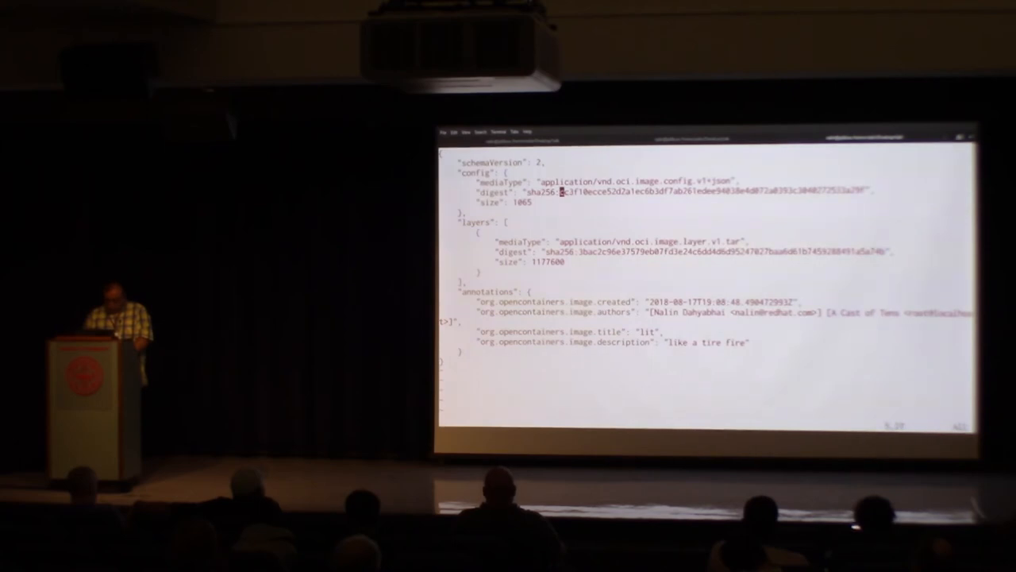